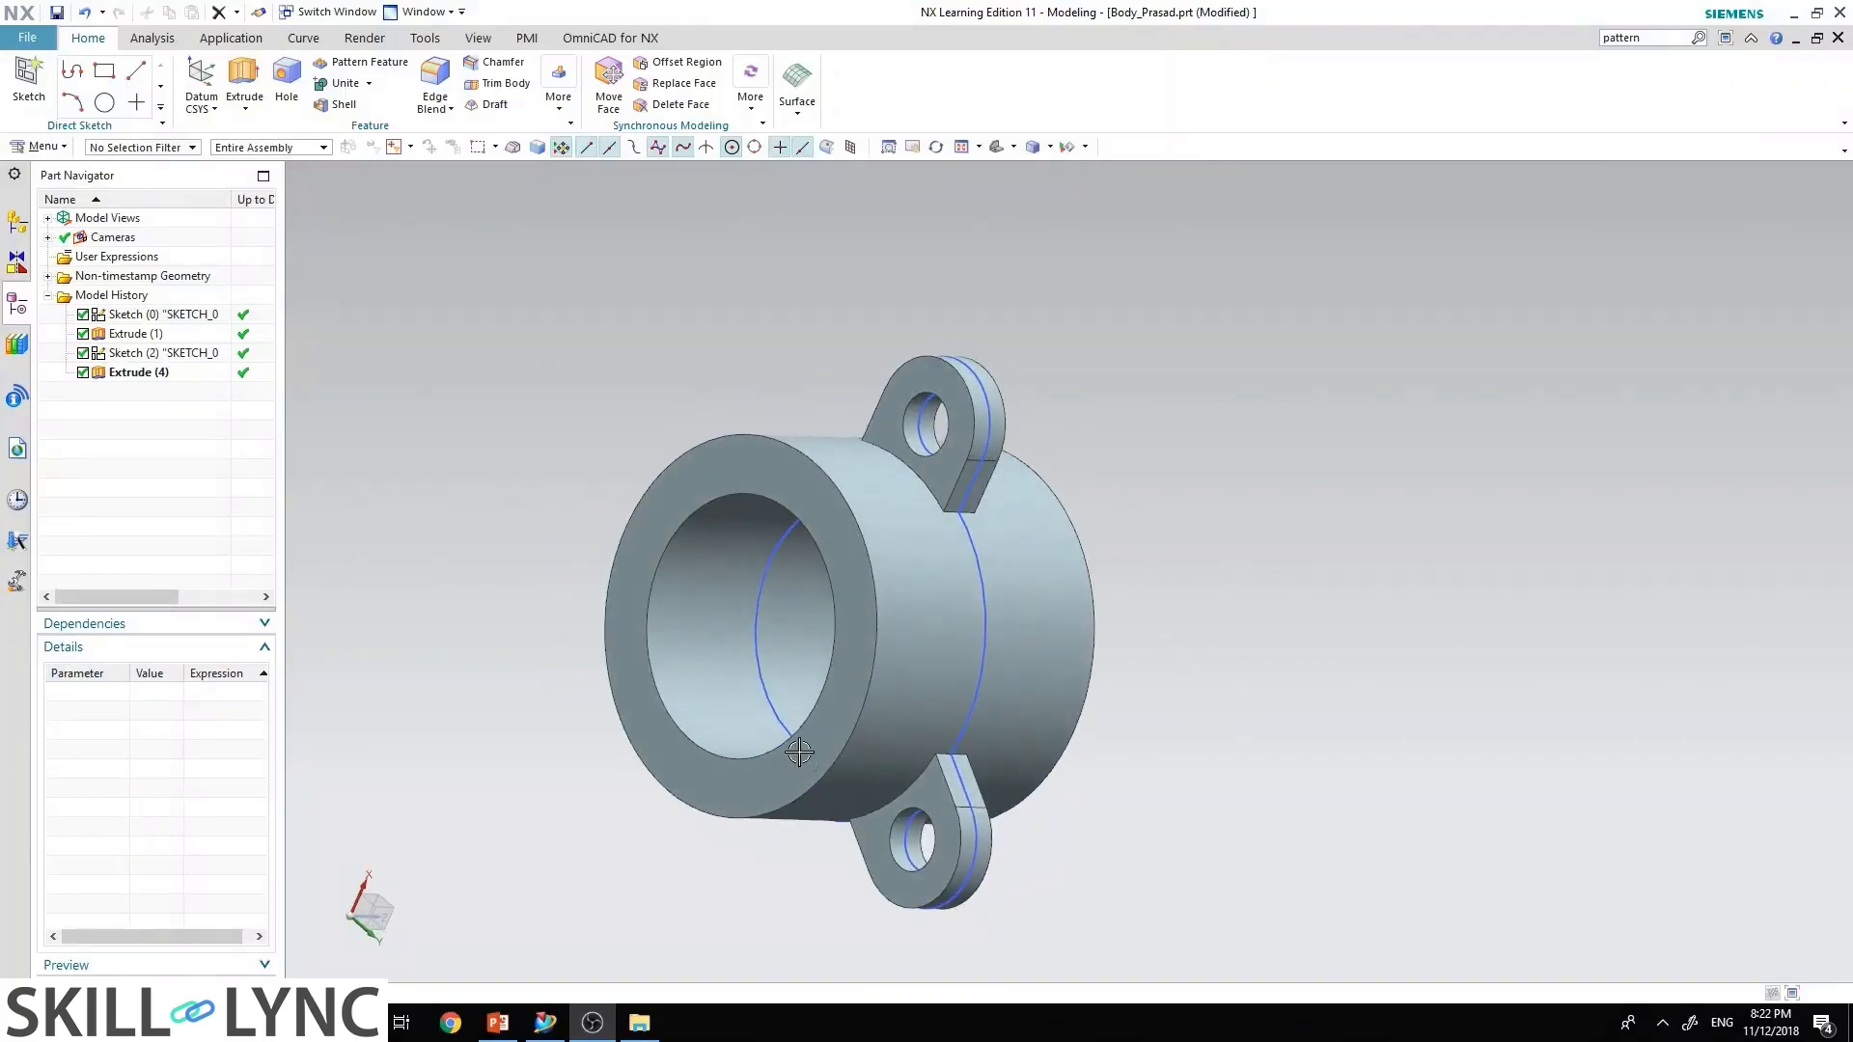
Step: Switch from the NX pump body model to the PowerPoint overview slide of reference drawings
{"action": "left_click", "coordinate": [496, 1023]}
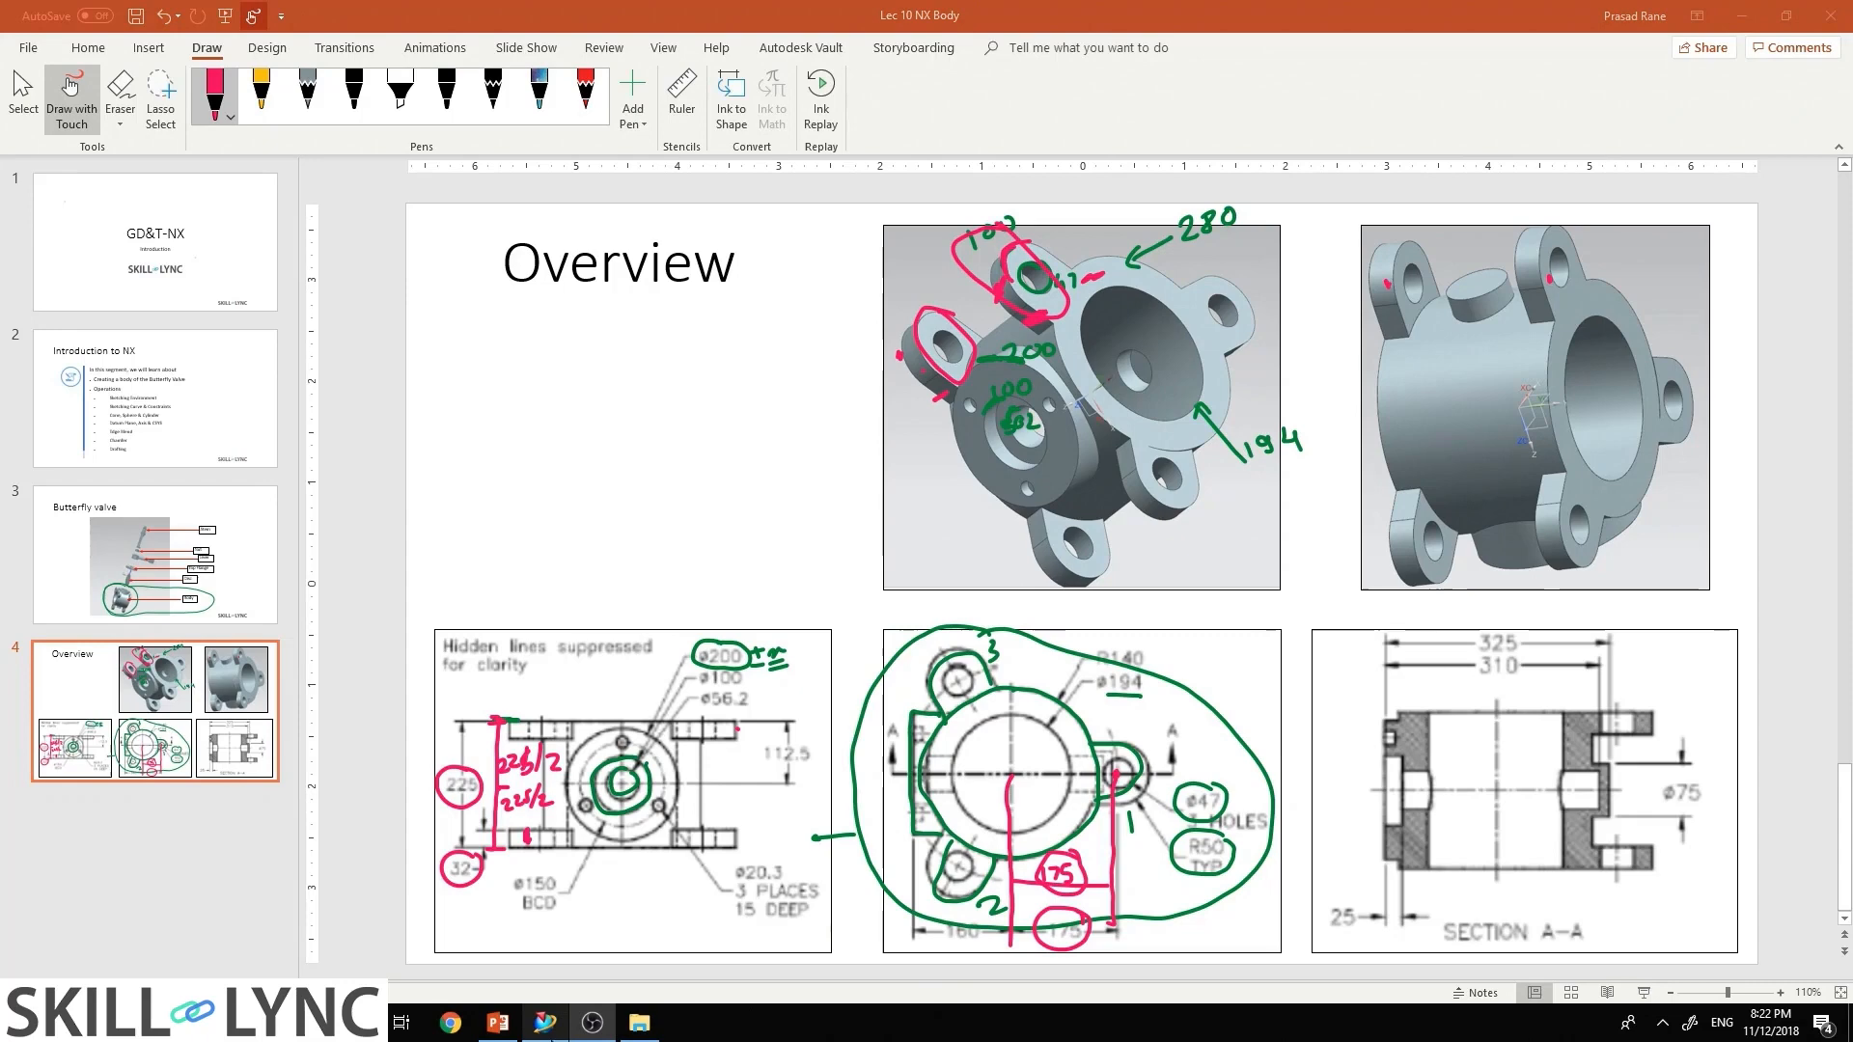
Step: Check the model in NX, then return to the slide to mark 96.5 and 32 in red ink
{"action": "left_click", "coordinate": [542, 1023]}
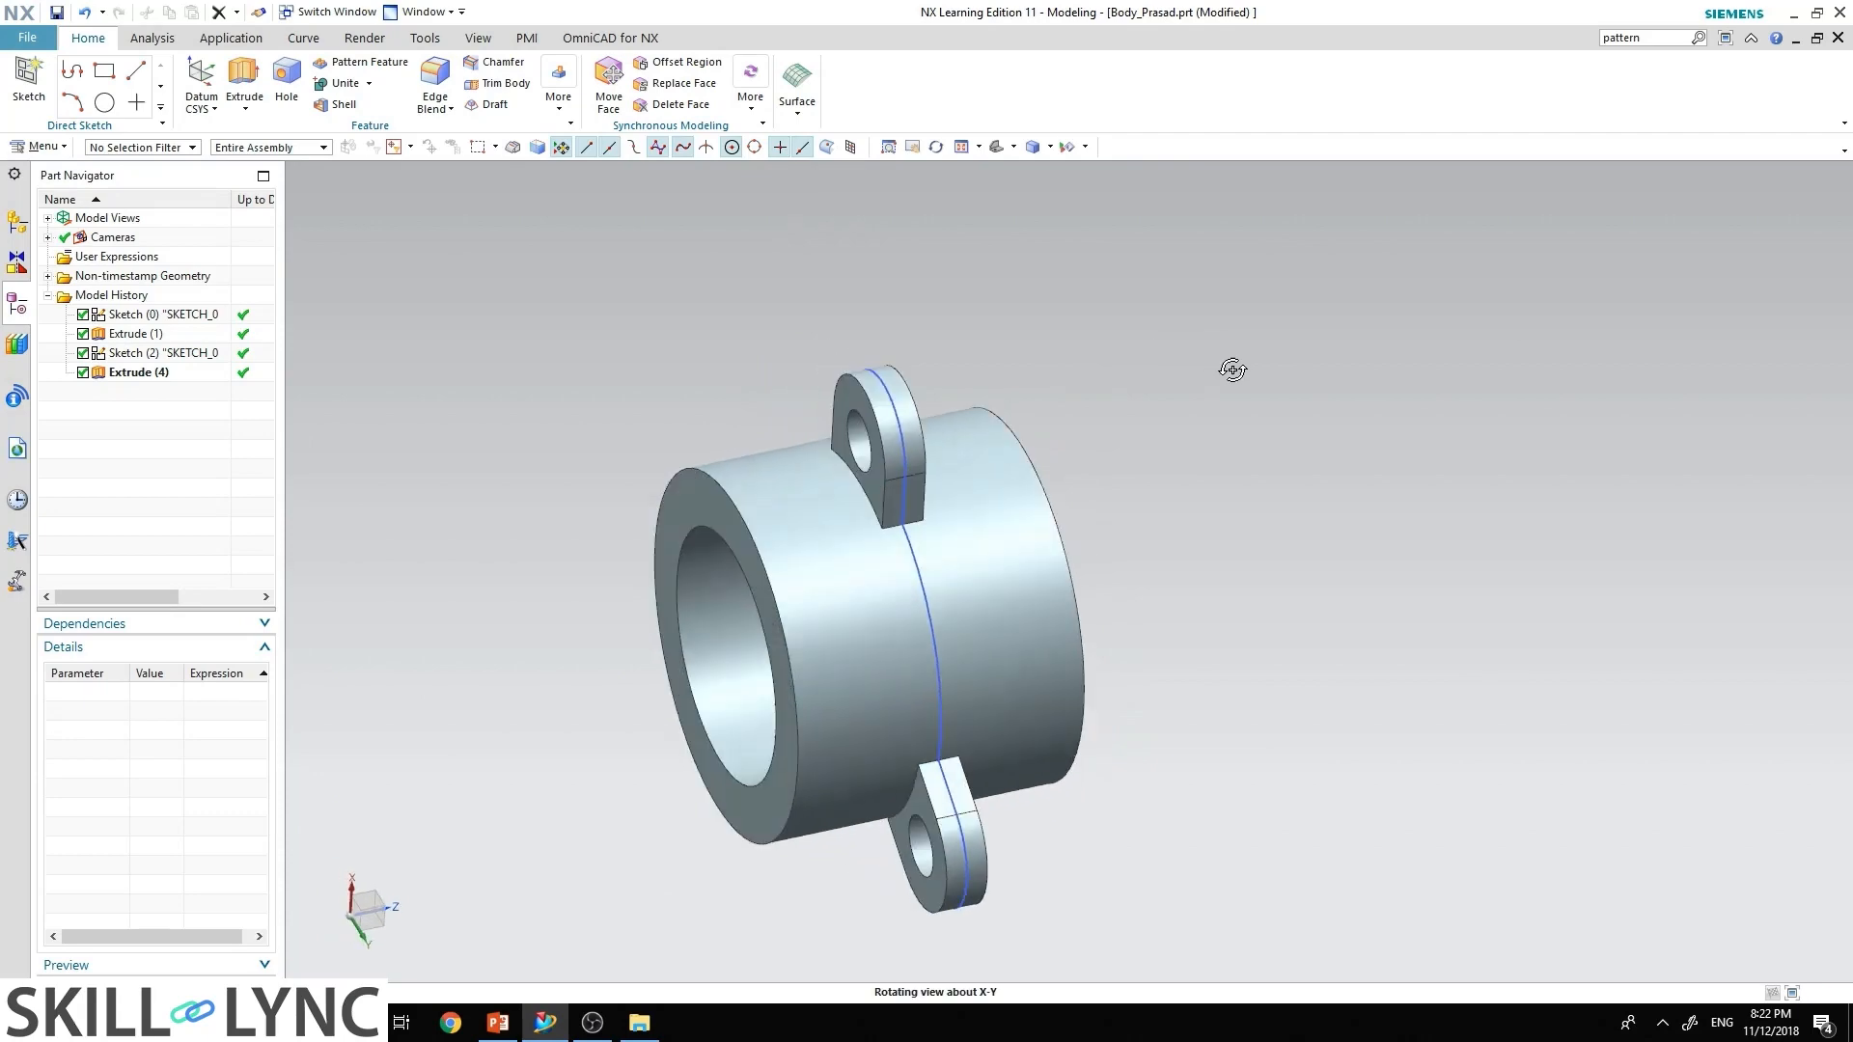
{"action": "left_click", "coordinate": [496, 1023]}
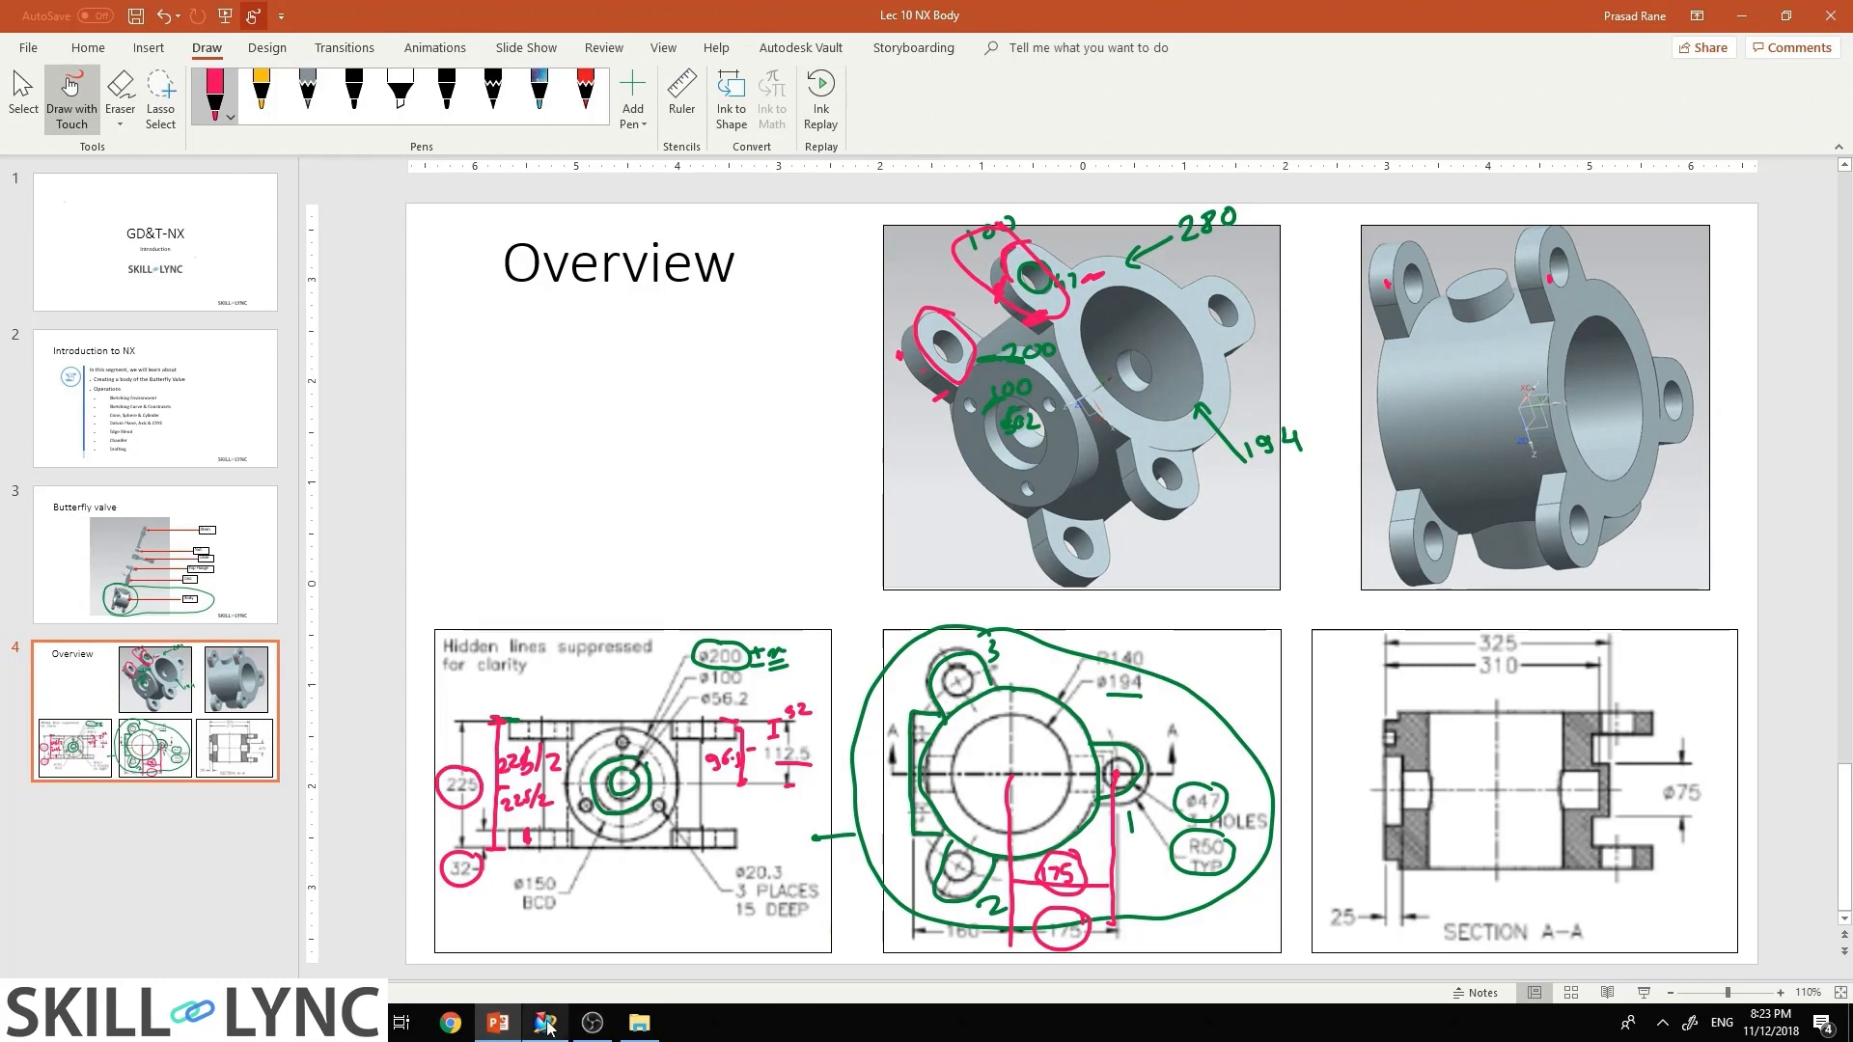
Step: Move Object the three ears 96.5 mm along the Z axis with Copy Original, and apply
{"action": "left_click", "coordinate": [544, 1022]}
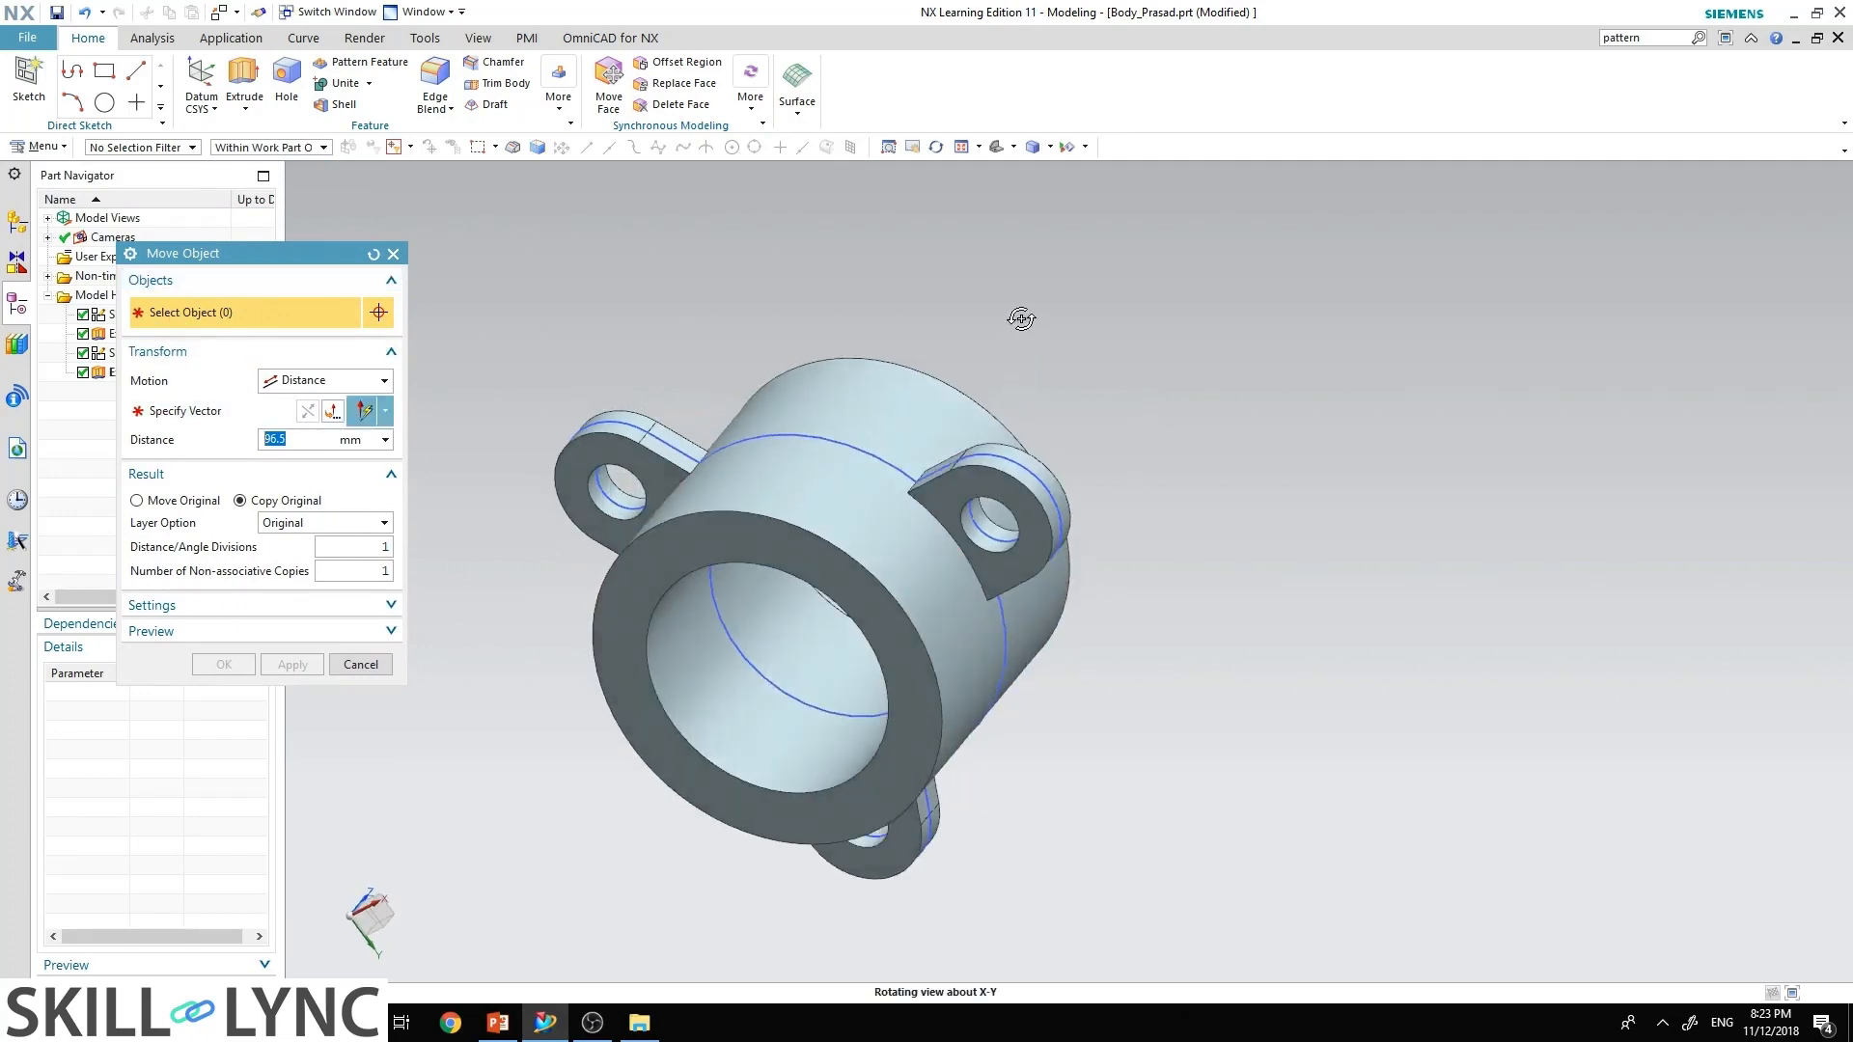
{"action": "left_click", "coordinate": [993, 520]}
{"action": "type", "text": "200"}
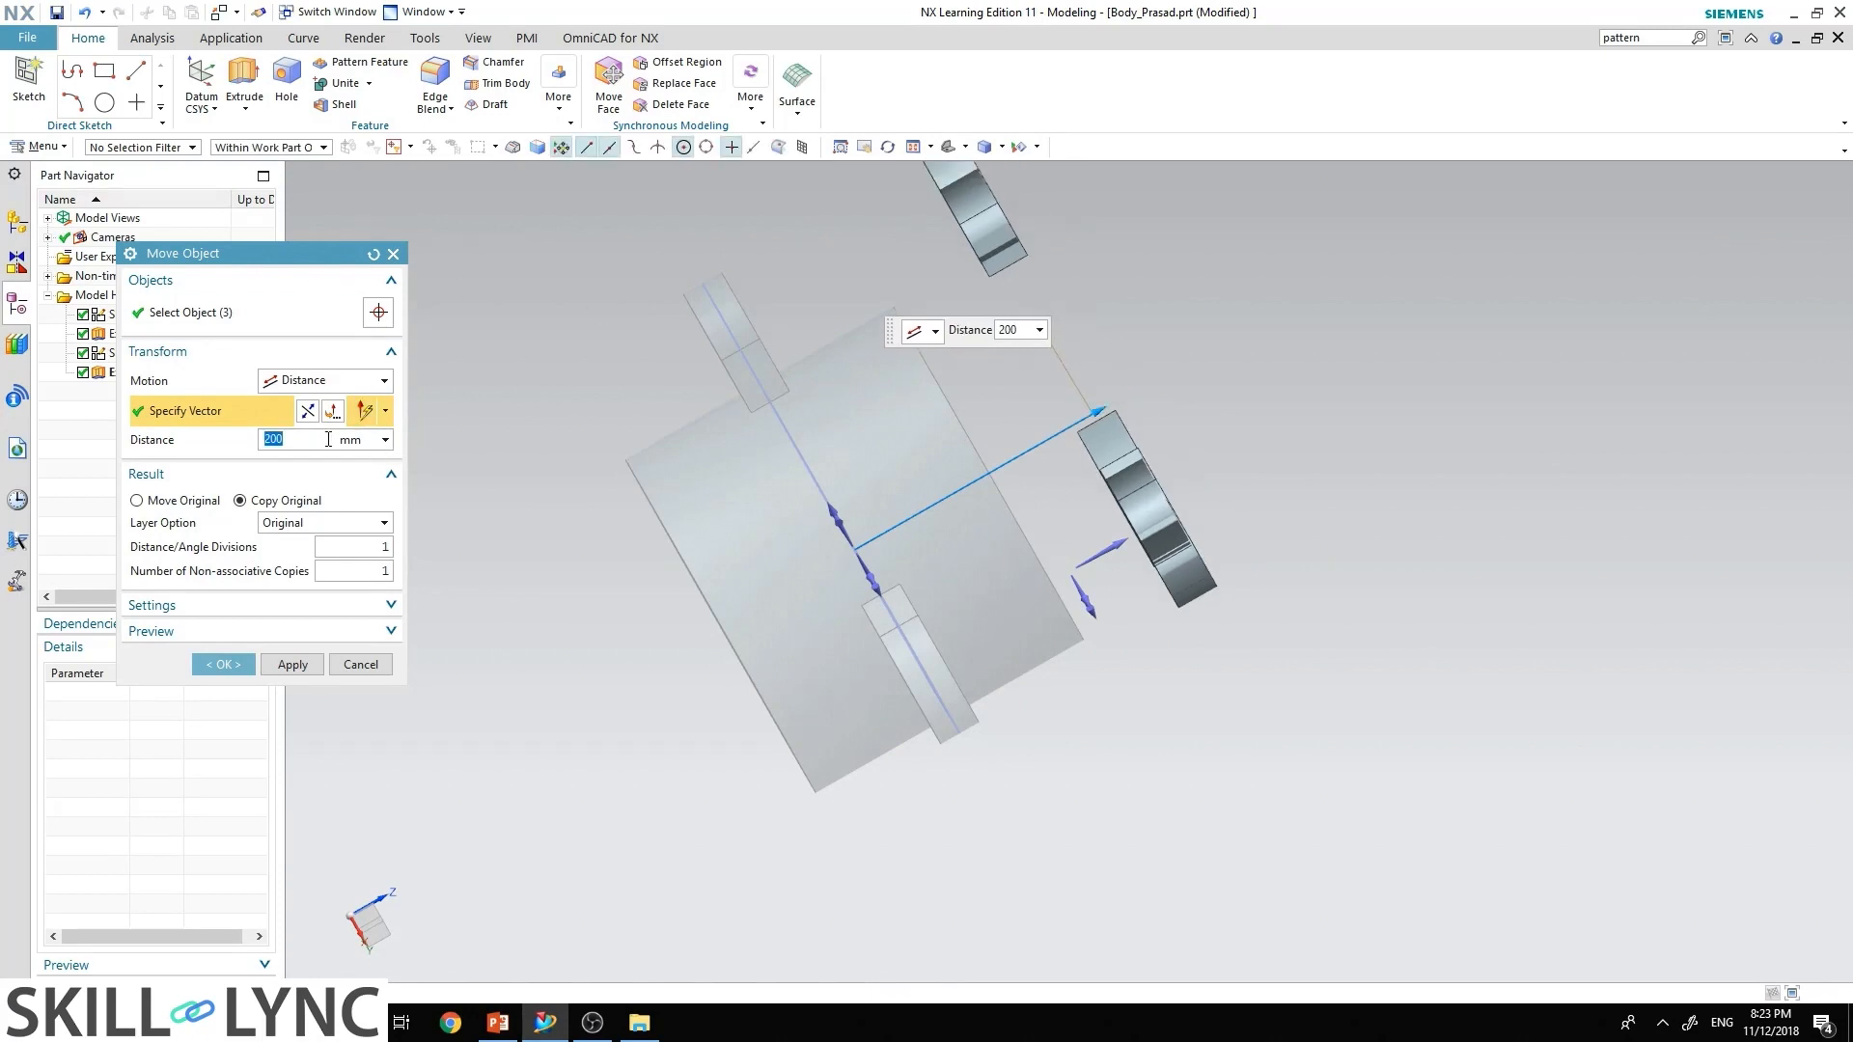
{"action": "type", "text": "96.5"}
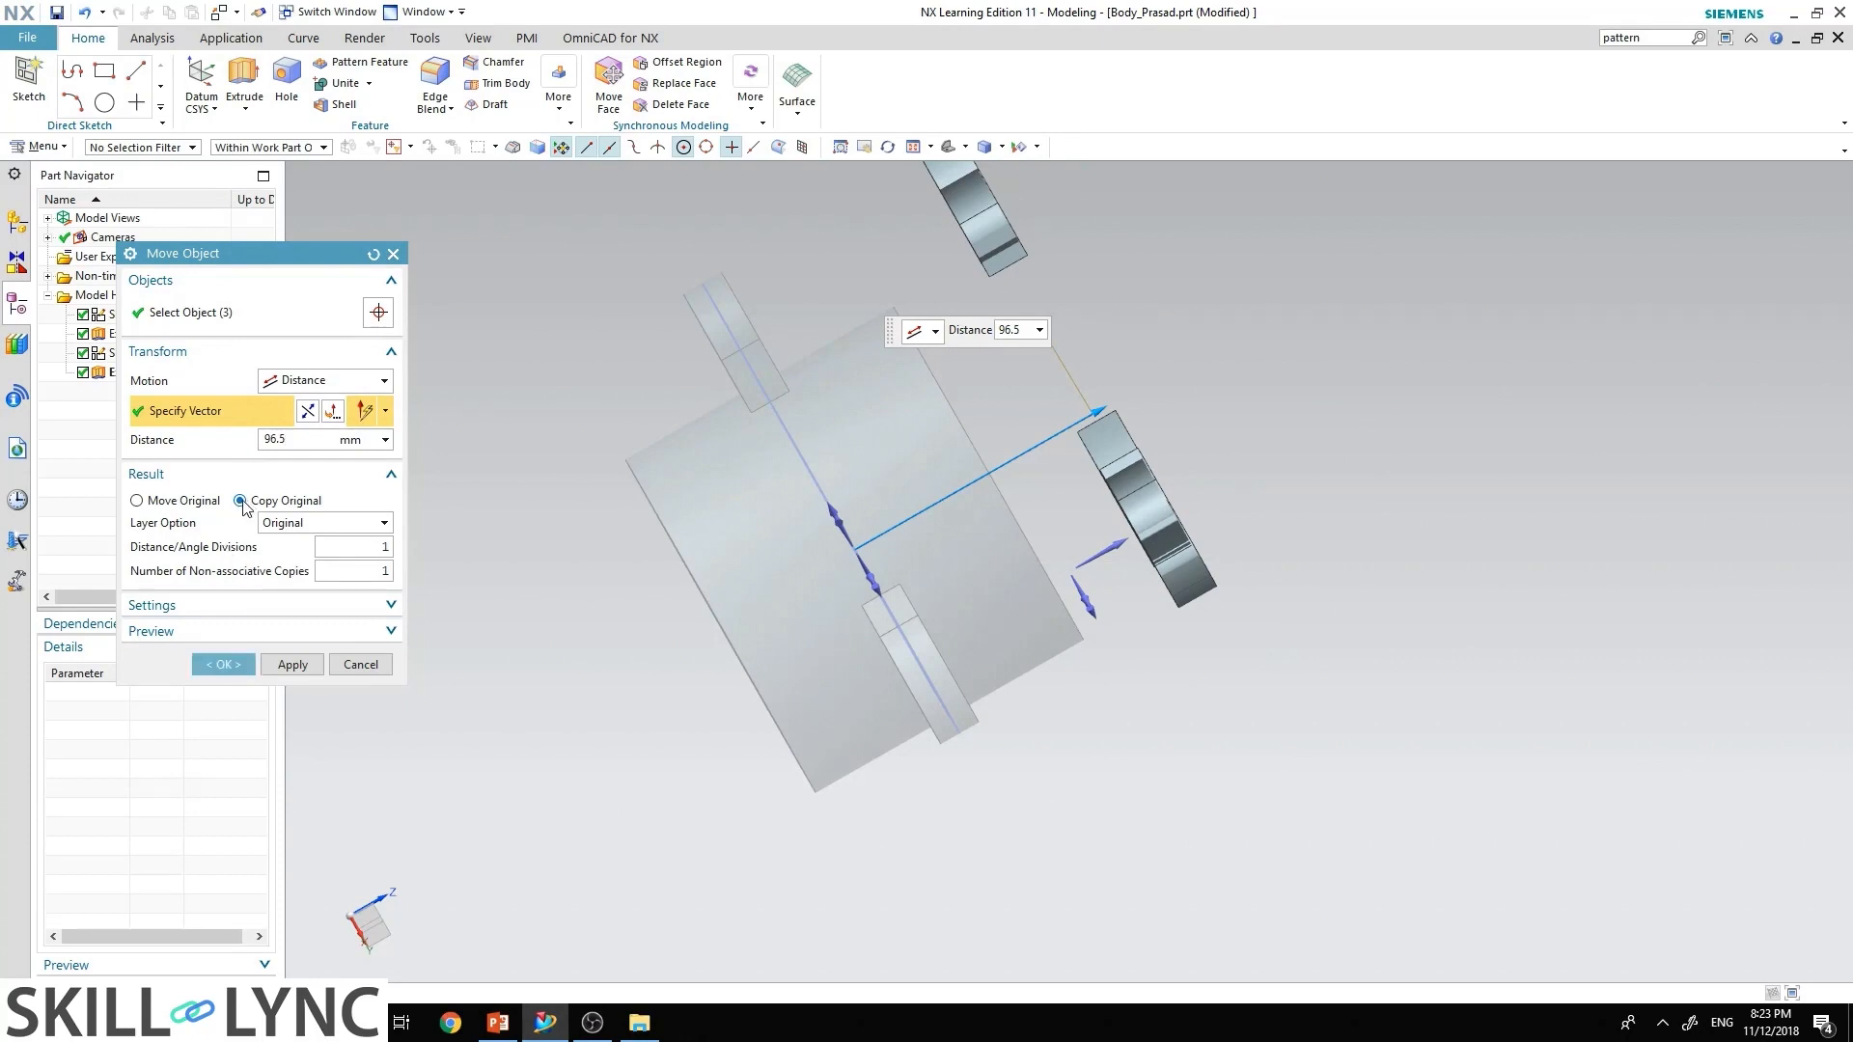
{"action": "left_click", "coordinate": [240, 500]}
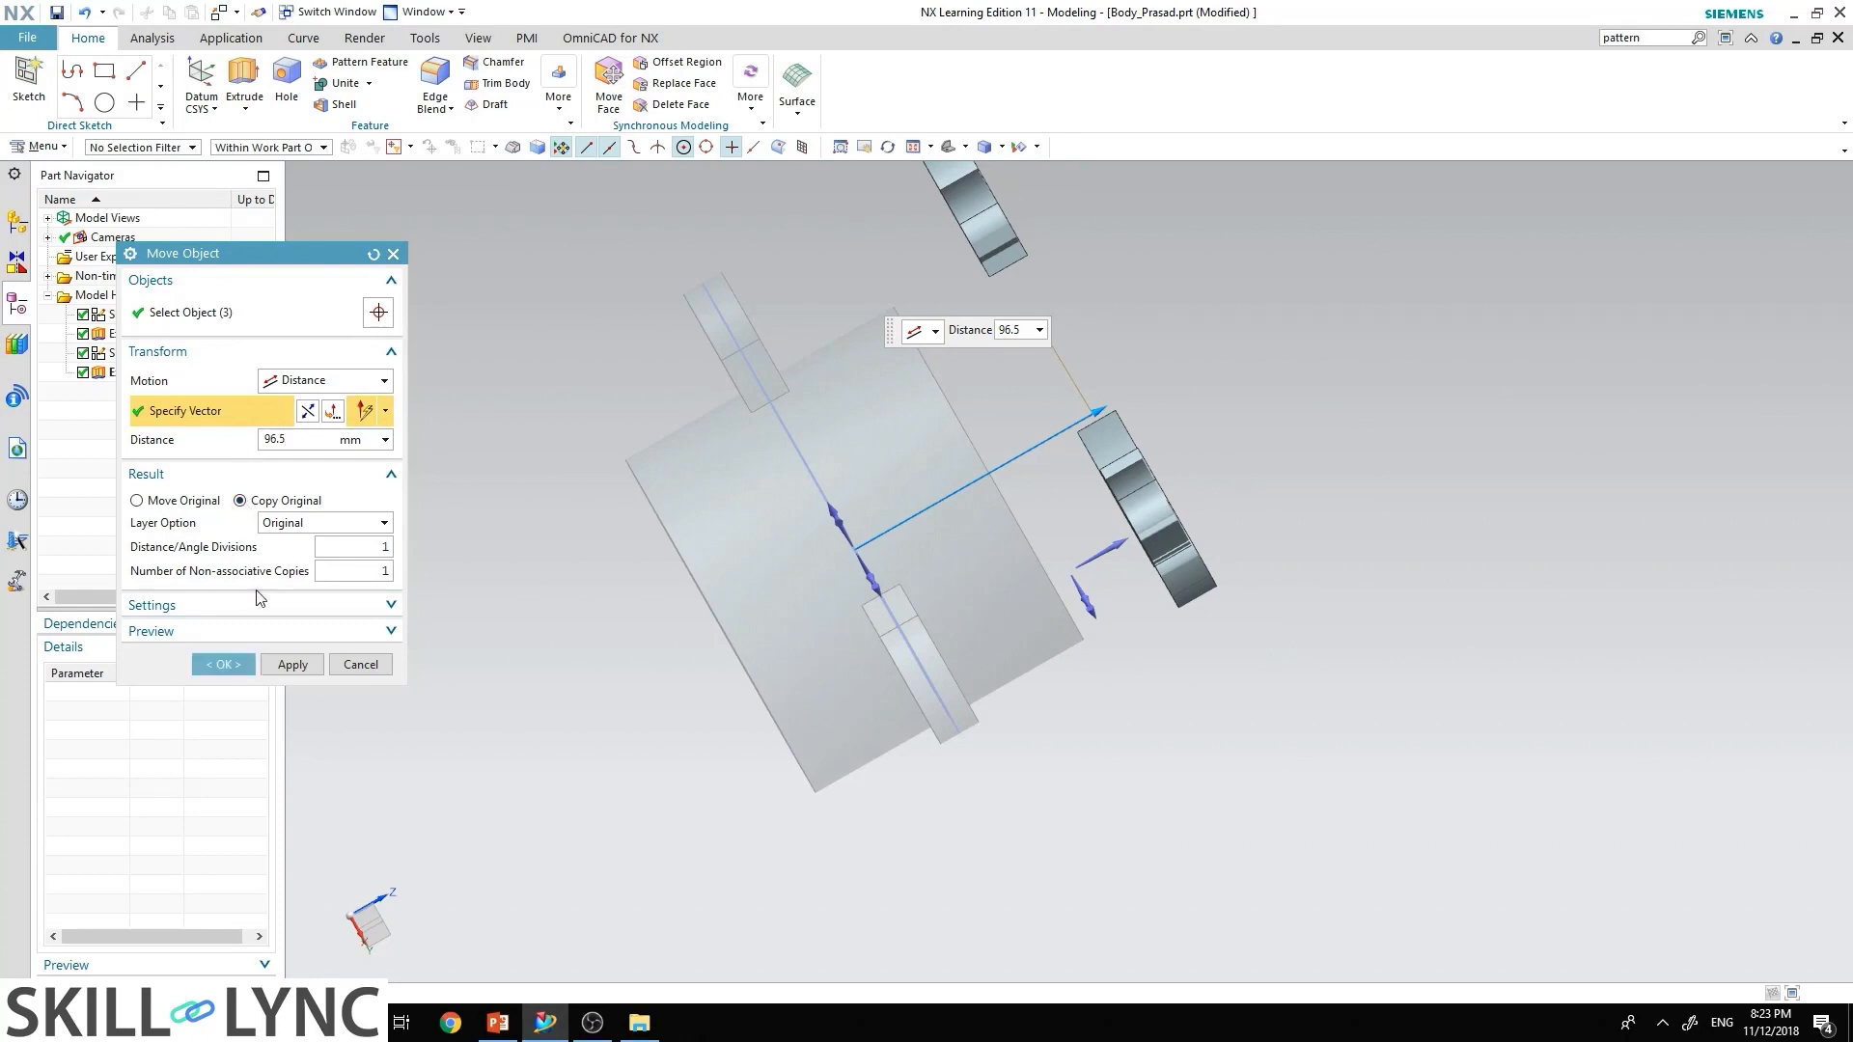
{"action": "left_click", "coordinate": [221, 664]}
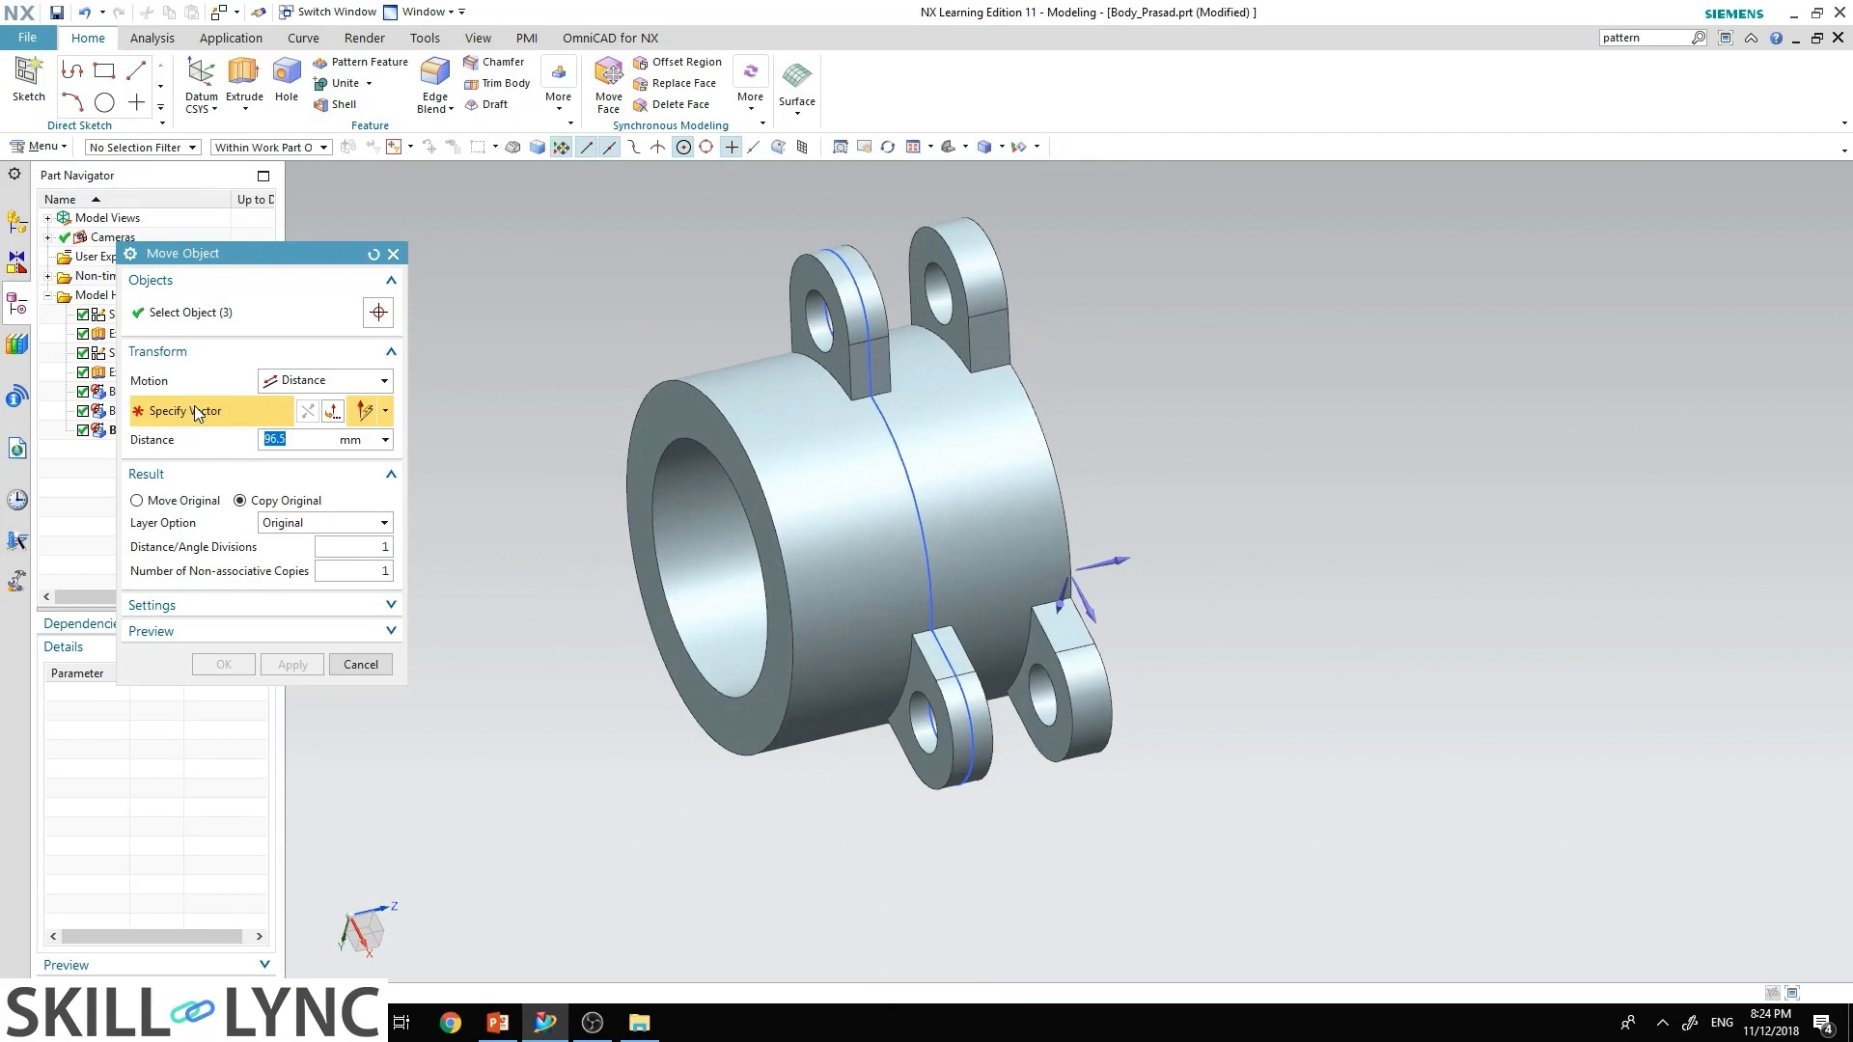
{"action": "mouse_move", "coordinate": [639, 461]}
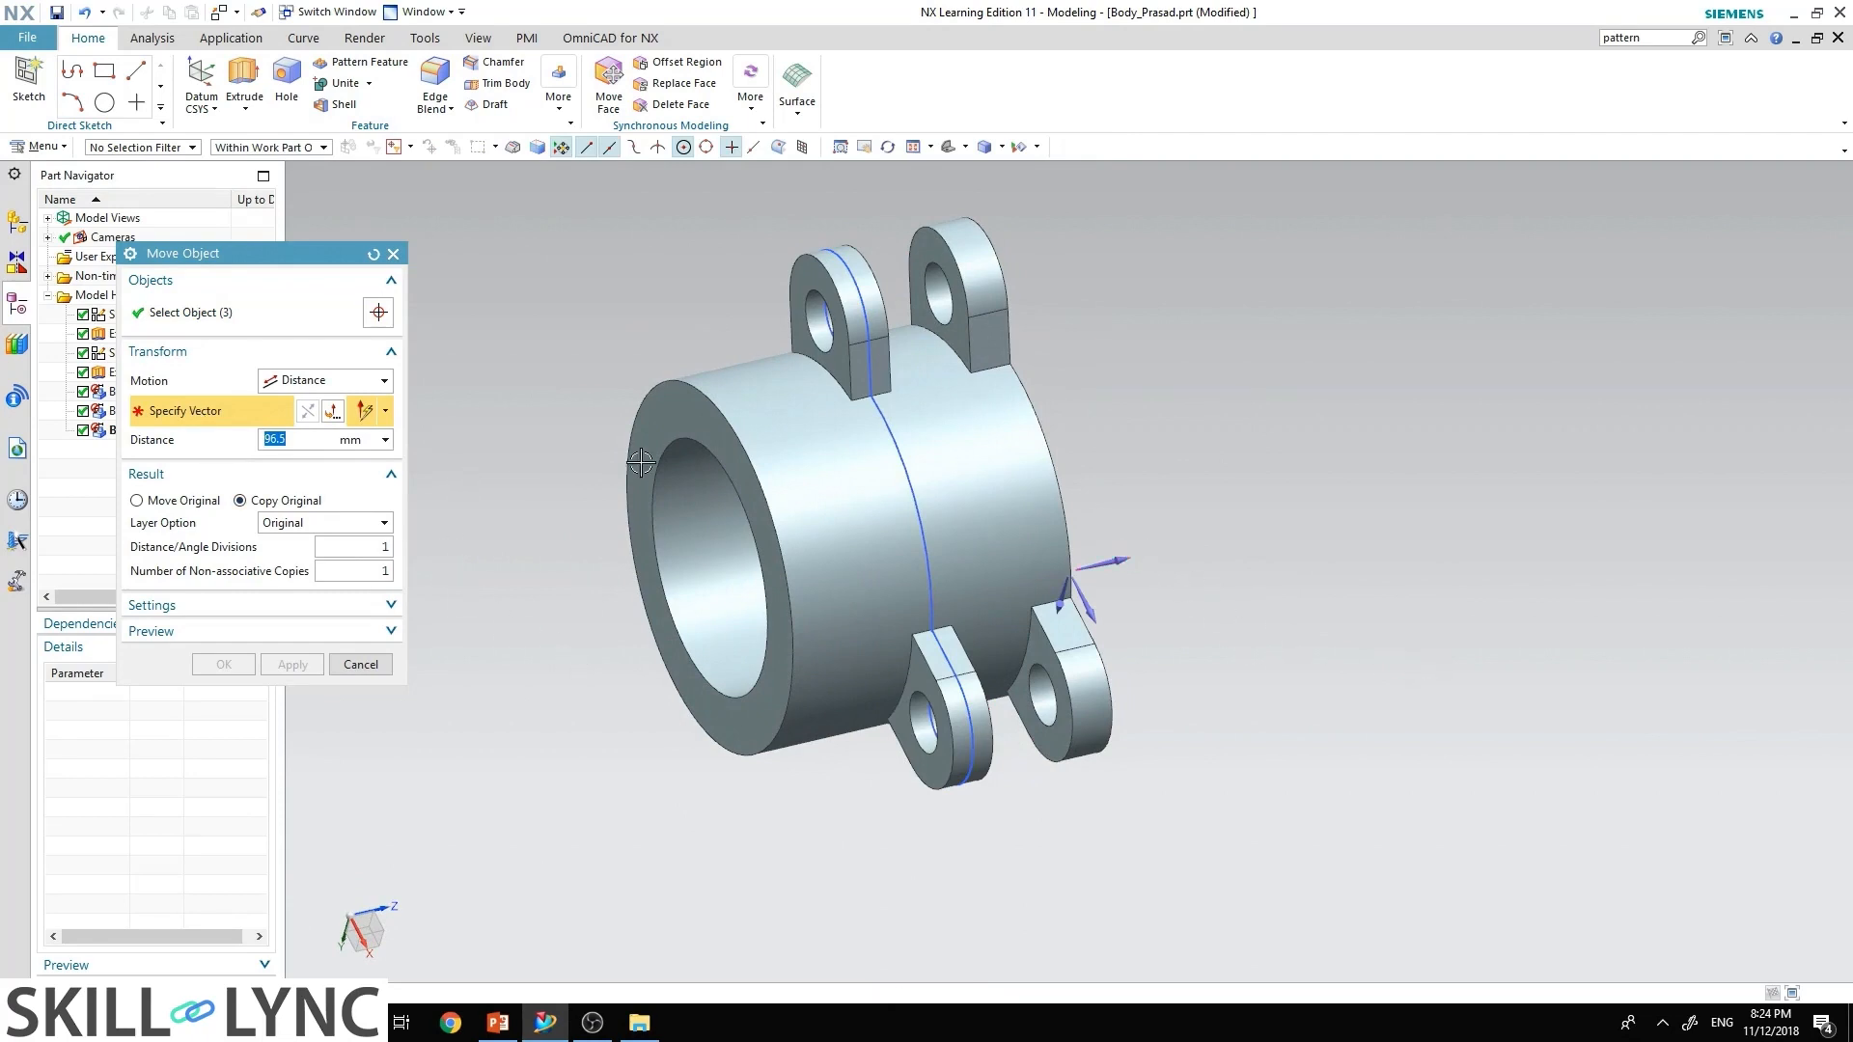
Step: Reverse the Z-axis vector and confirm a second 96.5 mm ear copy at the other end
{"action": "left_click", "coordinate": [335, 411]}
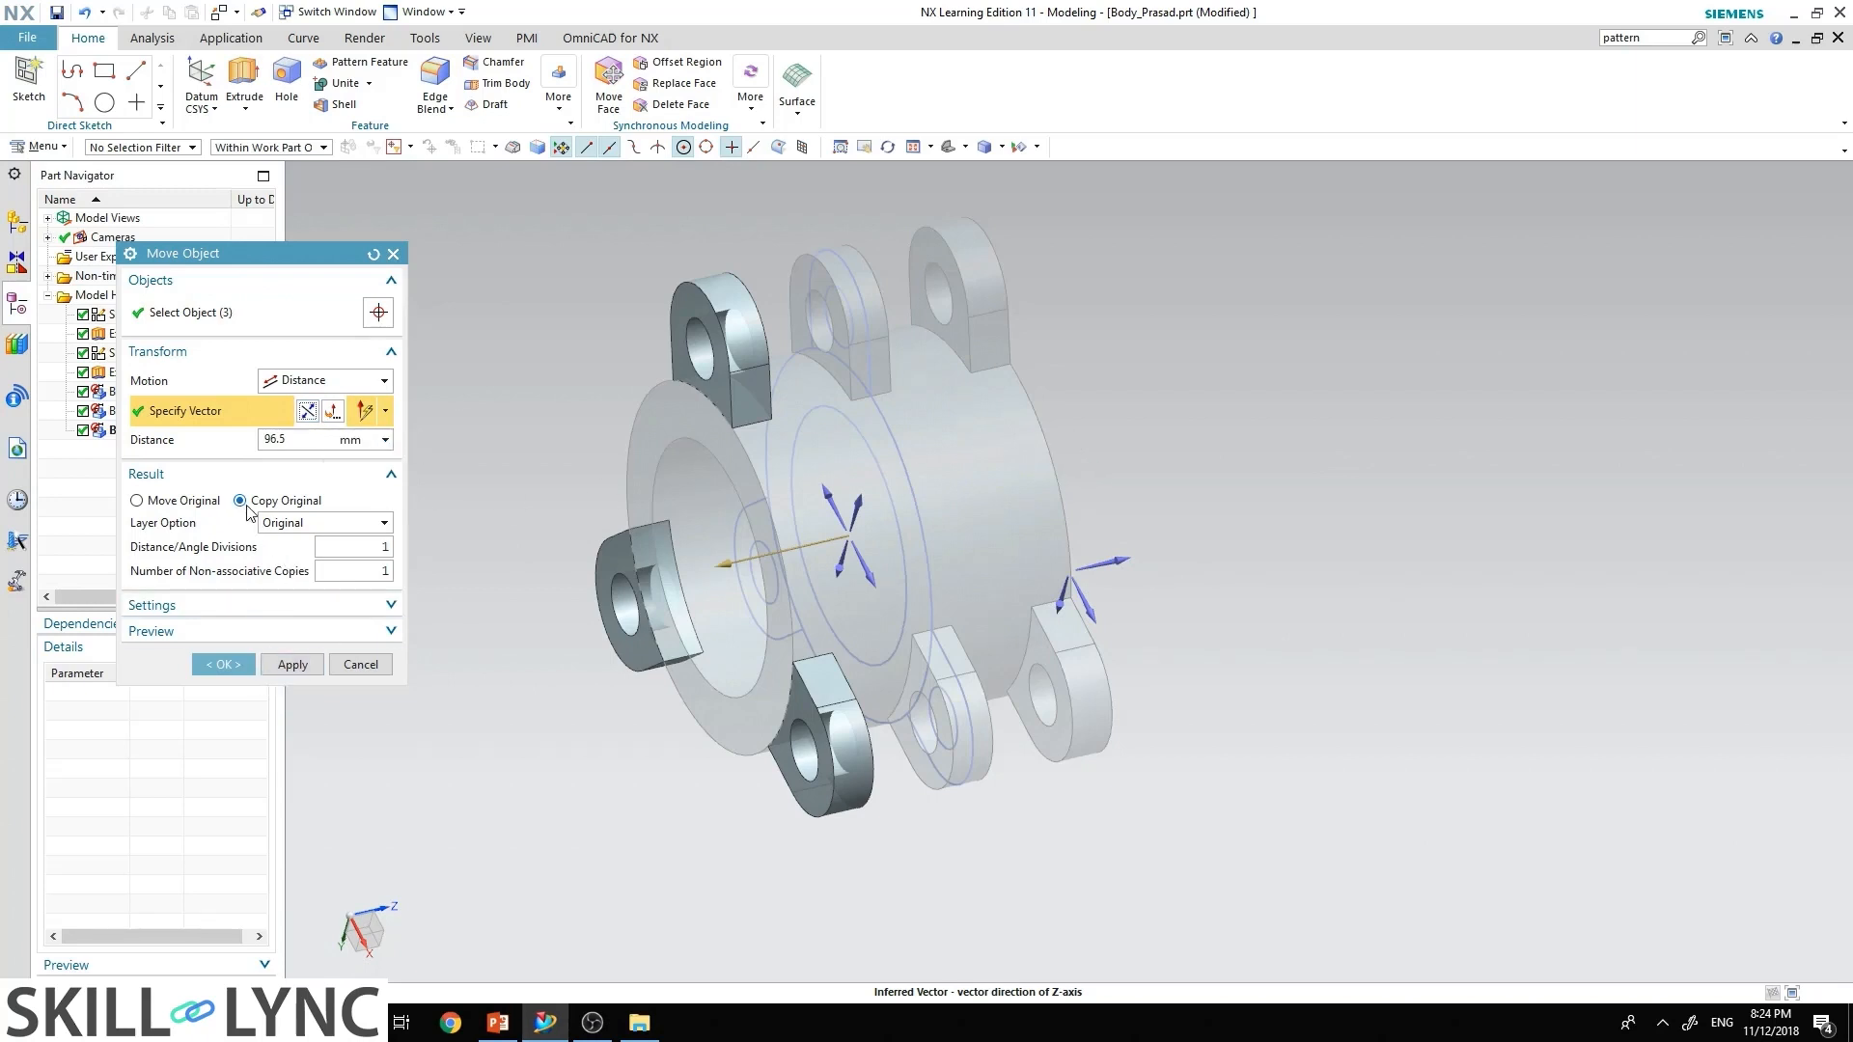
{"action": "mouse_move", "coordinate": [223, 664]}
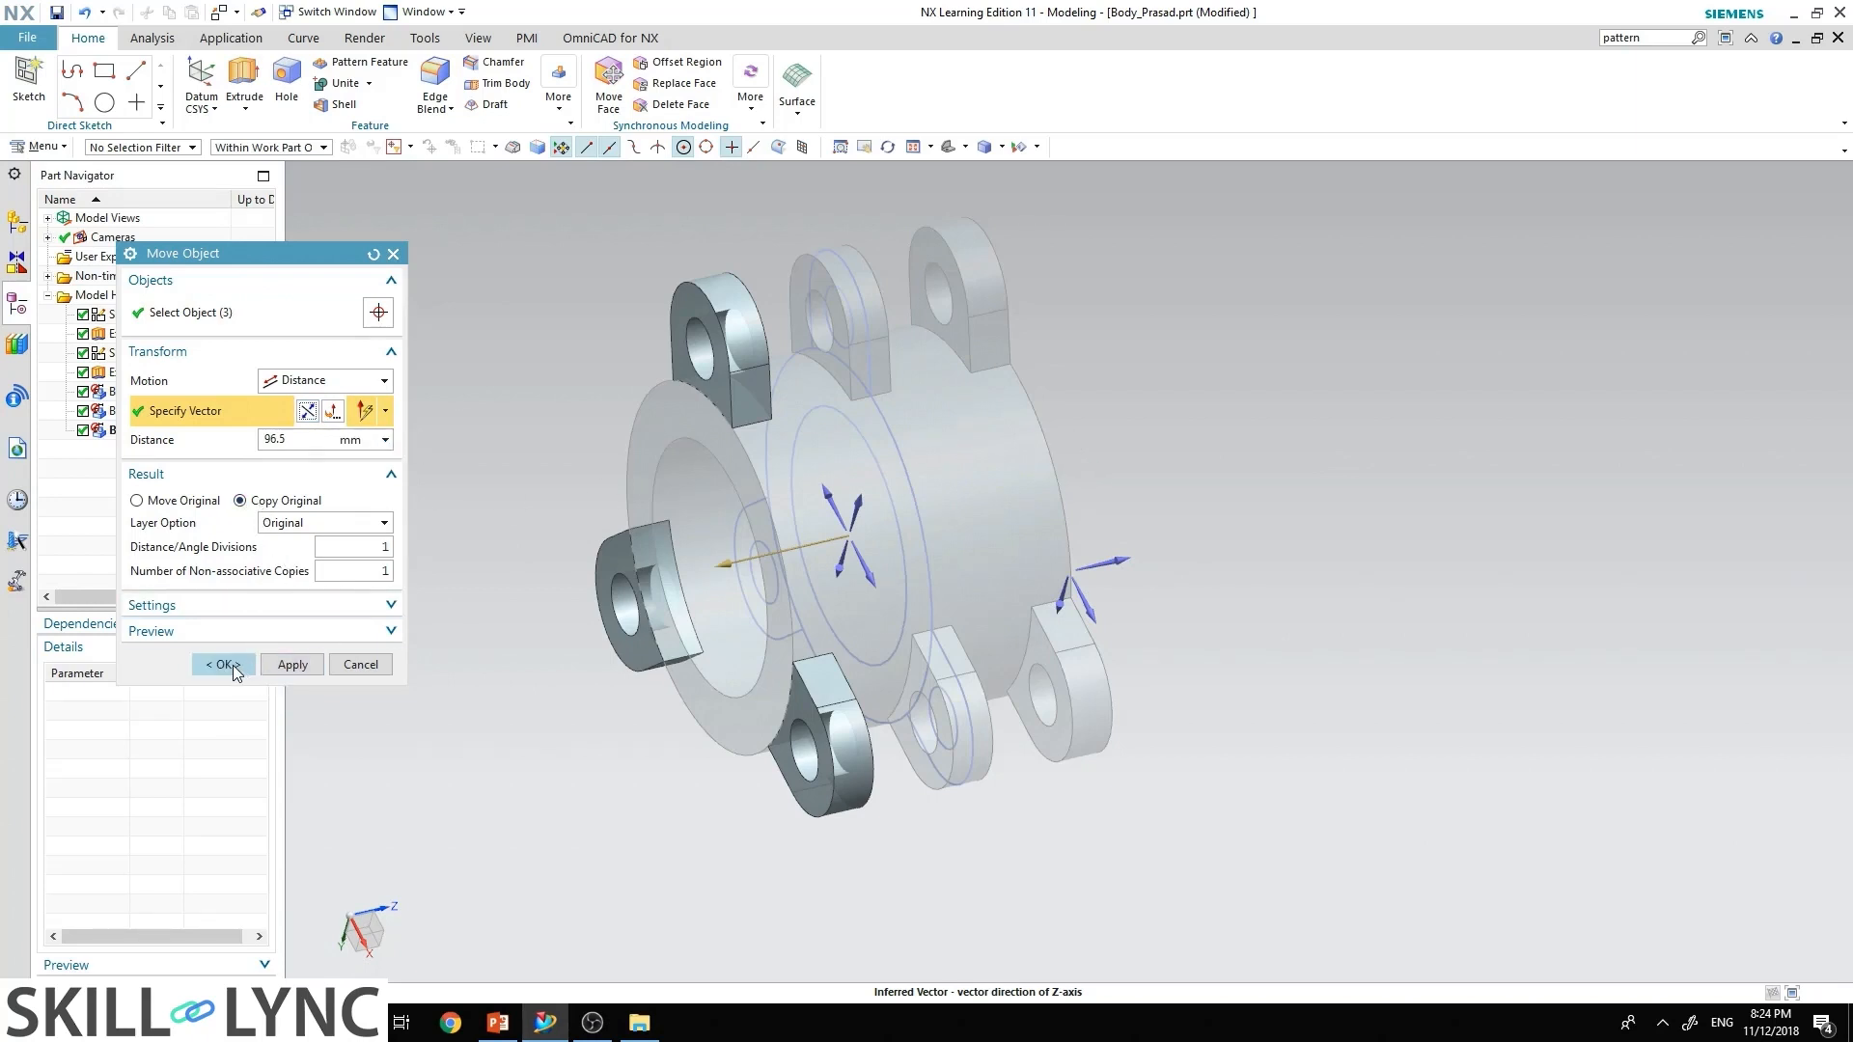
{"action": "left_click", "coordinate": [221, 664]}
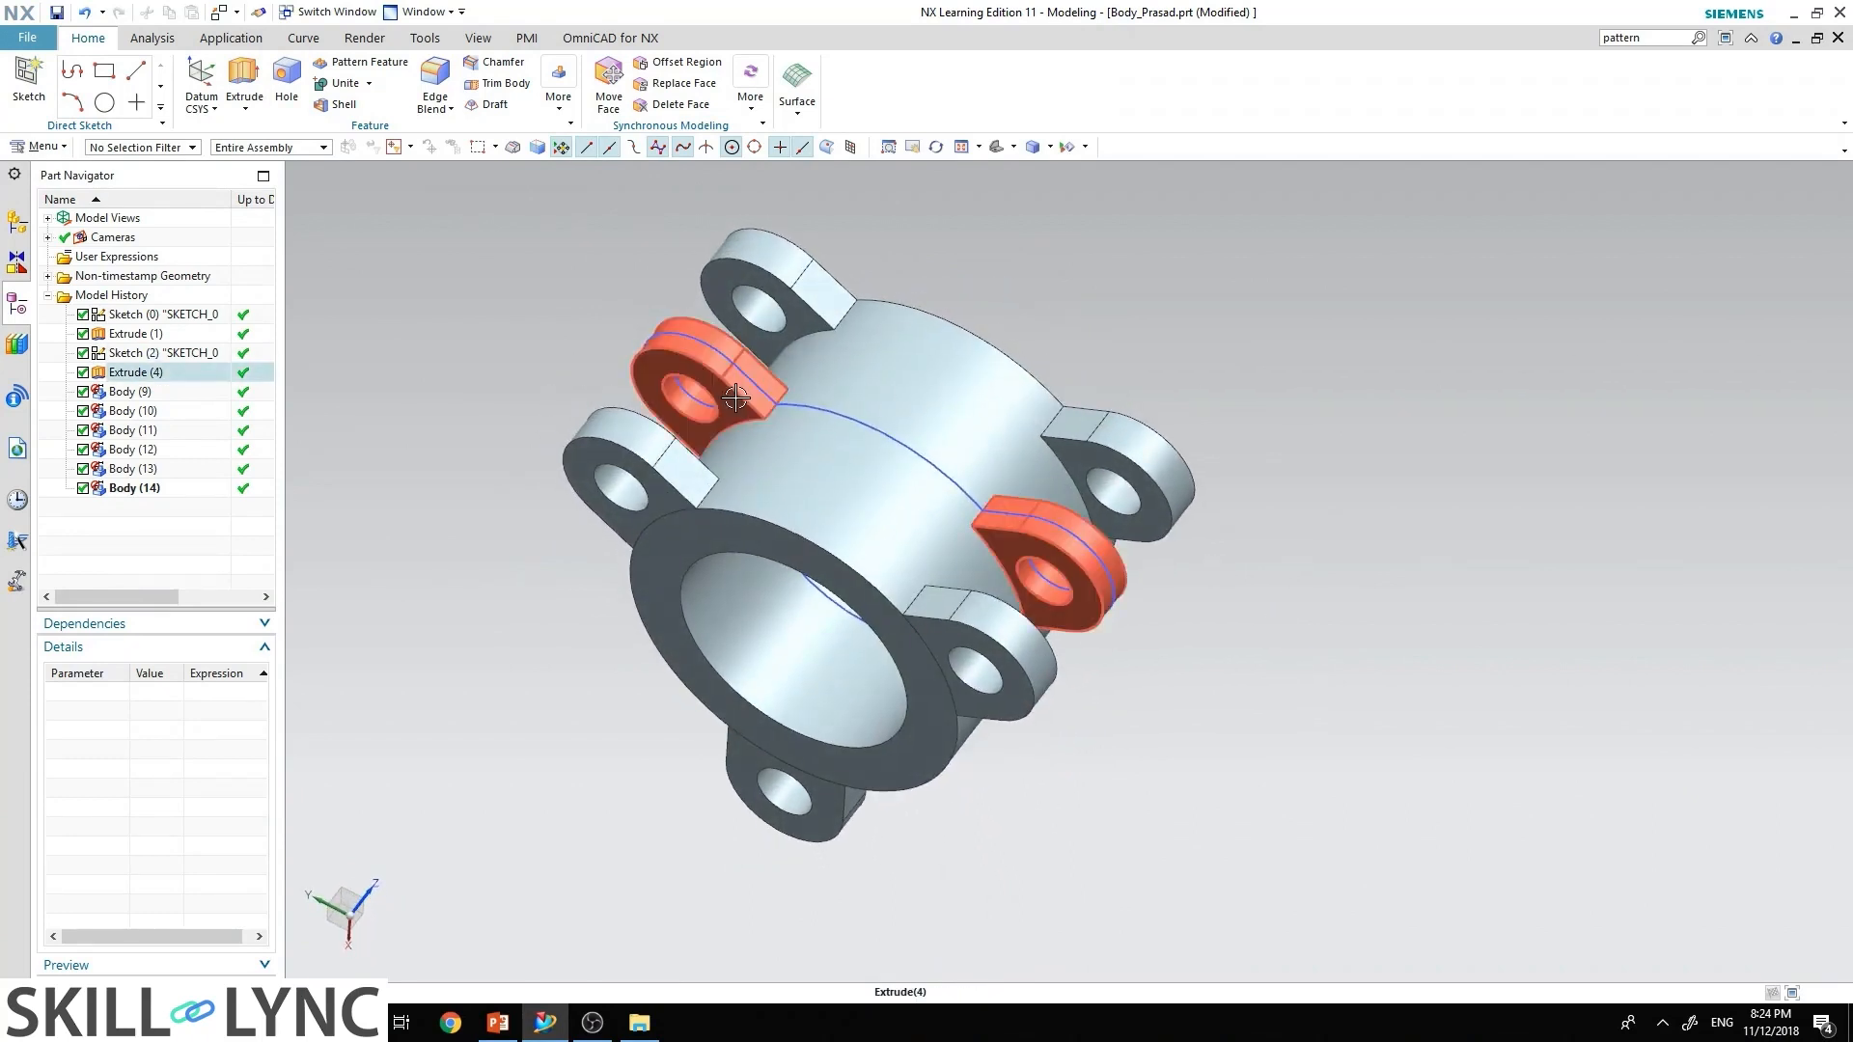
{"action": "mouse_move", "coordinate": [732, 396]}
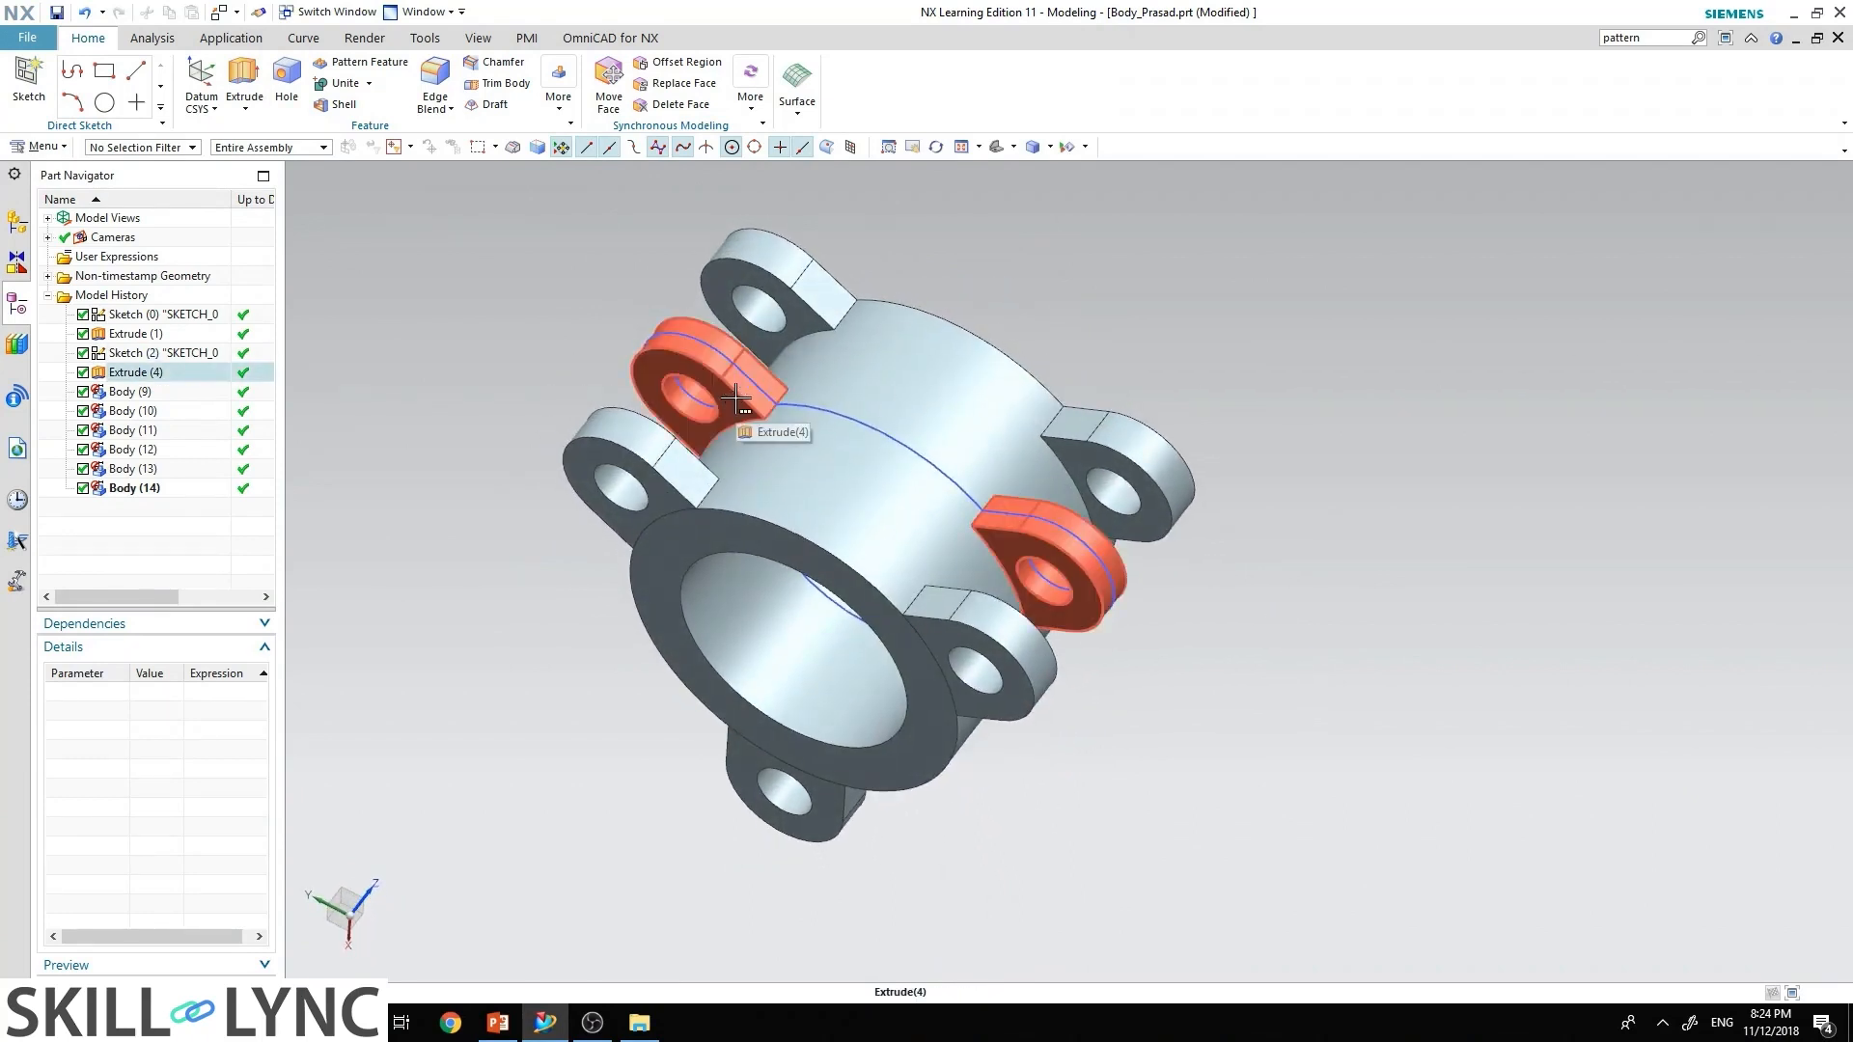
Step: Hide Extrude (4) middle ears and the sketch curves, then go to the reference slide
{"action": "right_click", "coordinate": [736, 394]}
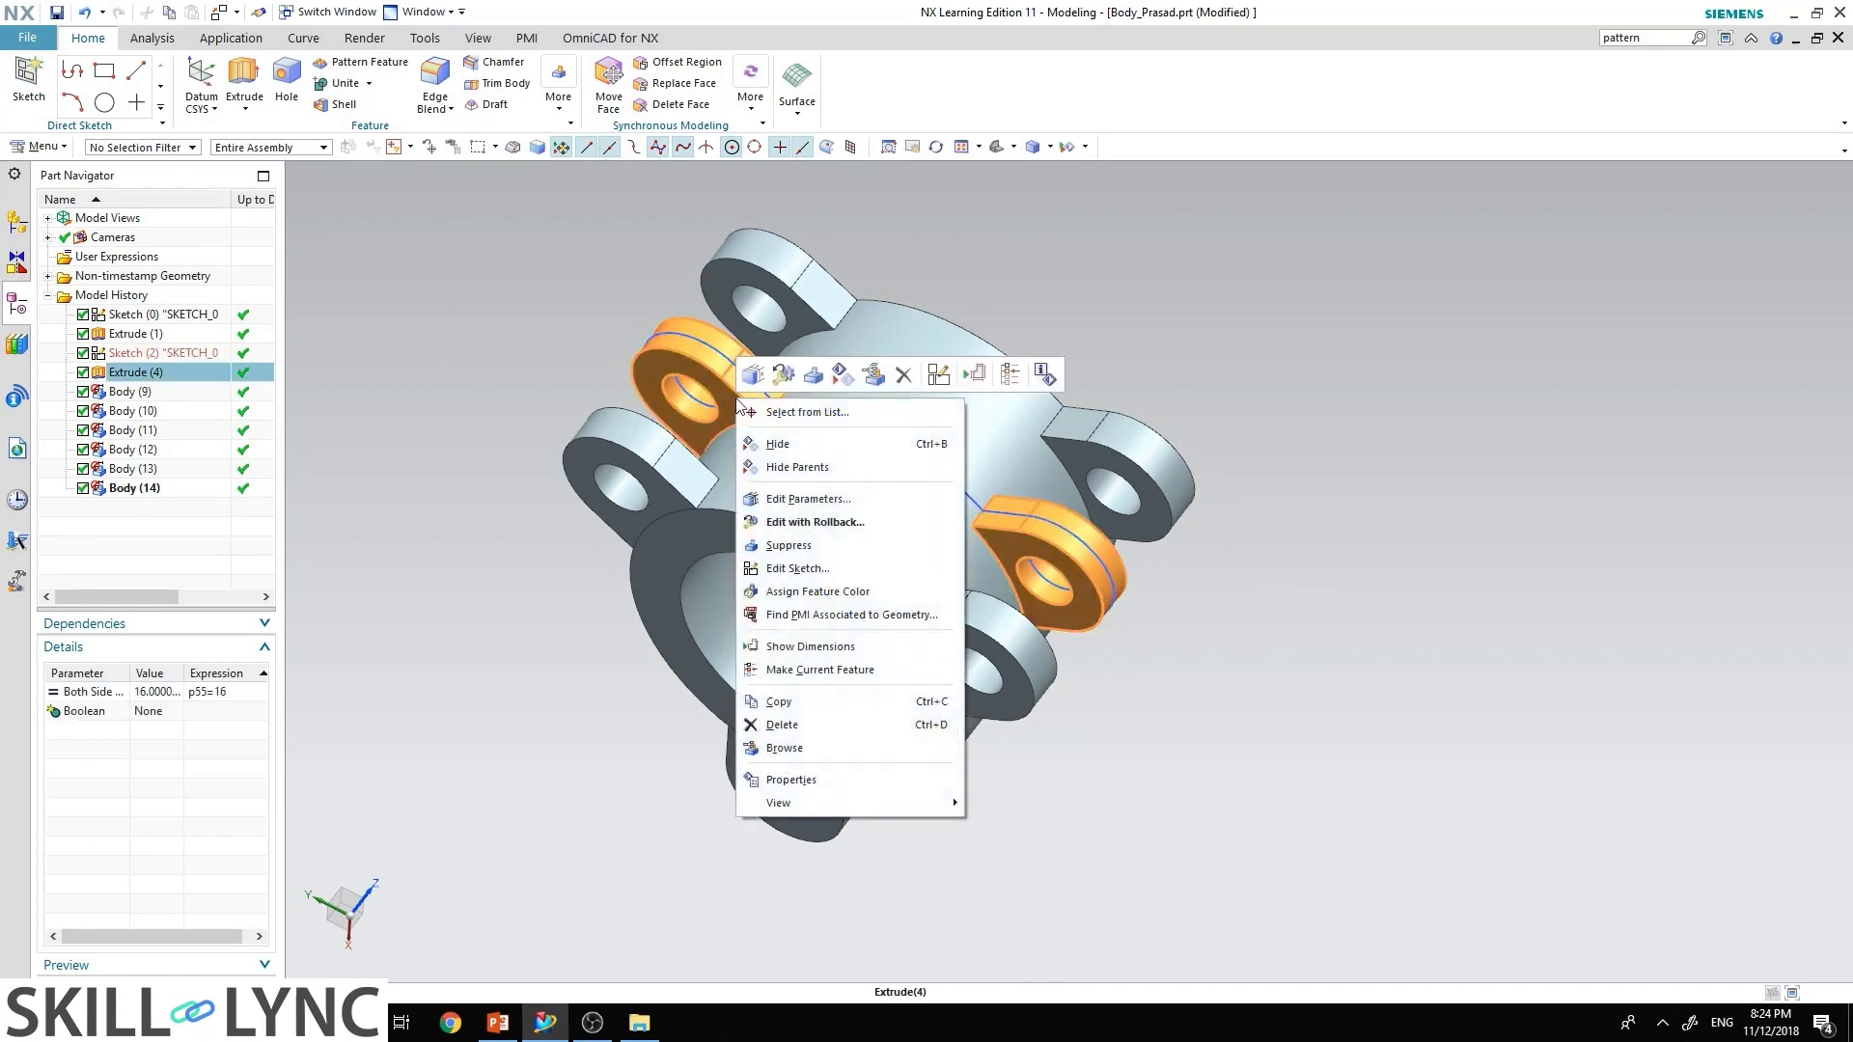
{"action": "left_click", "coordinate": [787, 545]}
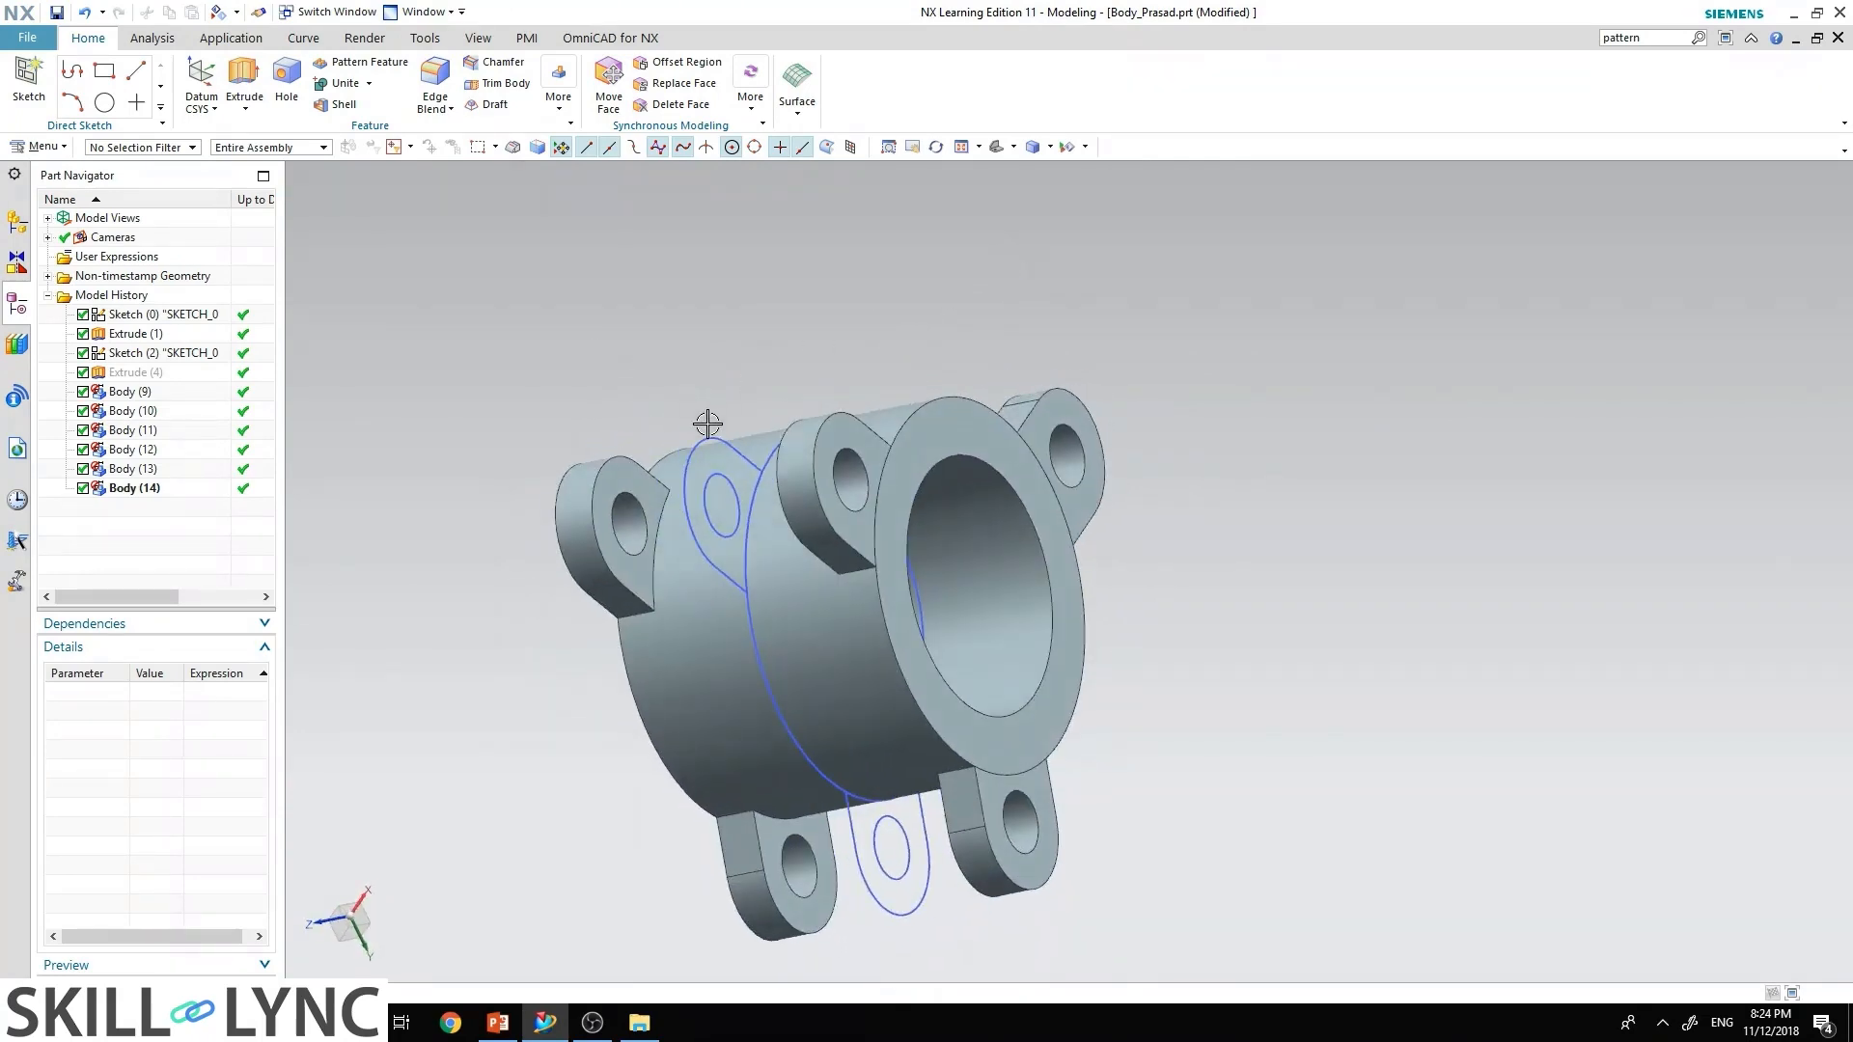
{"action": "right_click", "coordinate": [162, 352]}
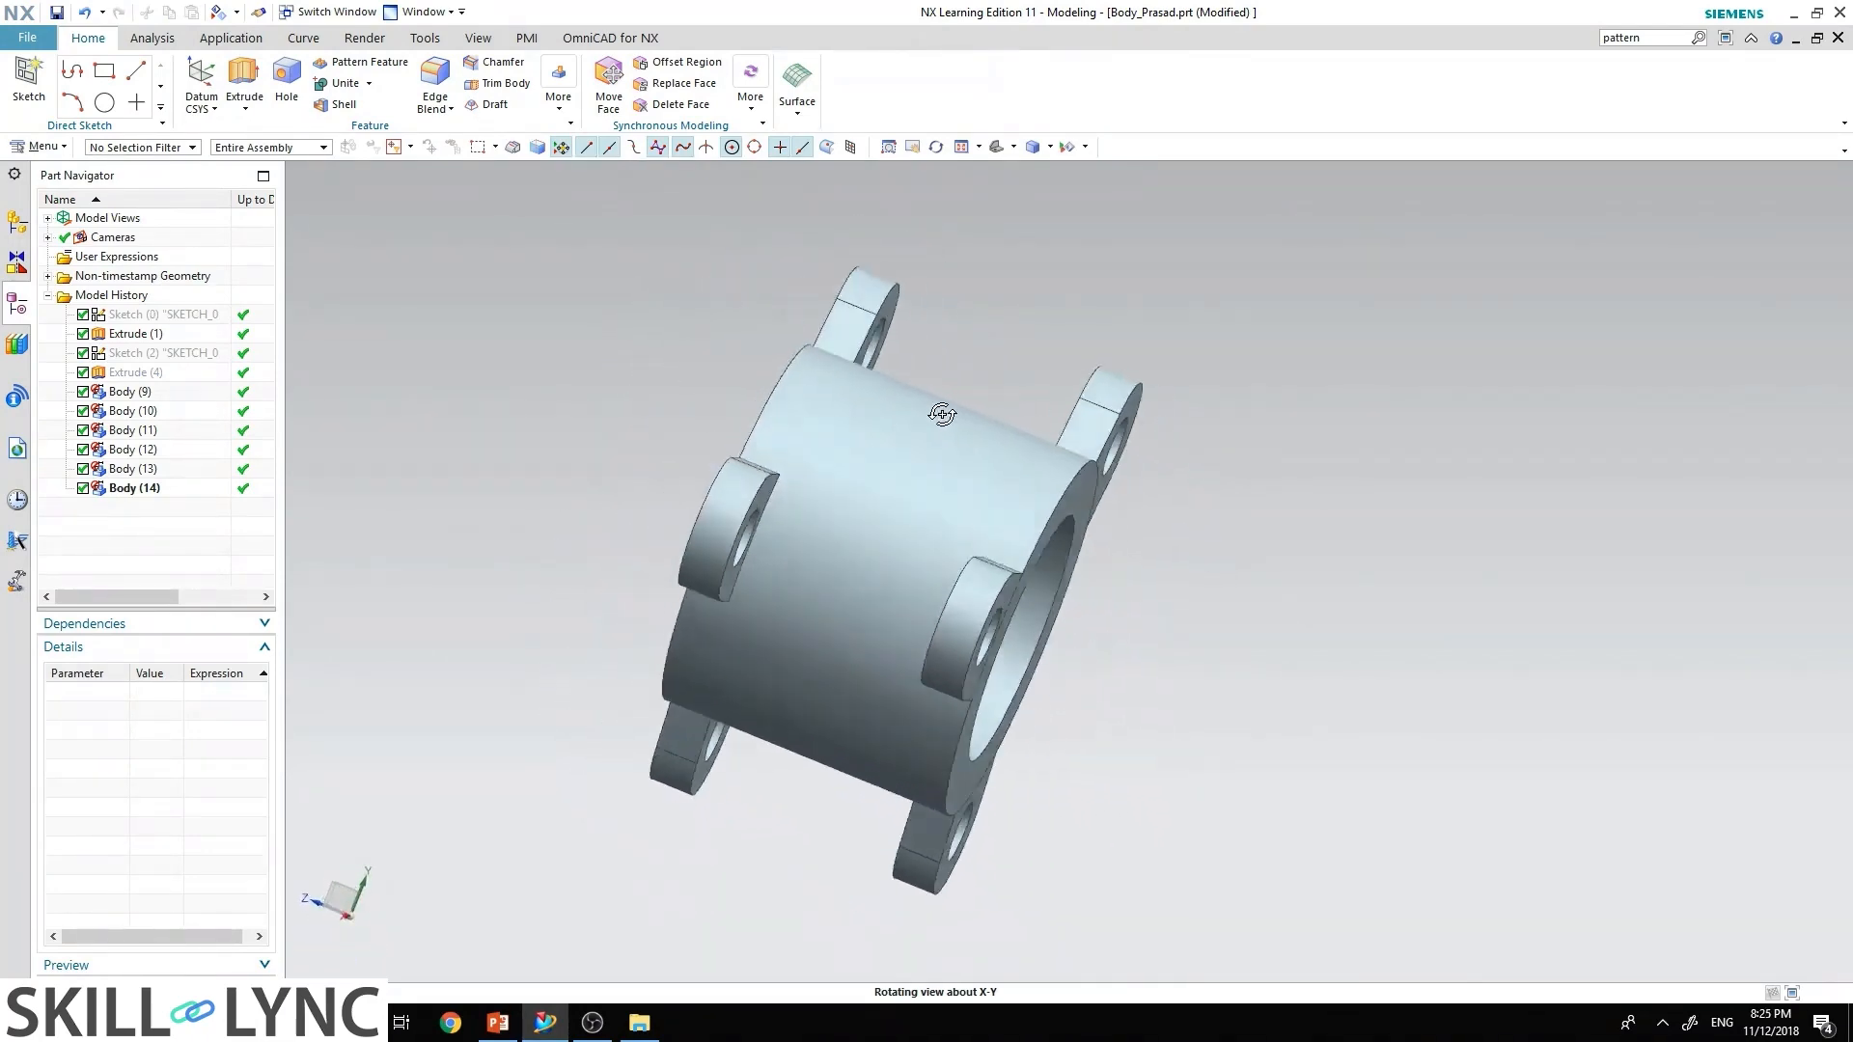
{"action": "left_click", "coordinate": [498, 1022]}
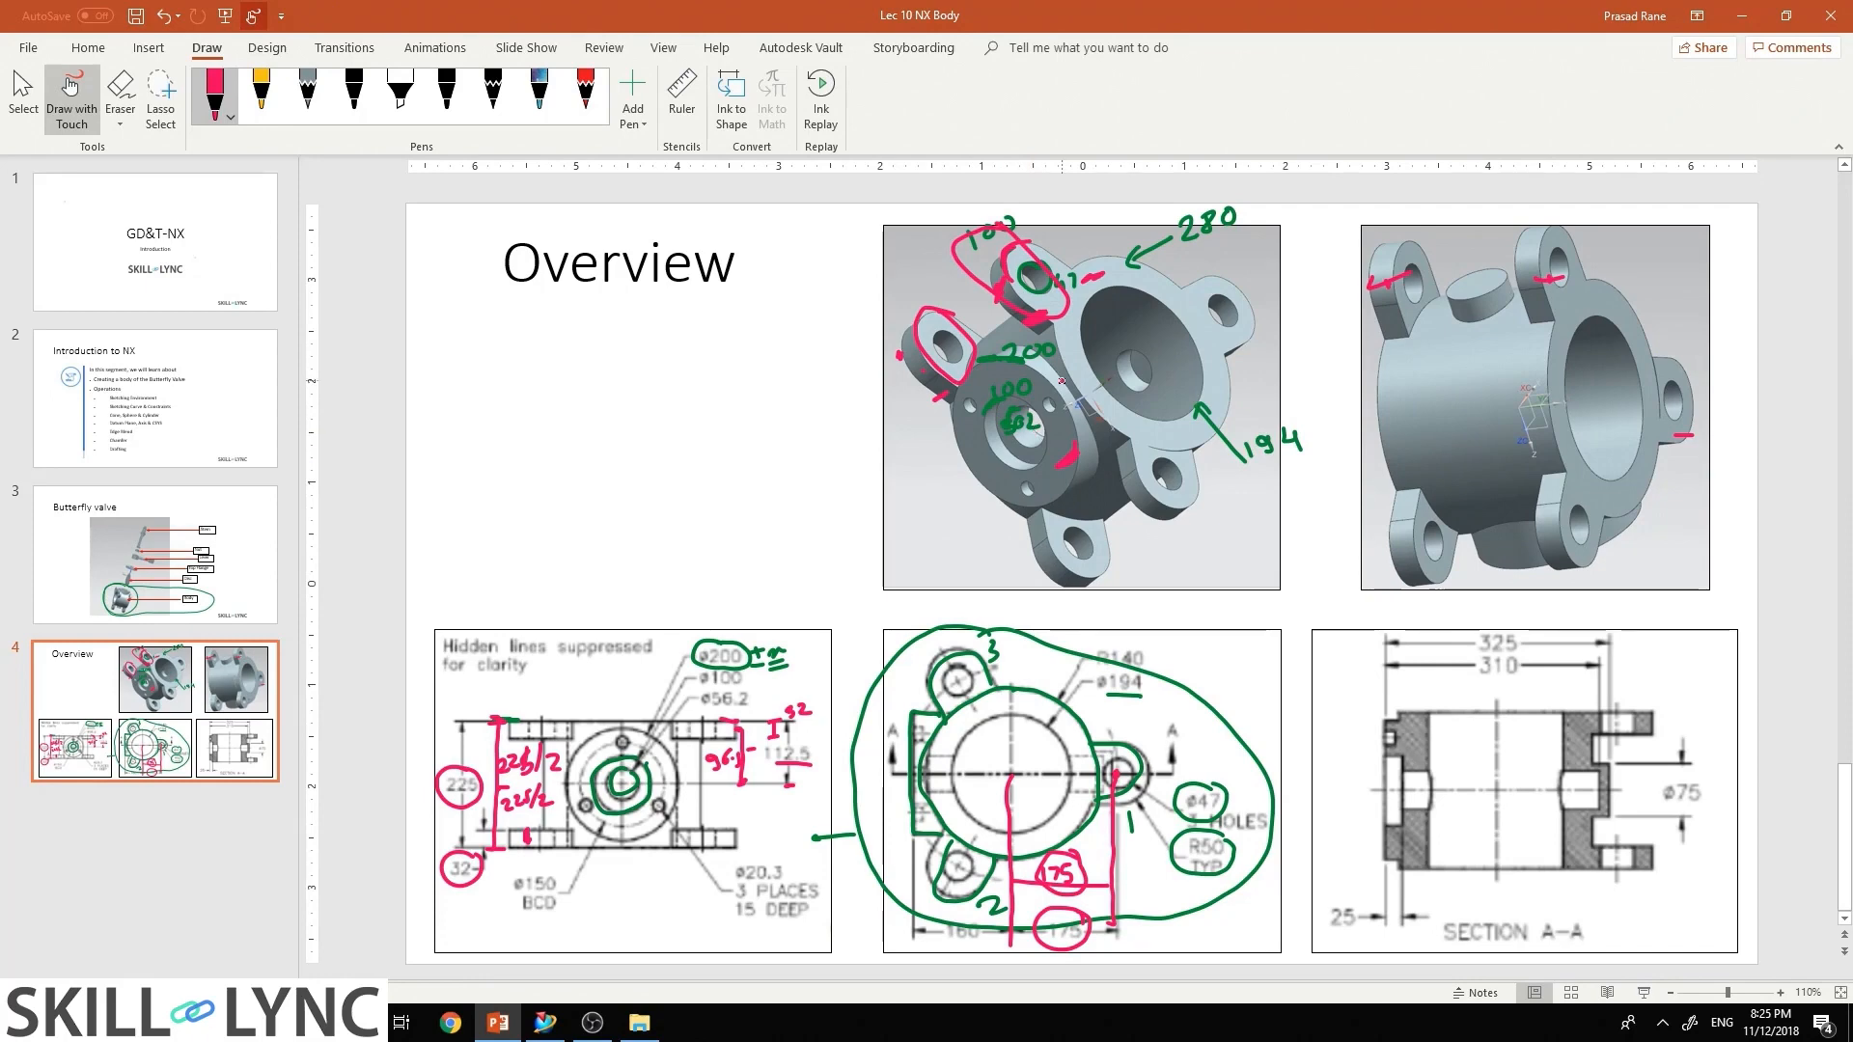
Step: Return from the marked-up slide to NX to begin placing a datum coordinate system
{"action": "left_click", "coordinate": [542, 1022]}
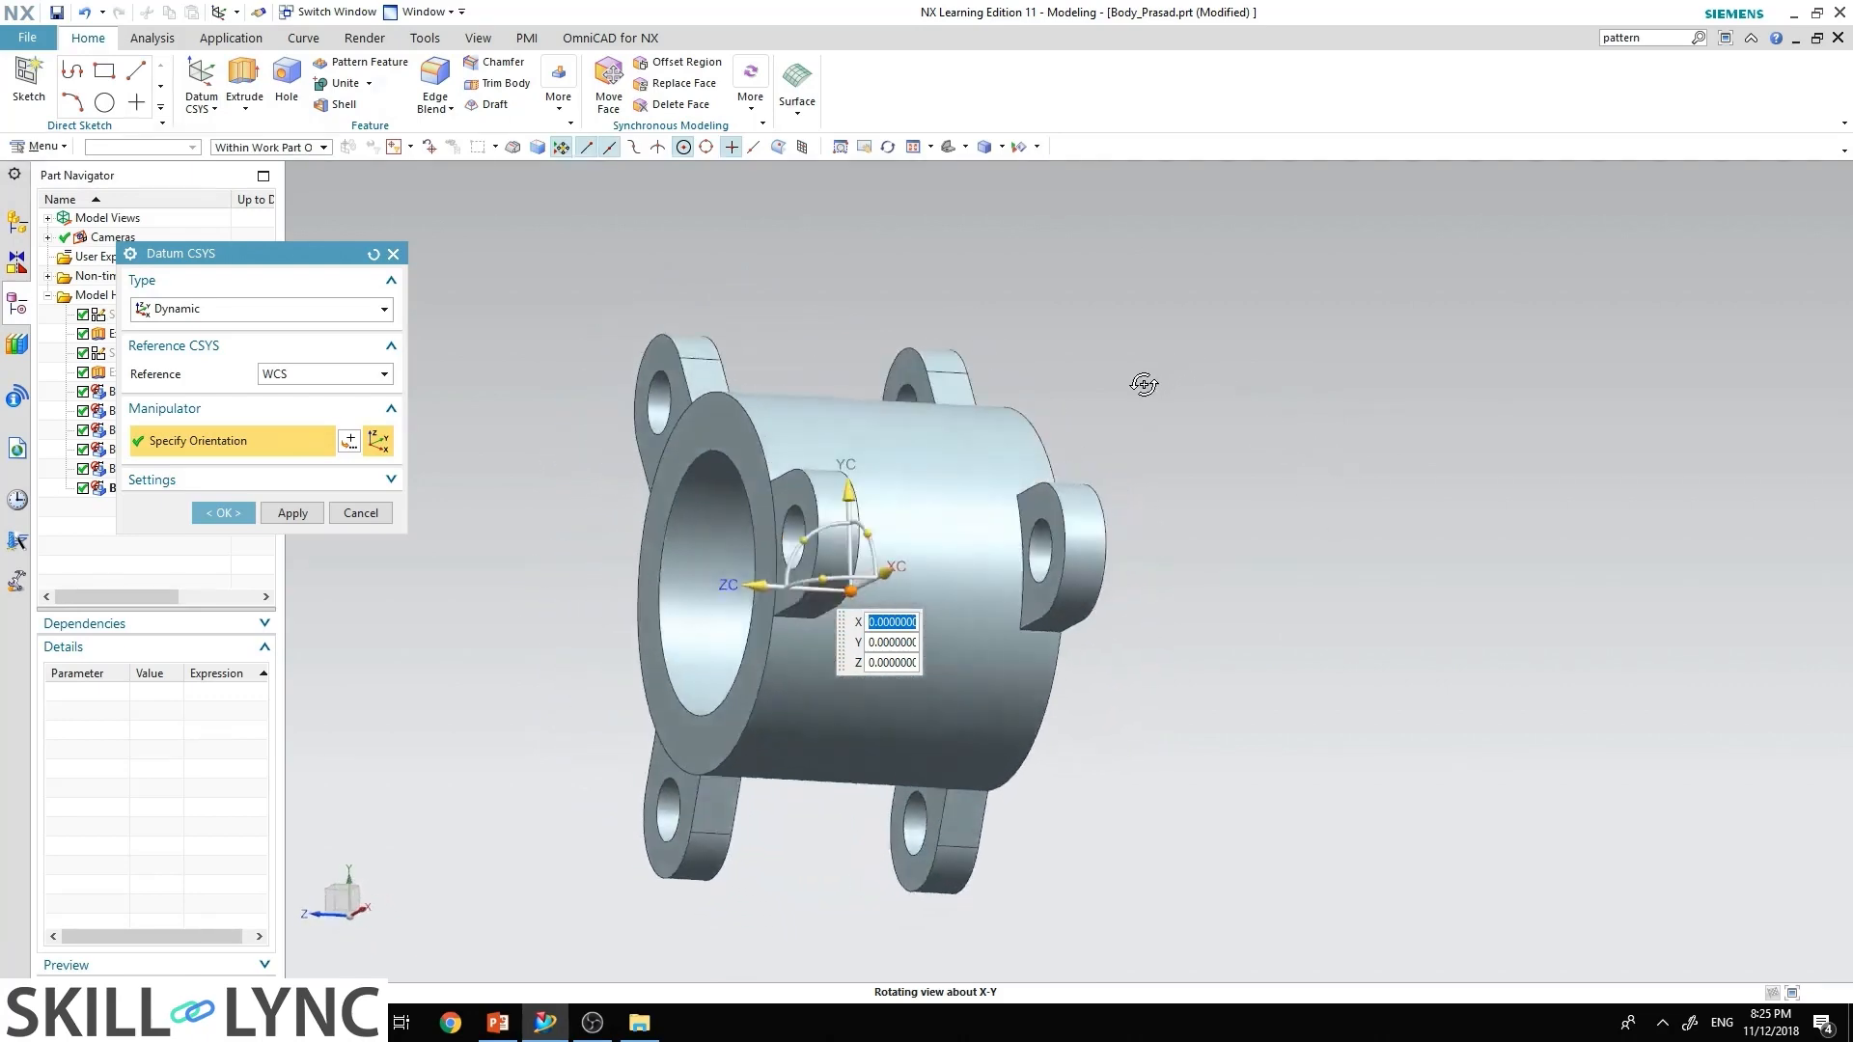
{"action": "left_click", "coordinate": [222, 512]}
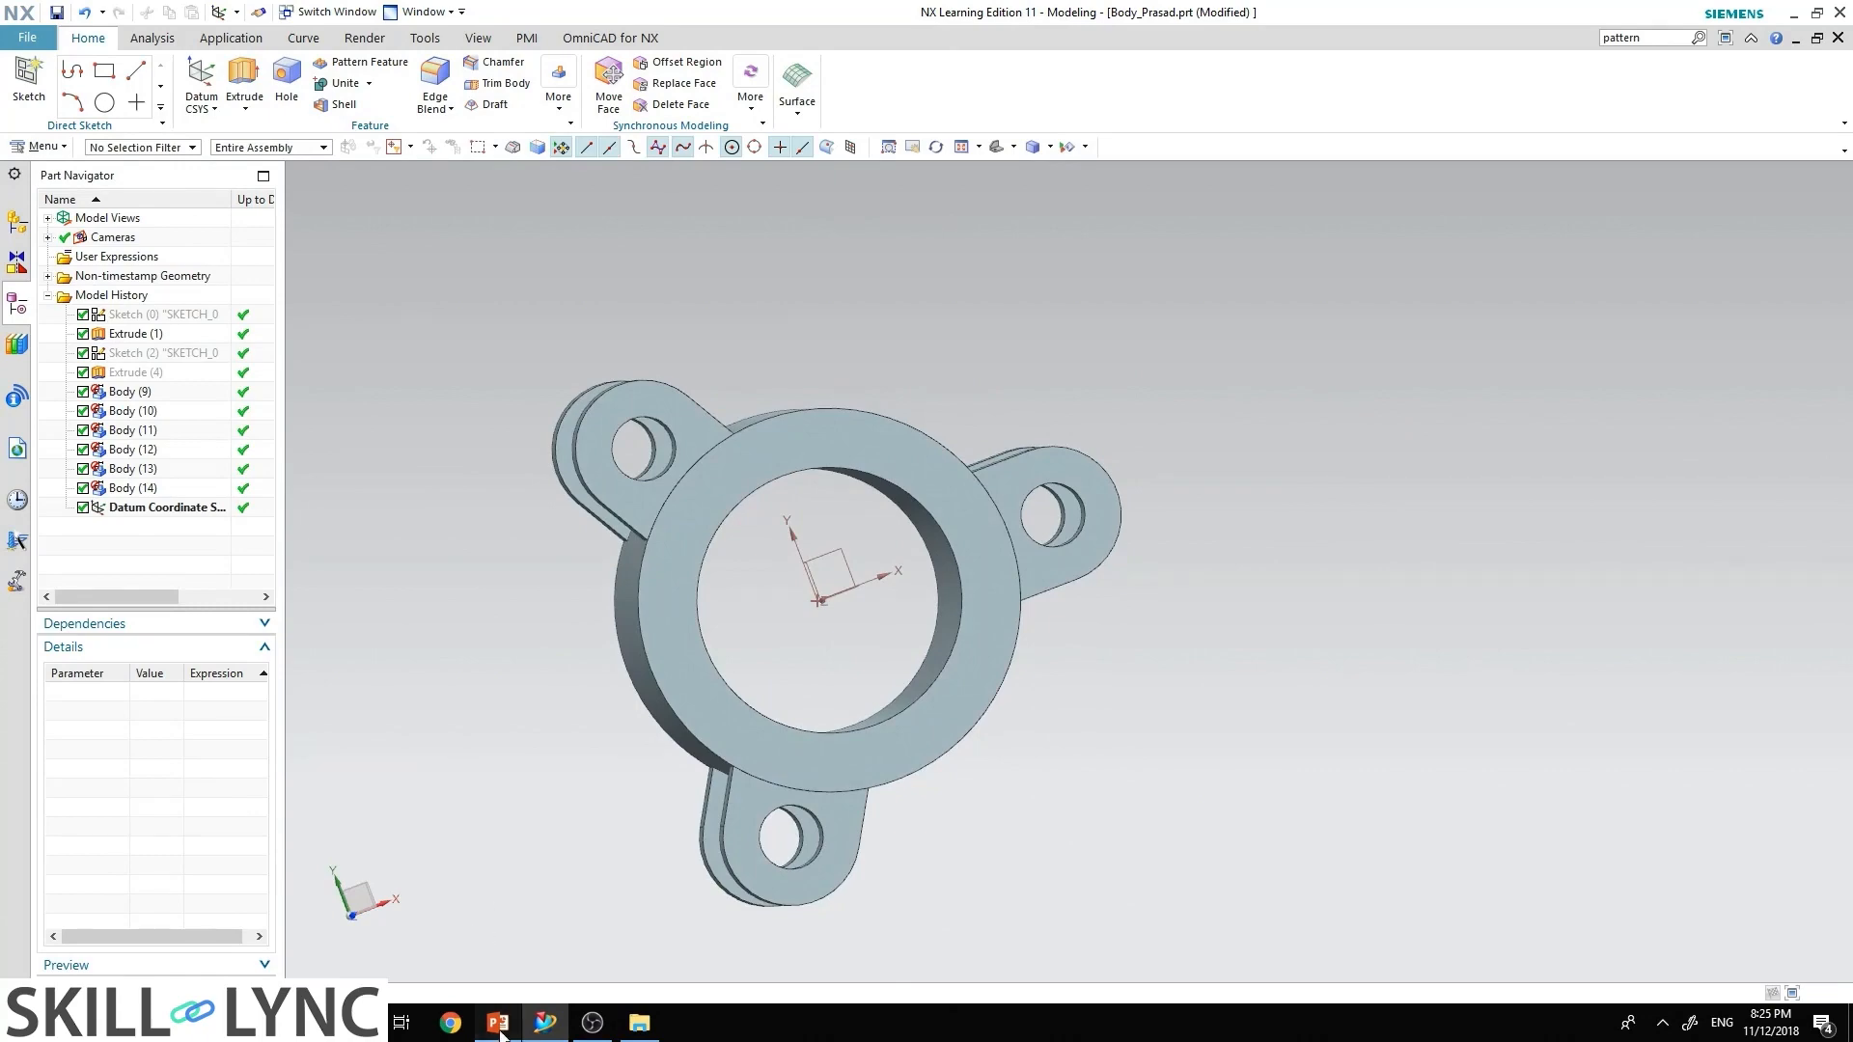
{"action": "left_click", "coordinate": [496, 1022]}
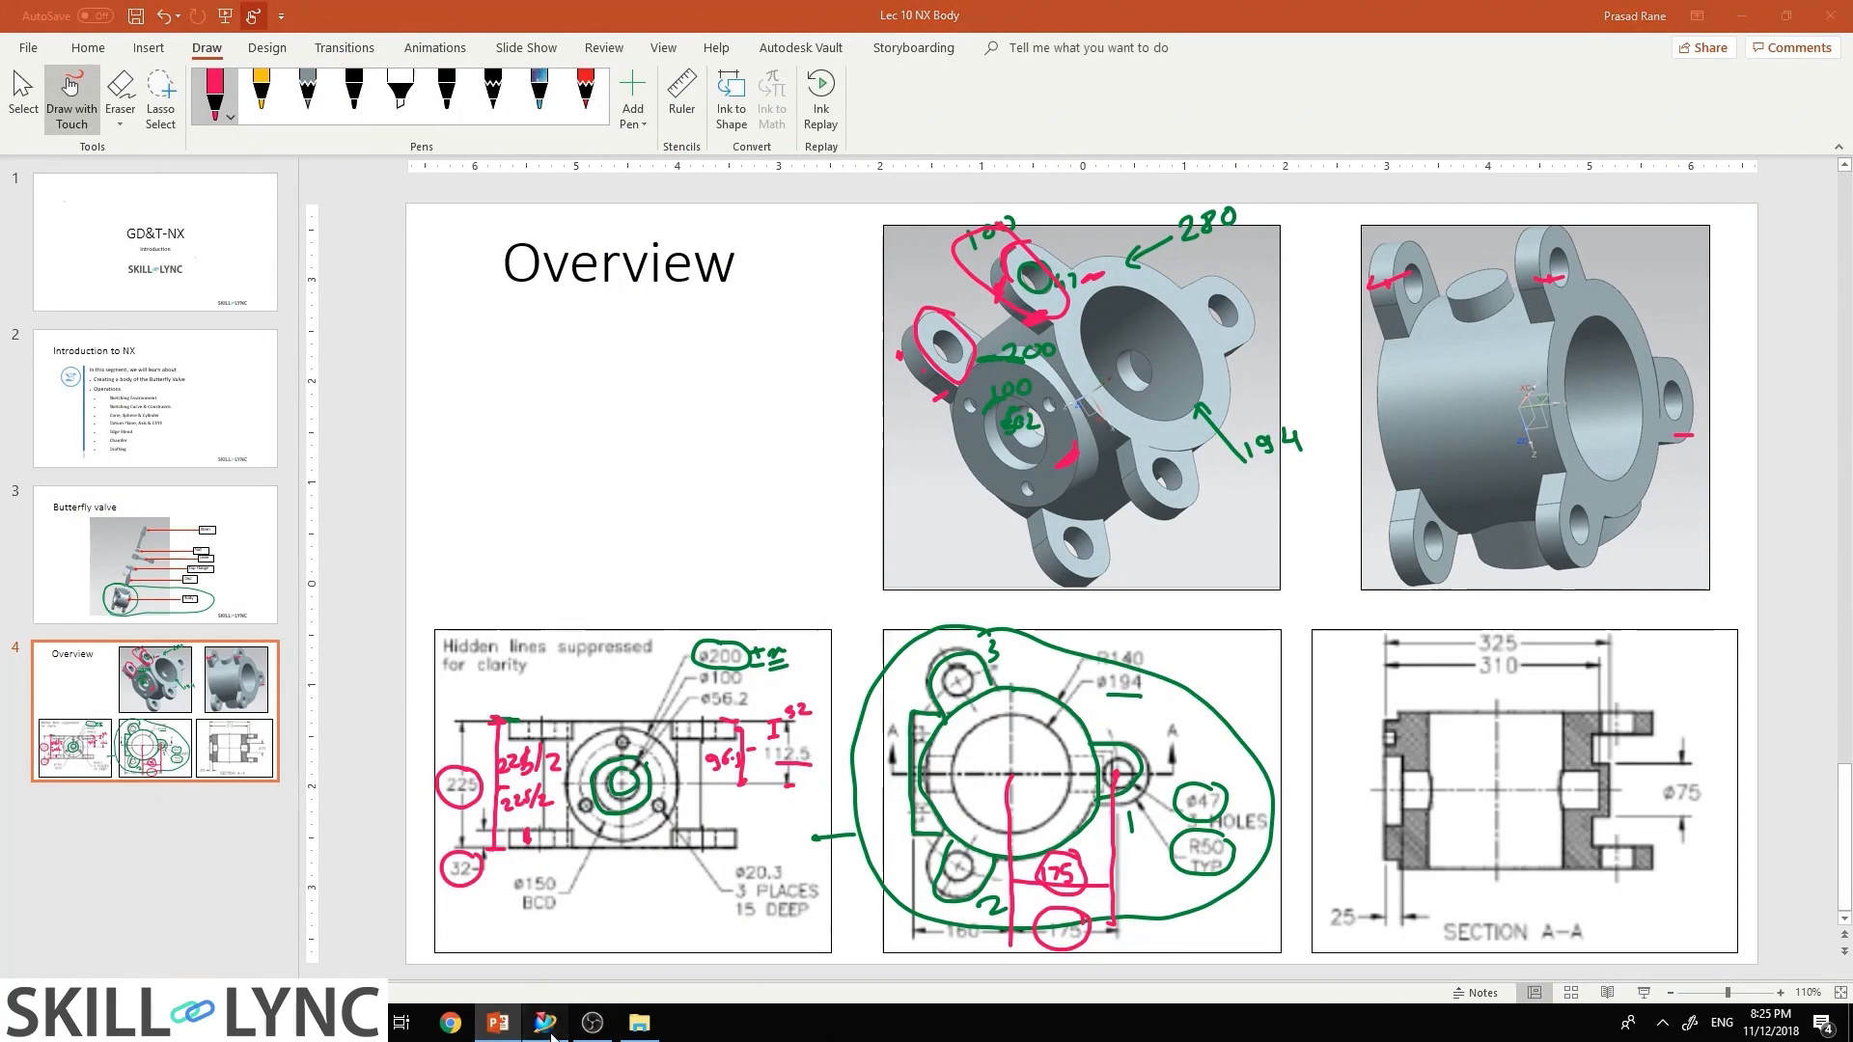
{"action": "left_click", "coordinate": [544, 1023]}
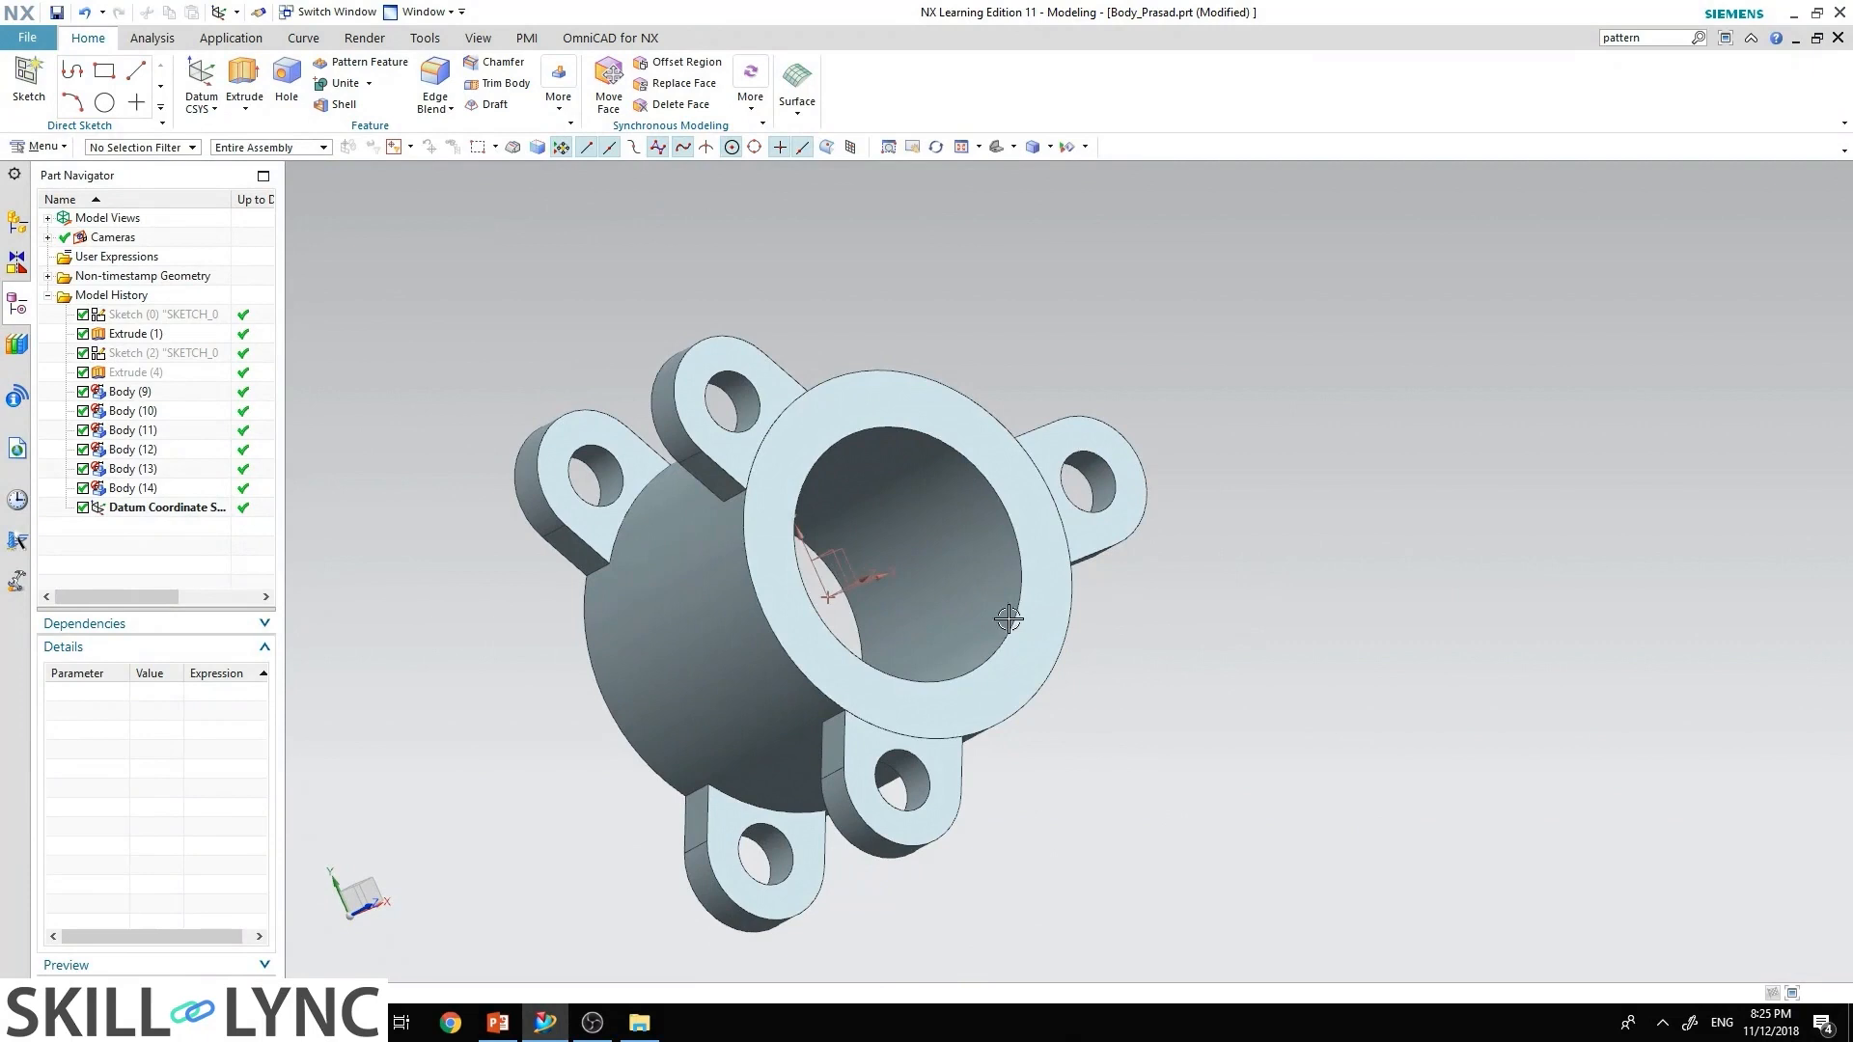
{"action": "mouse_move", "coordinate": [1253, 617]}
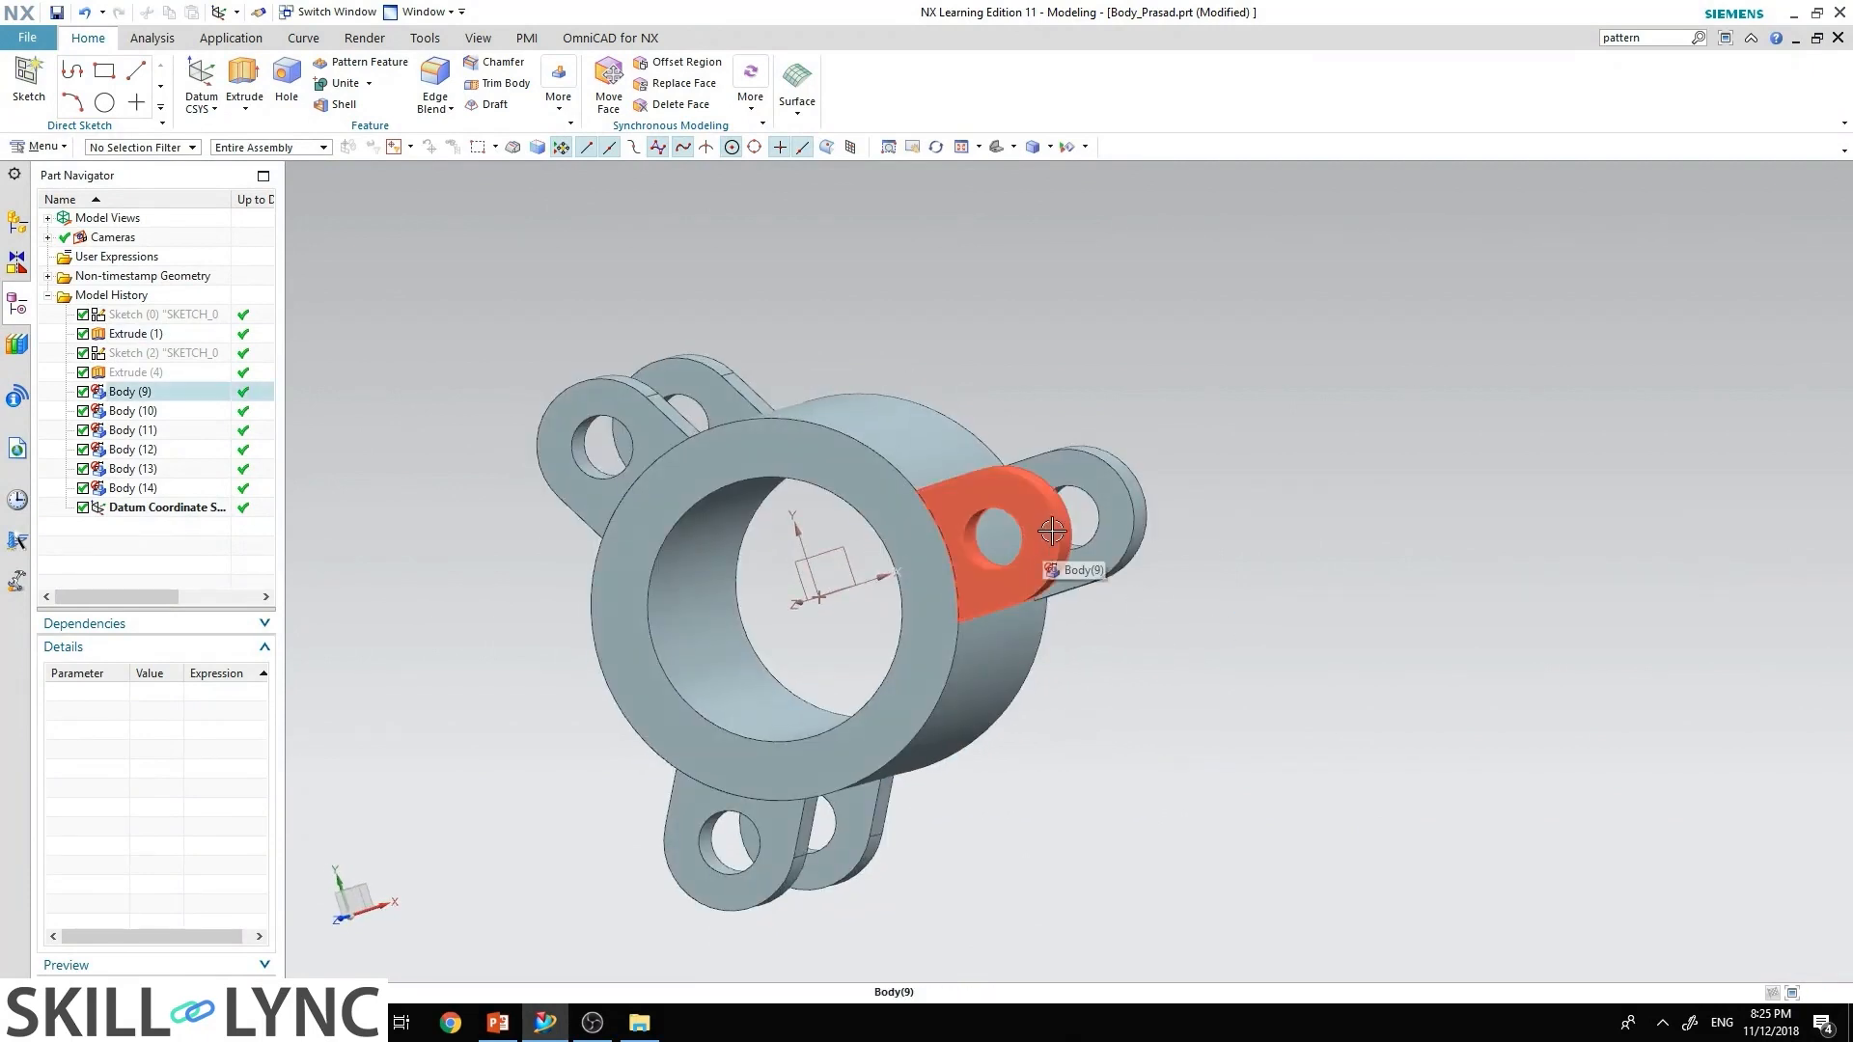
{"action": "left_click", "coordinate": [842, 352]}
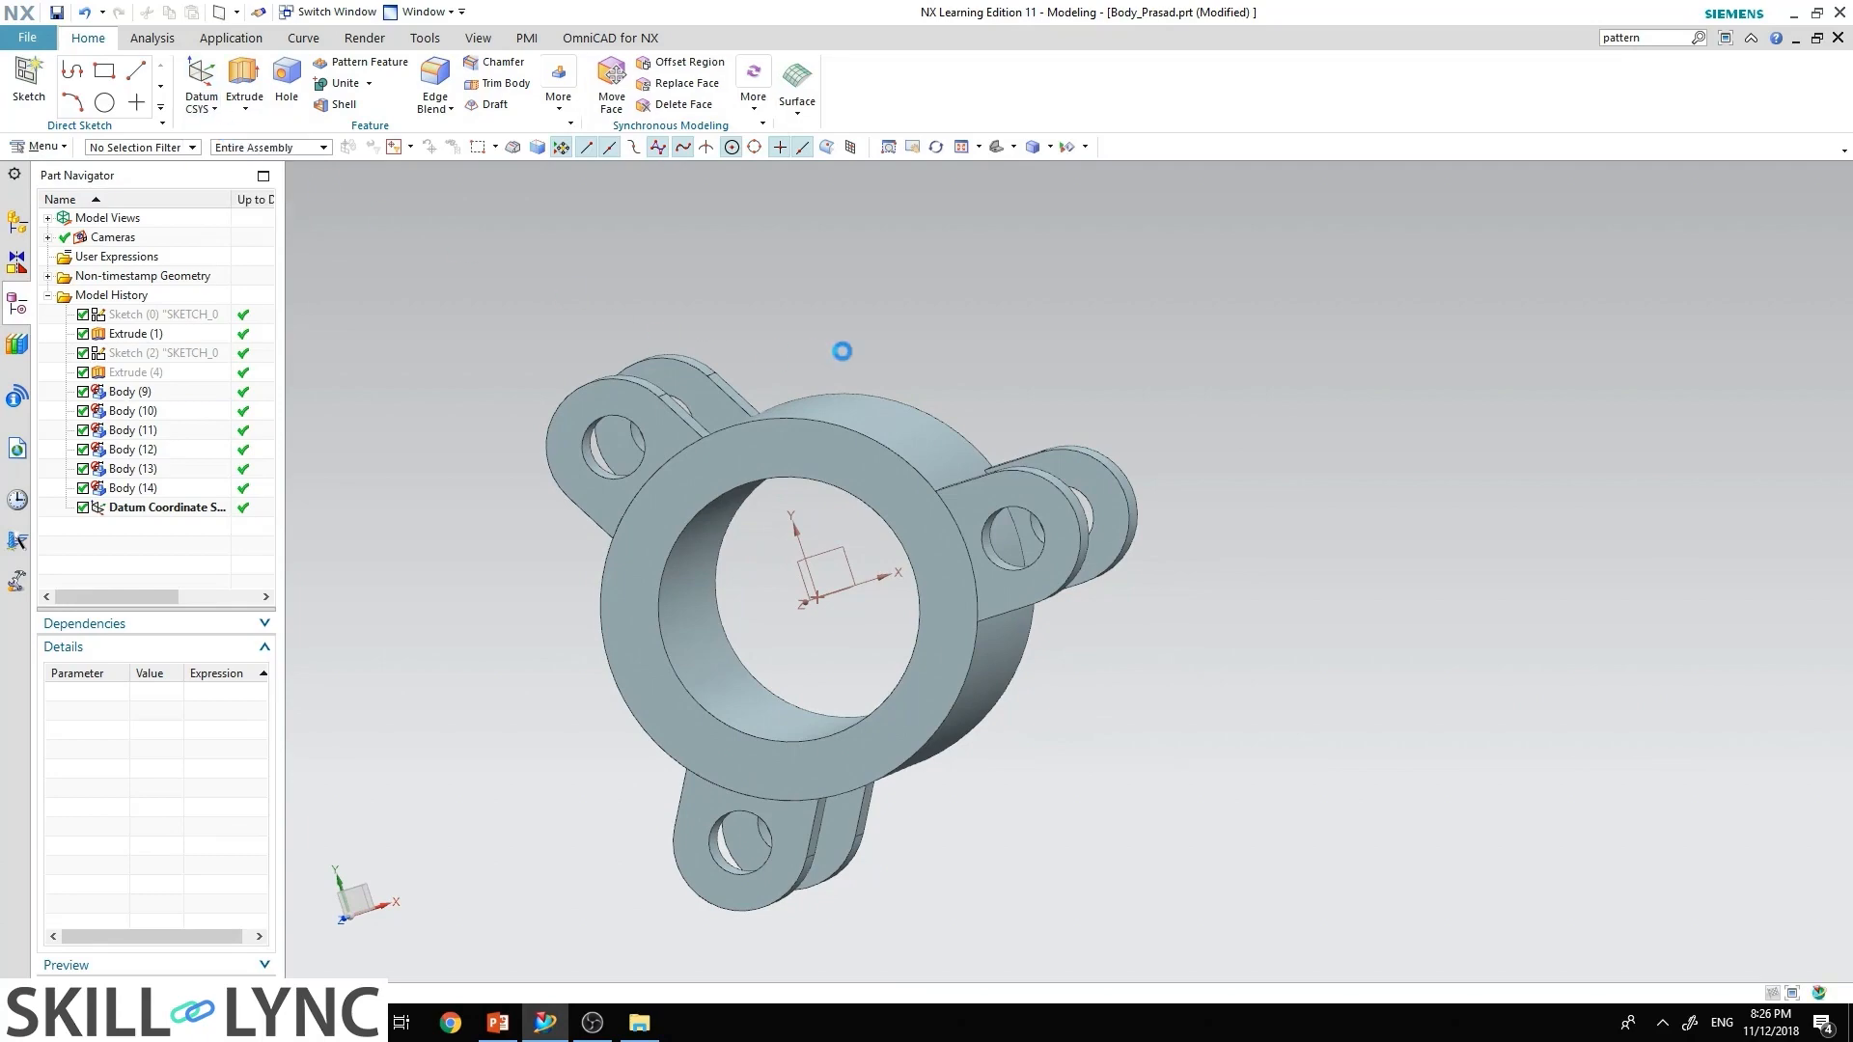
Step: Create an inferred datum plane offset -160 mm from the YZ plane after checking the drawing
{"action": "left_click", "coordinate": [201, 85]}
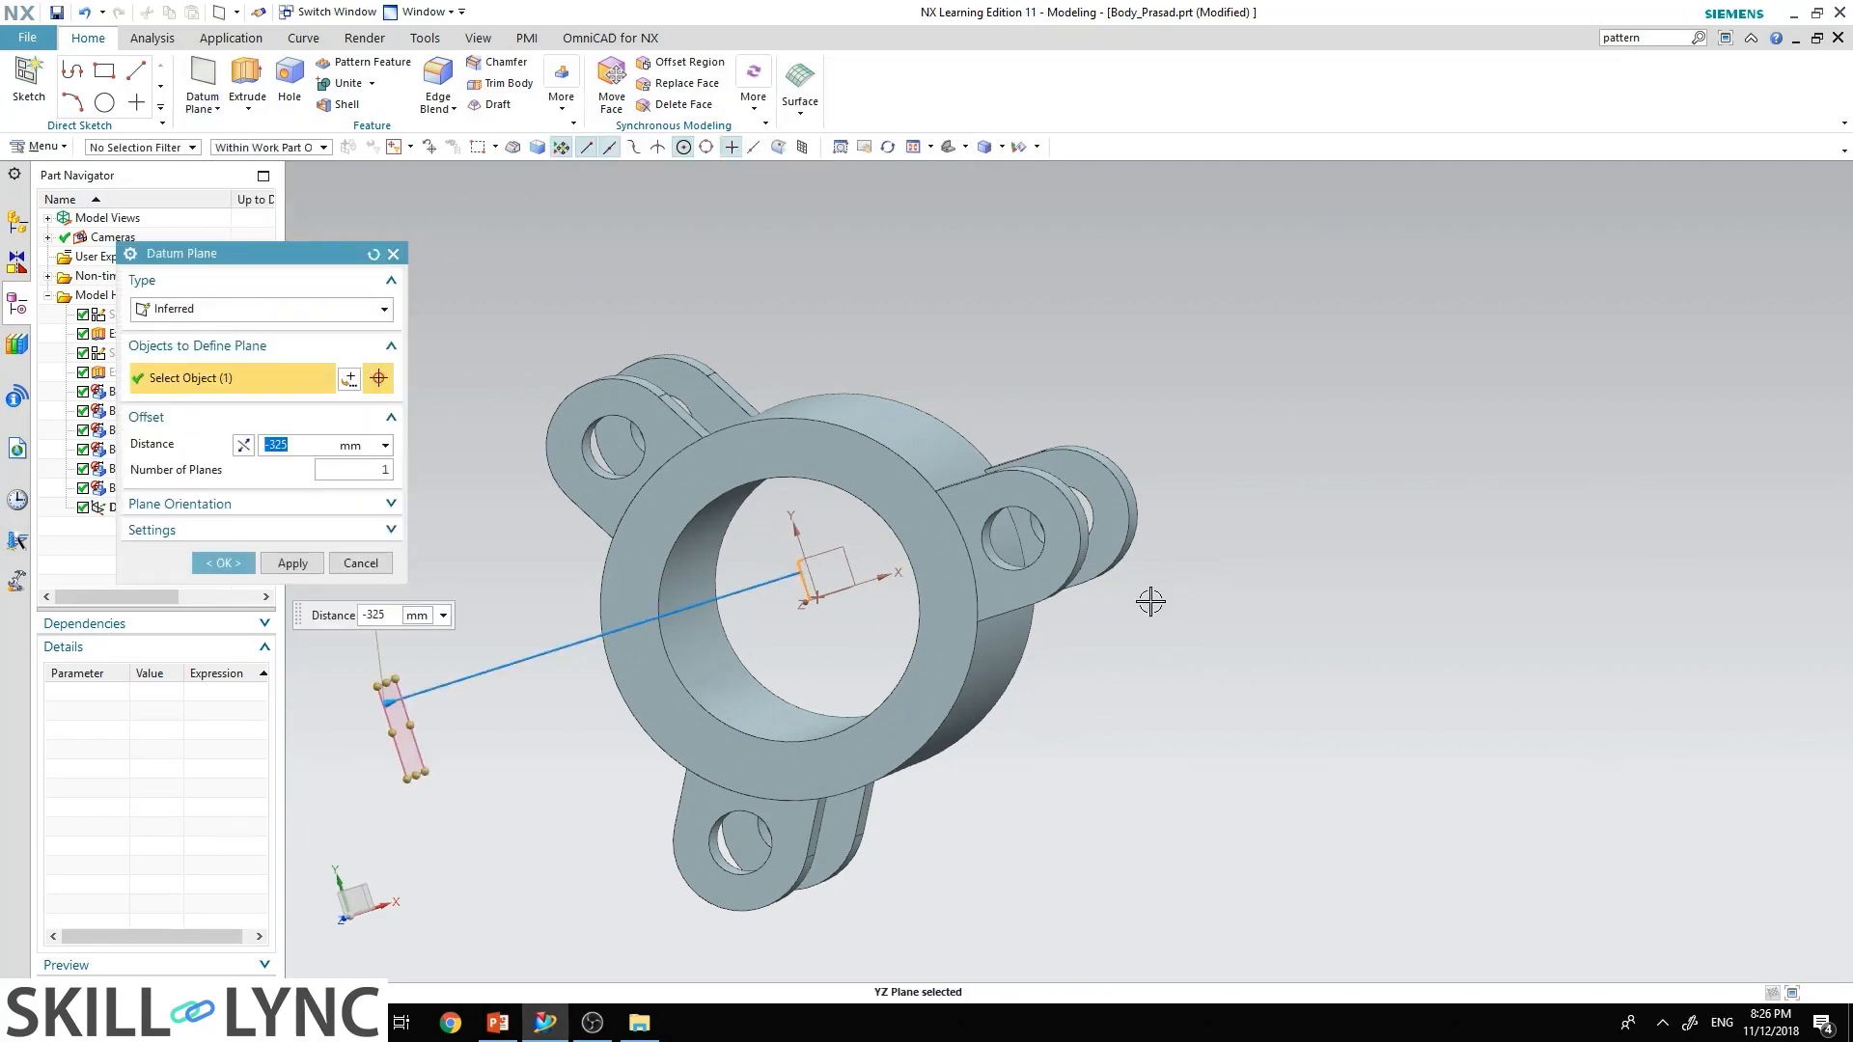
{"action": "left_click", "coordinate": [496, 1023]}
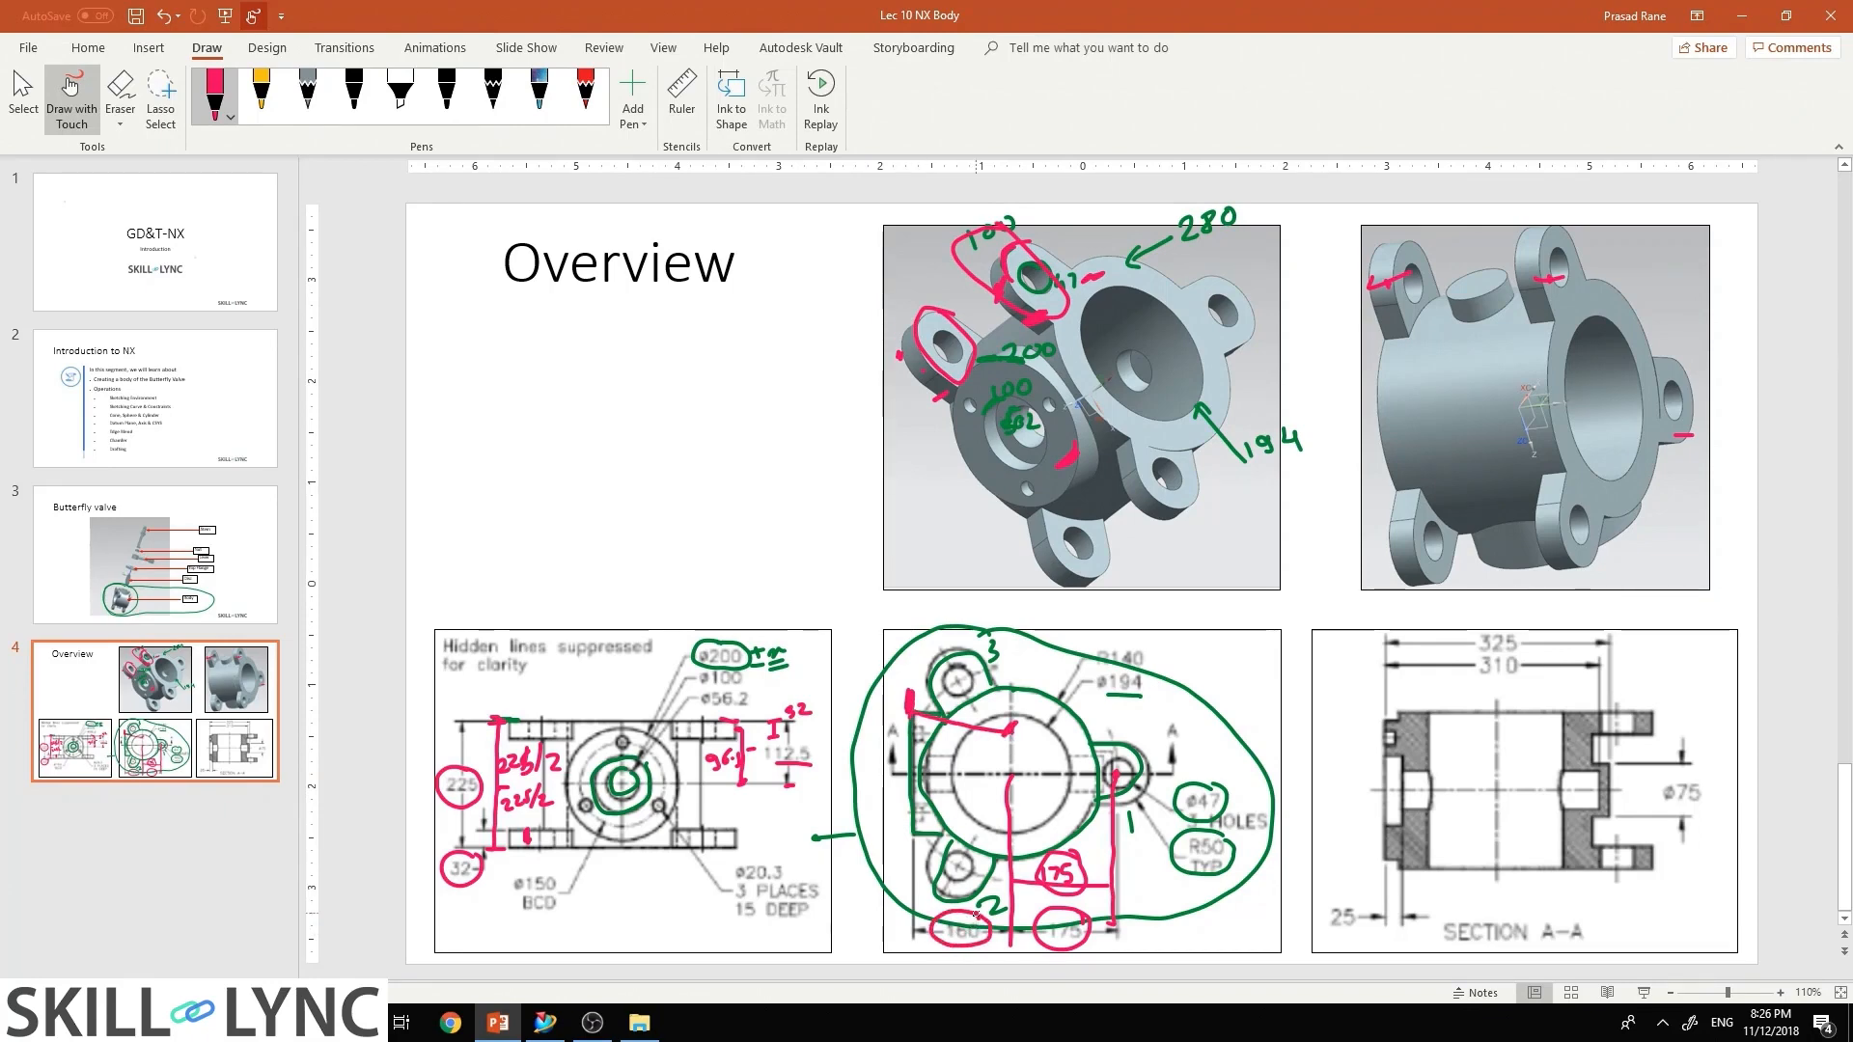
{"action": "mouse_move", "coordinate": [496, 1022]}
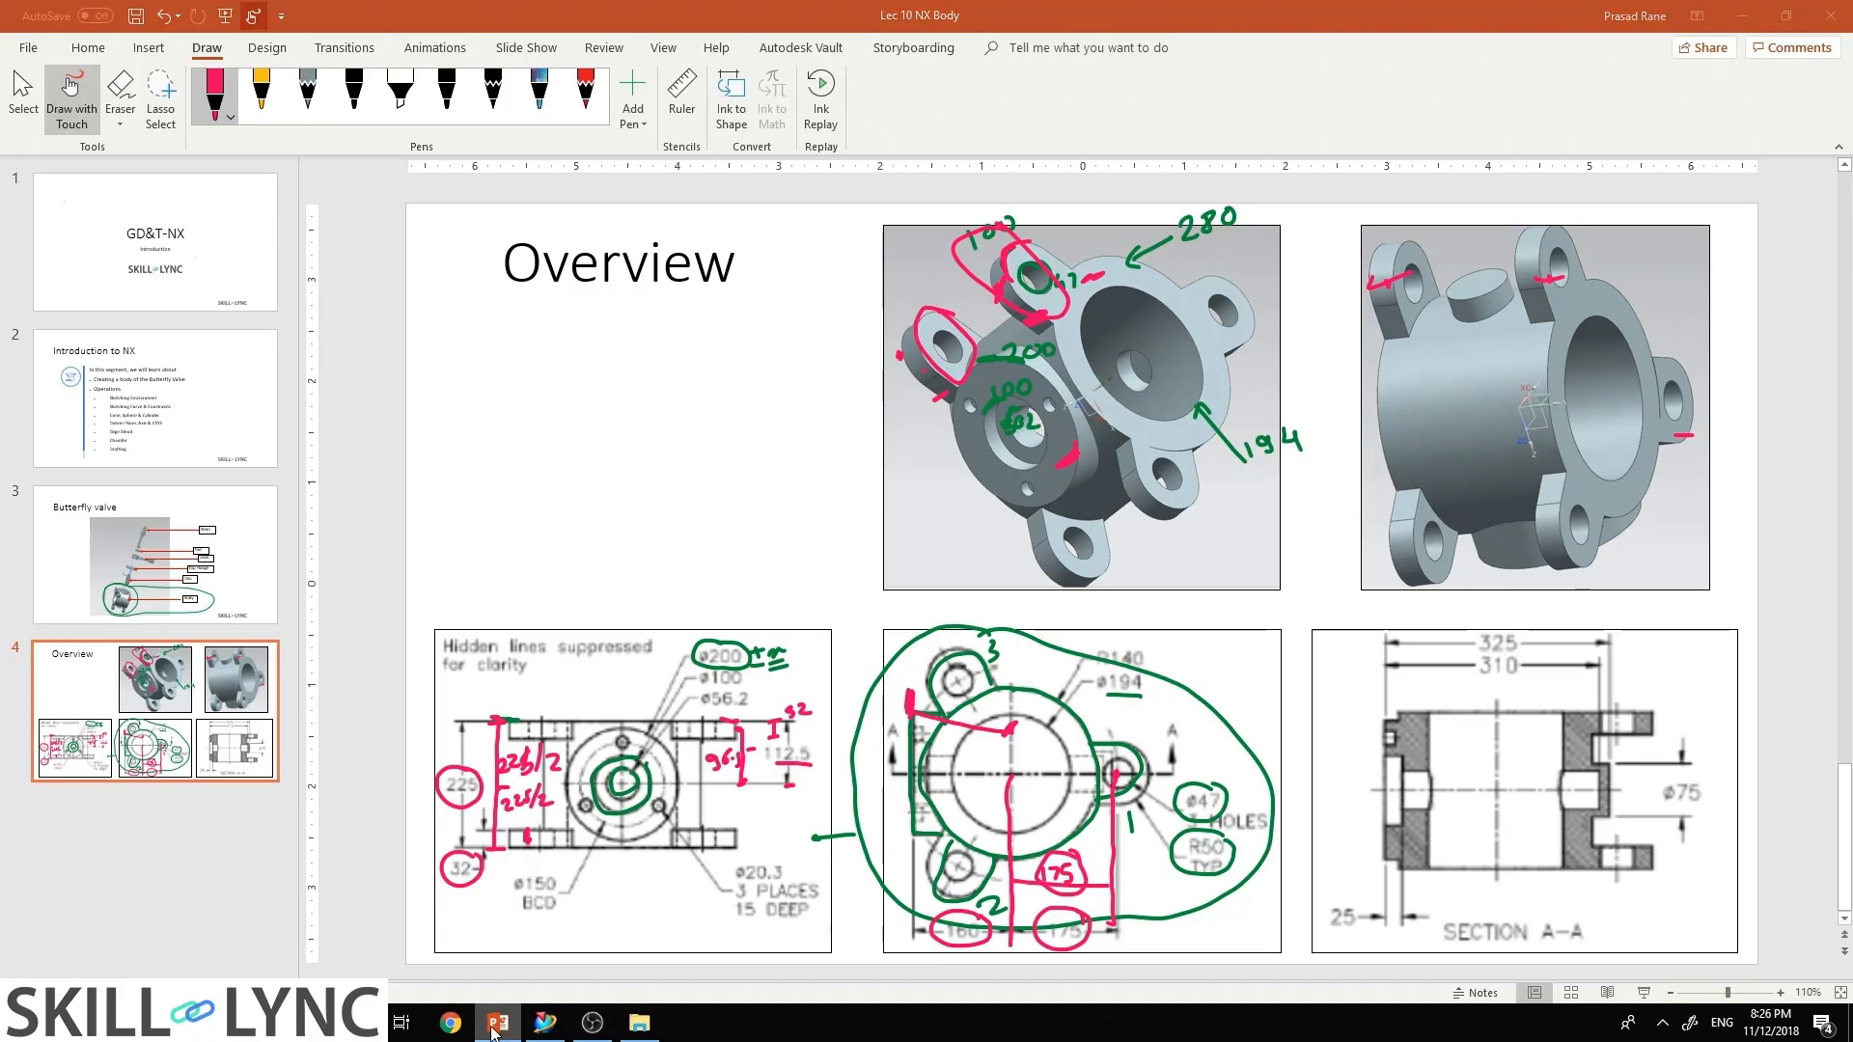
{"action": "left_click", "coordinate": [543, 1022]}
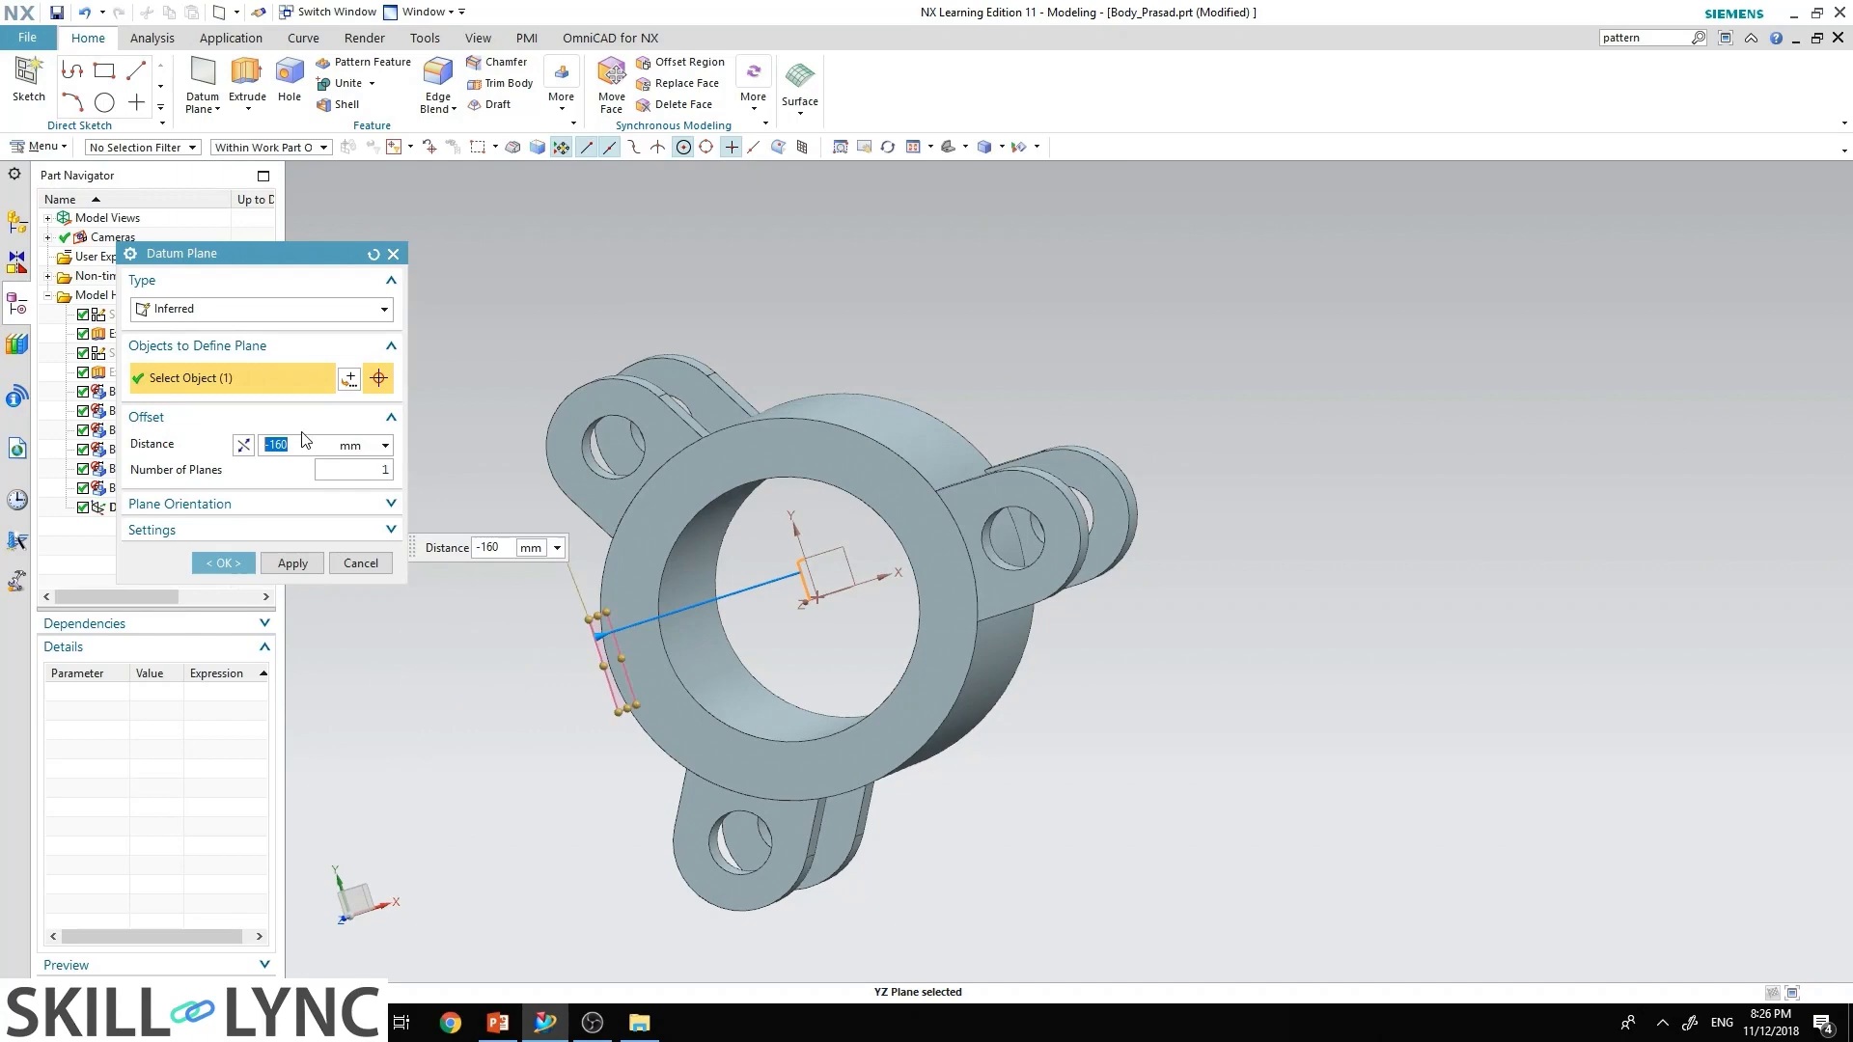
{"action": "left_click", "coordinate": [222, 562]}
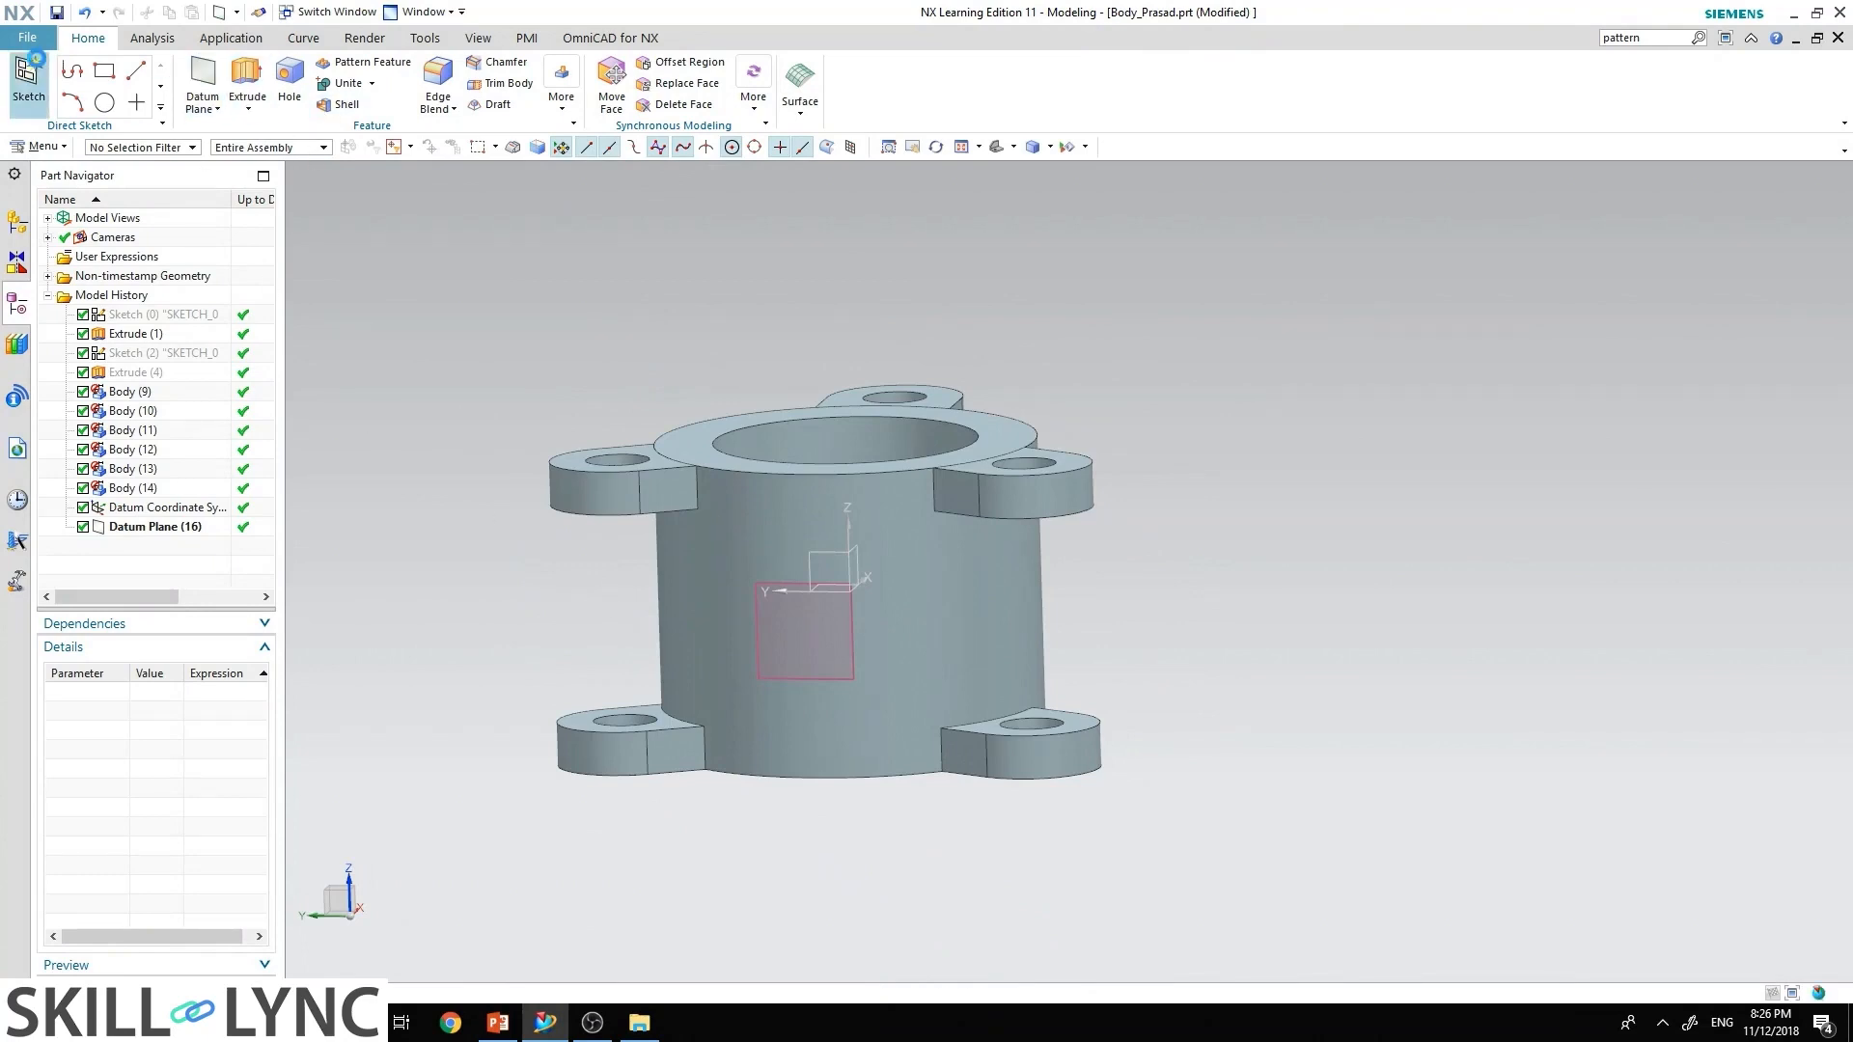
Step: Sketch on Datum Plane (16) a circle at the origin with diameter 200
{"action": "left_click", "coordinate": [27, 80]}
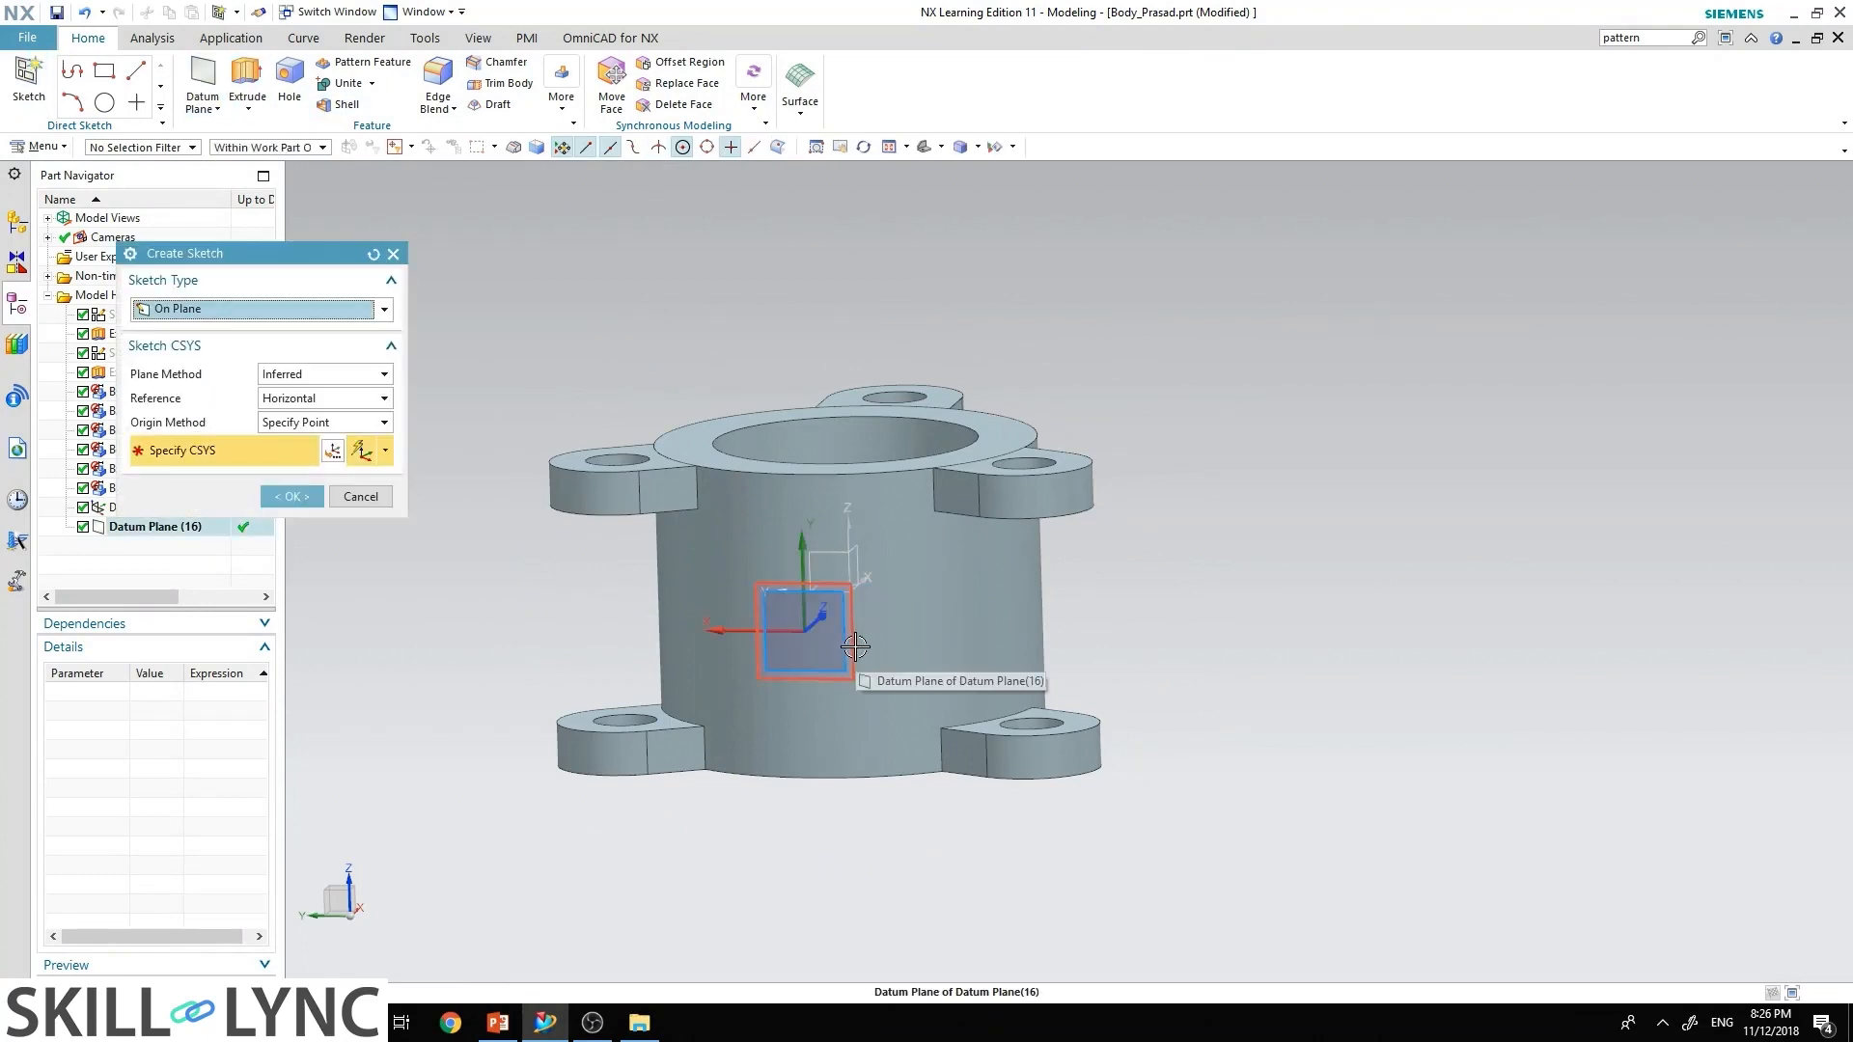
{"action": "left_click", "coordinate": [804, 630]}
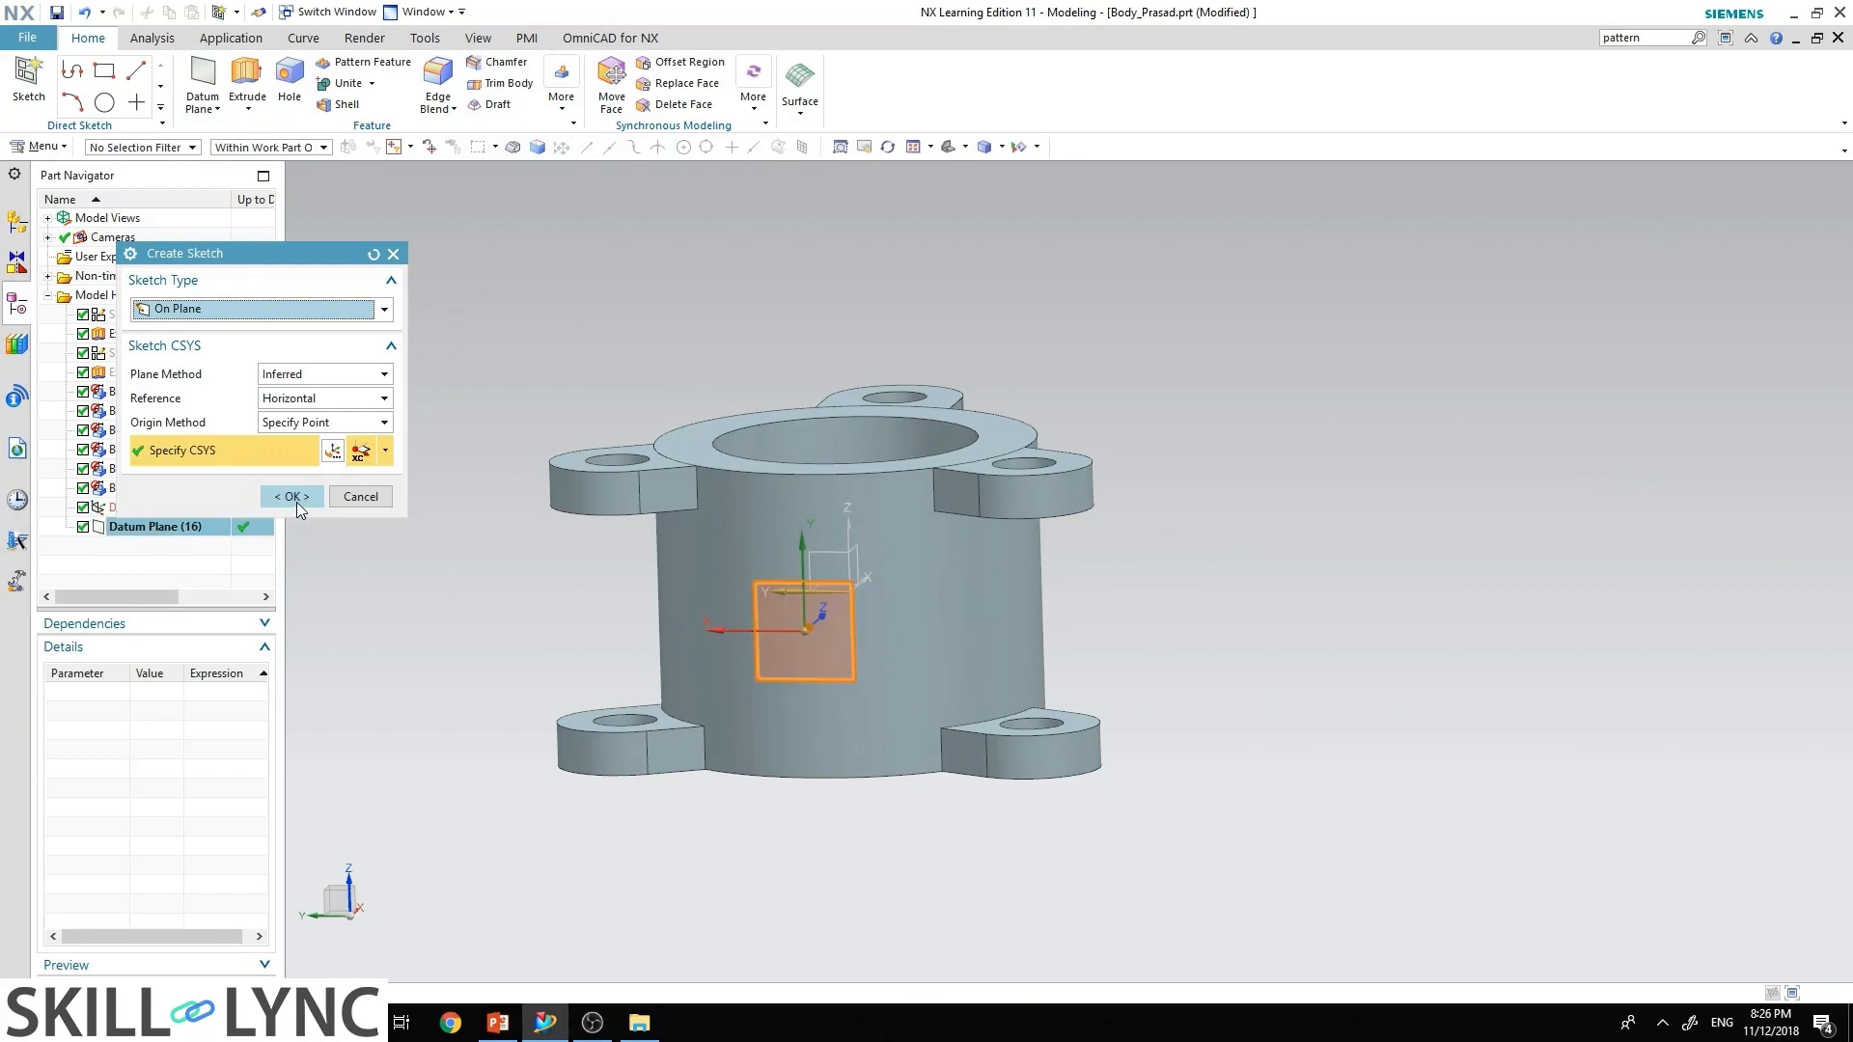
{"action": "left_click", "coordinate": [291, 495]}
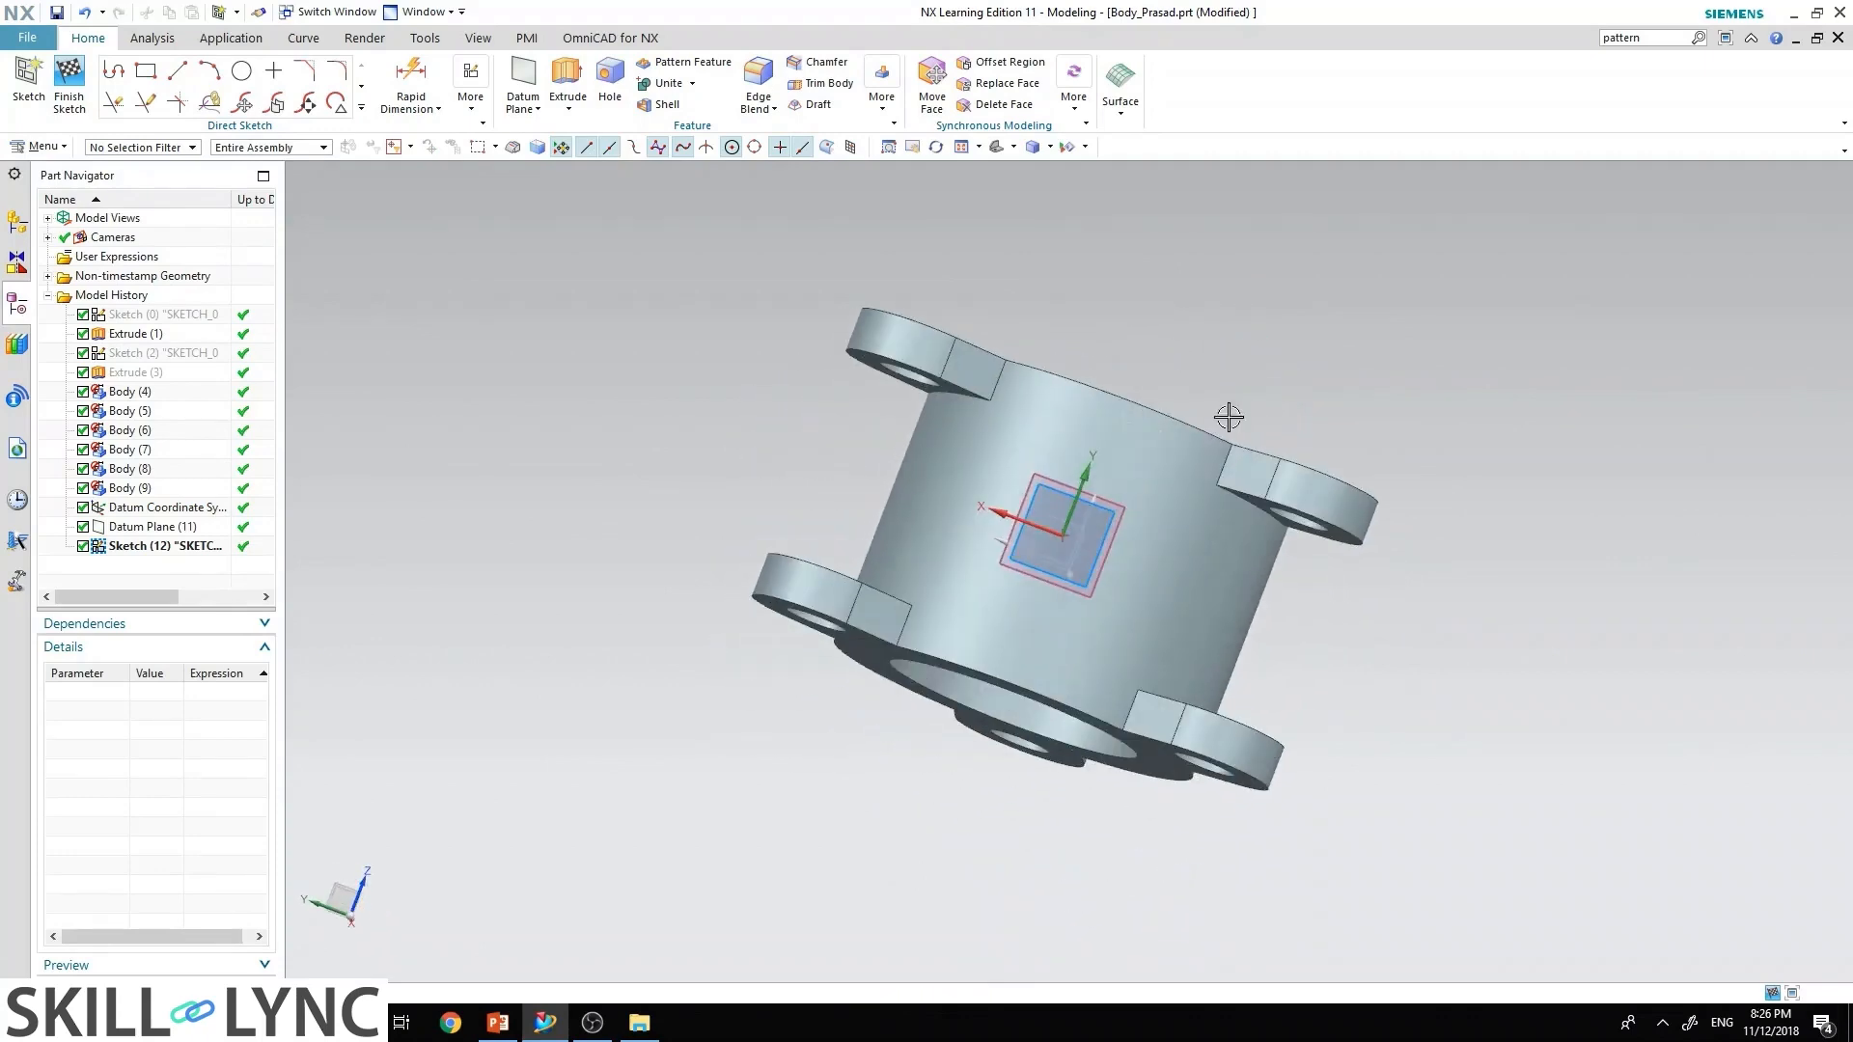
{"action": "left_click", "coordinate": [242, 71]}
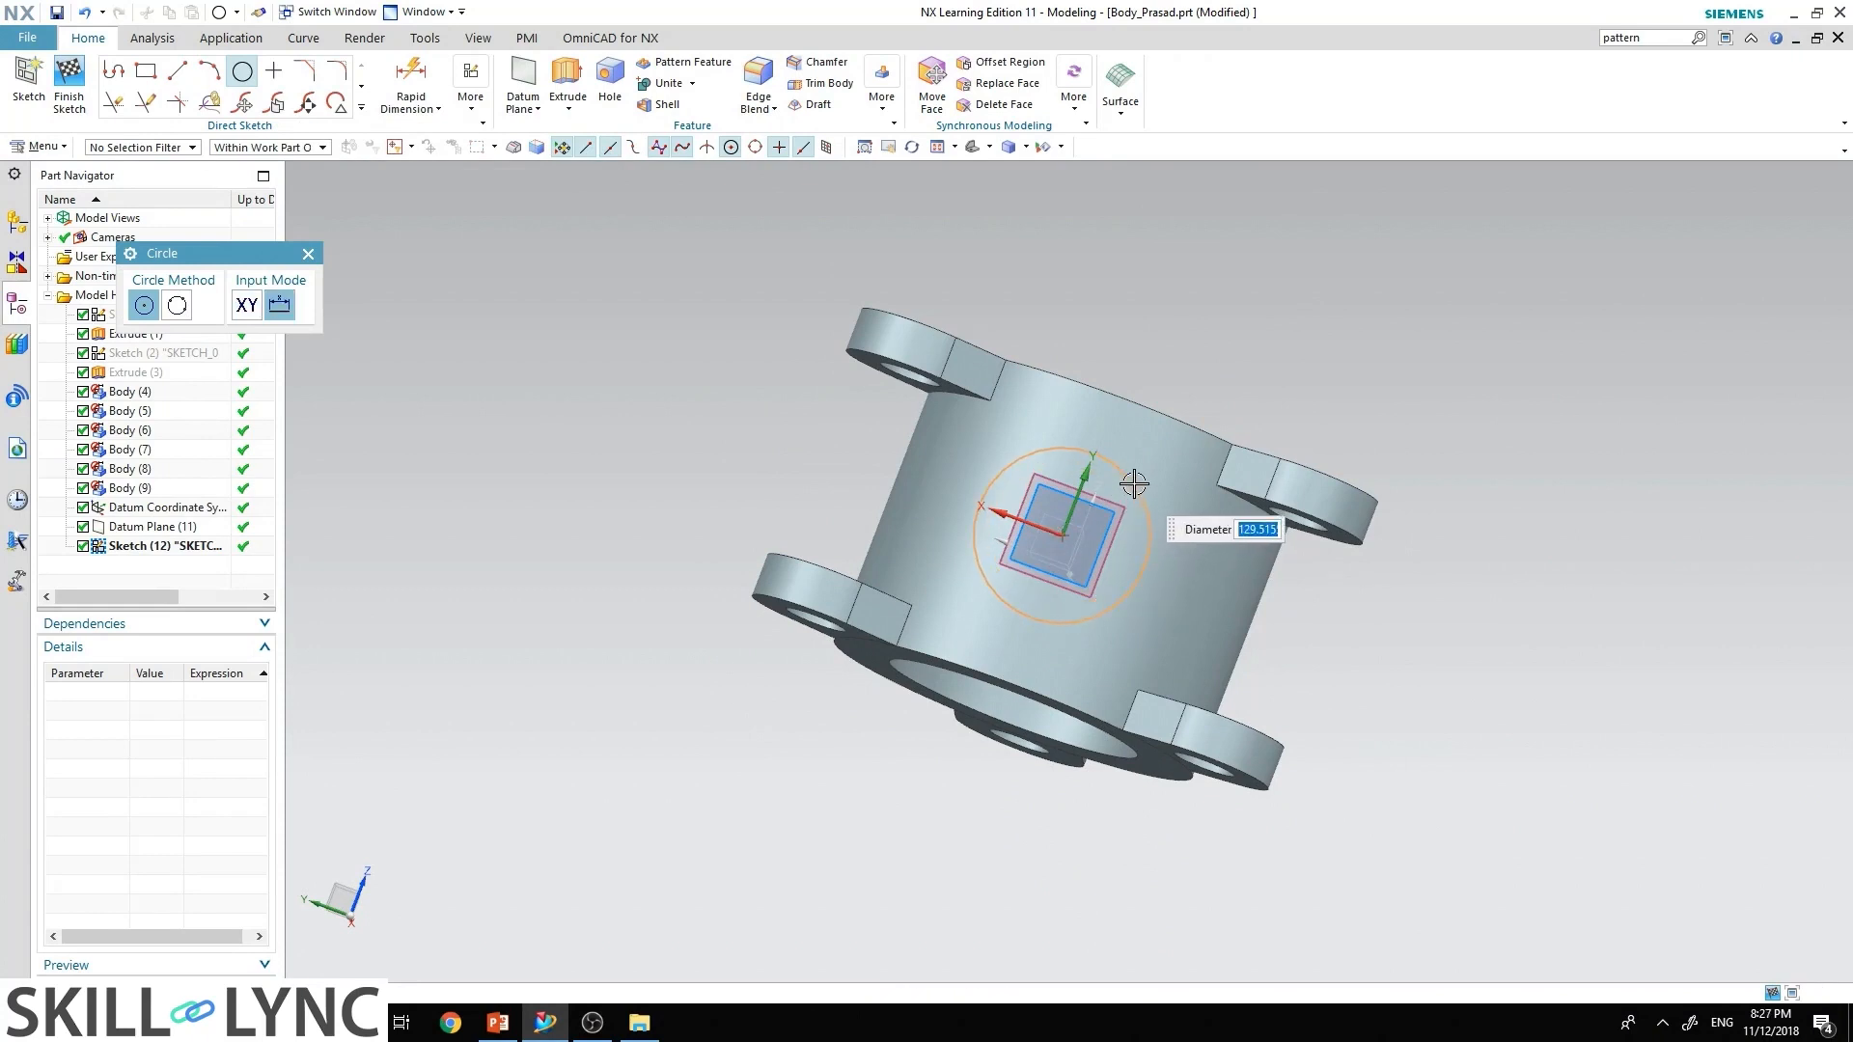
{"action": "type", "text": "200"}
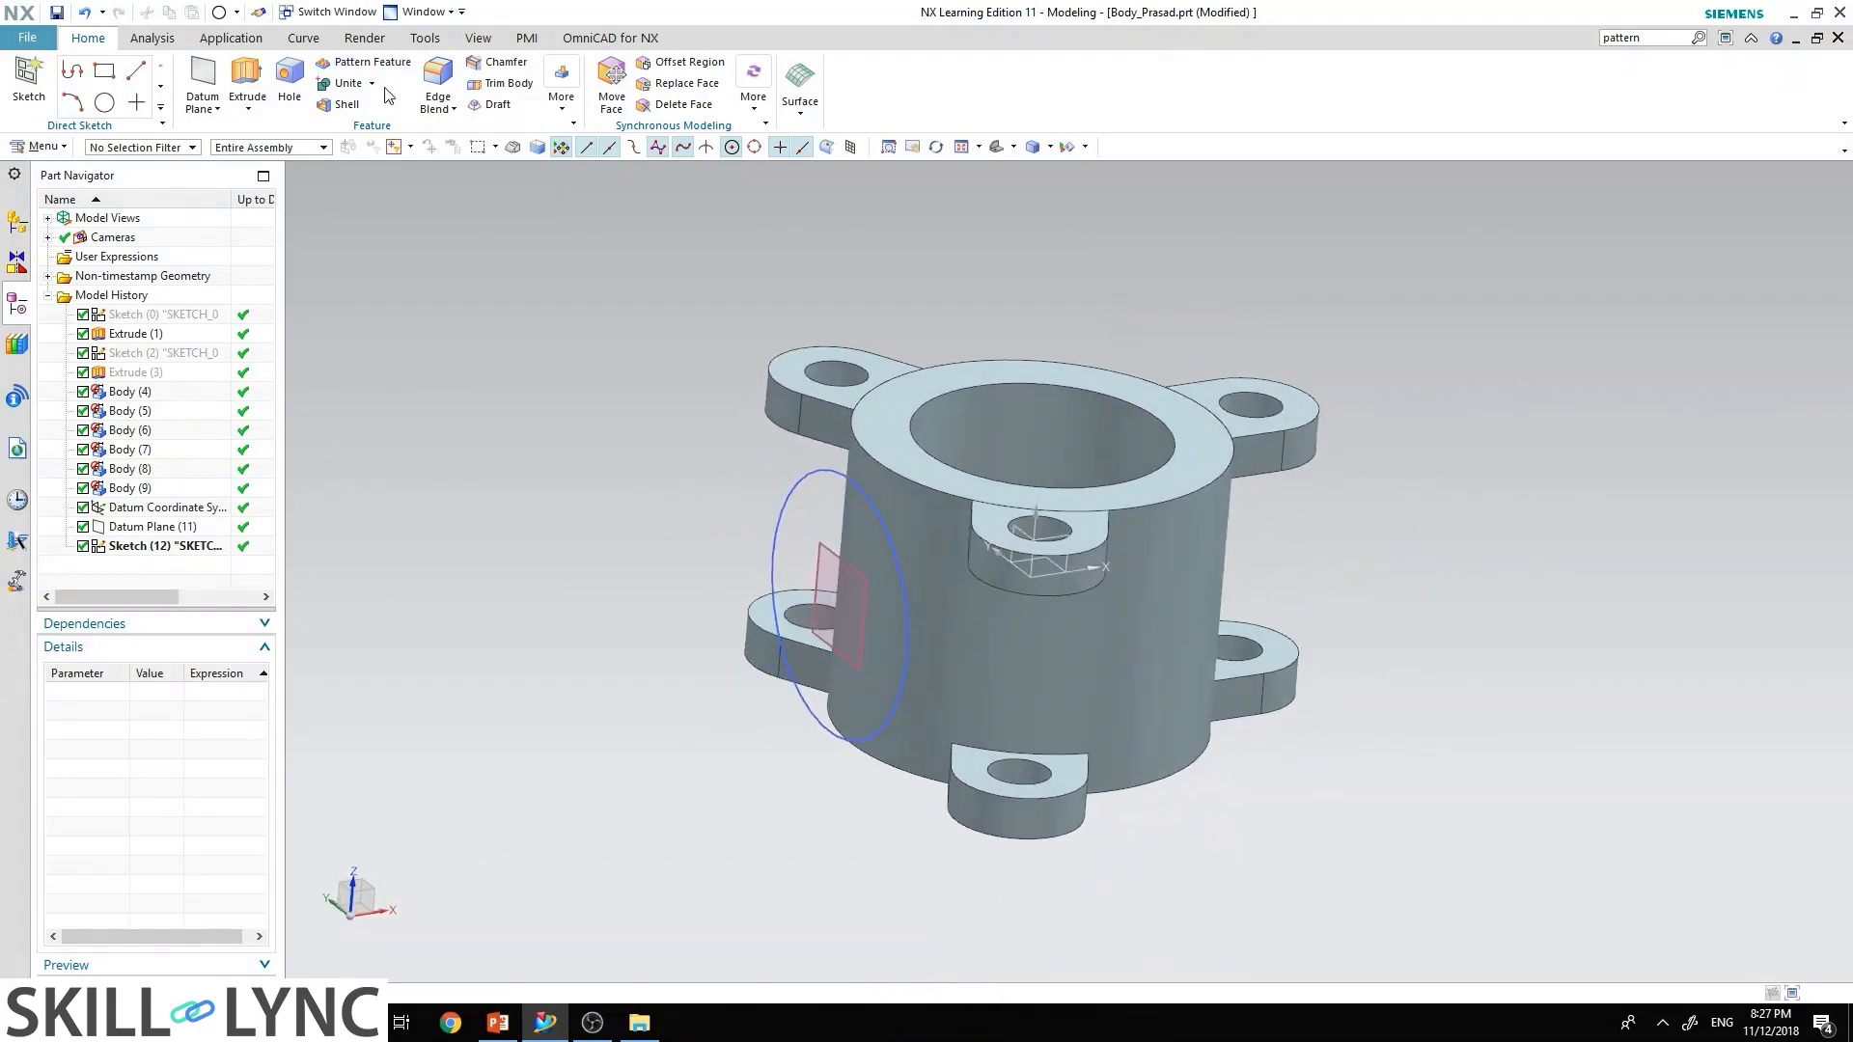
Step: Extrude the circle Until Selected to the cylinder's outer face via QuickPick, Boolean Unite
{"action": "left_click", "coordinate": [246, 79]}
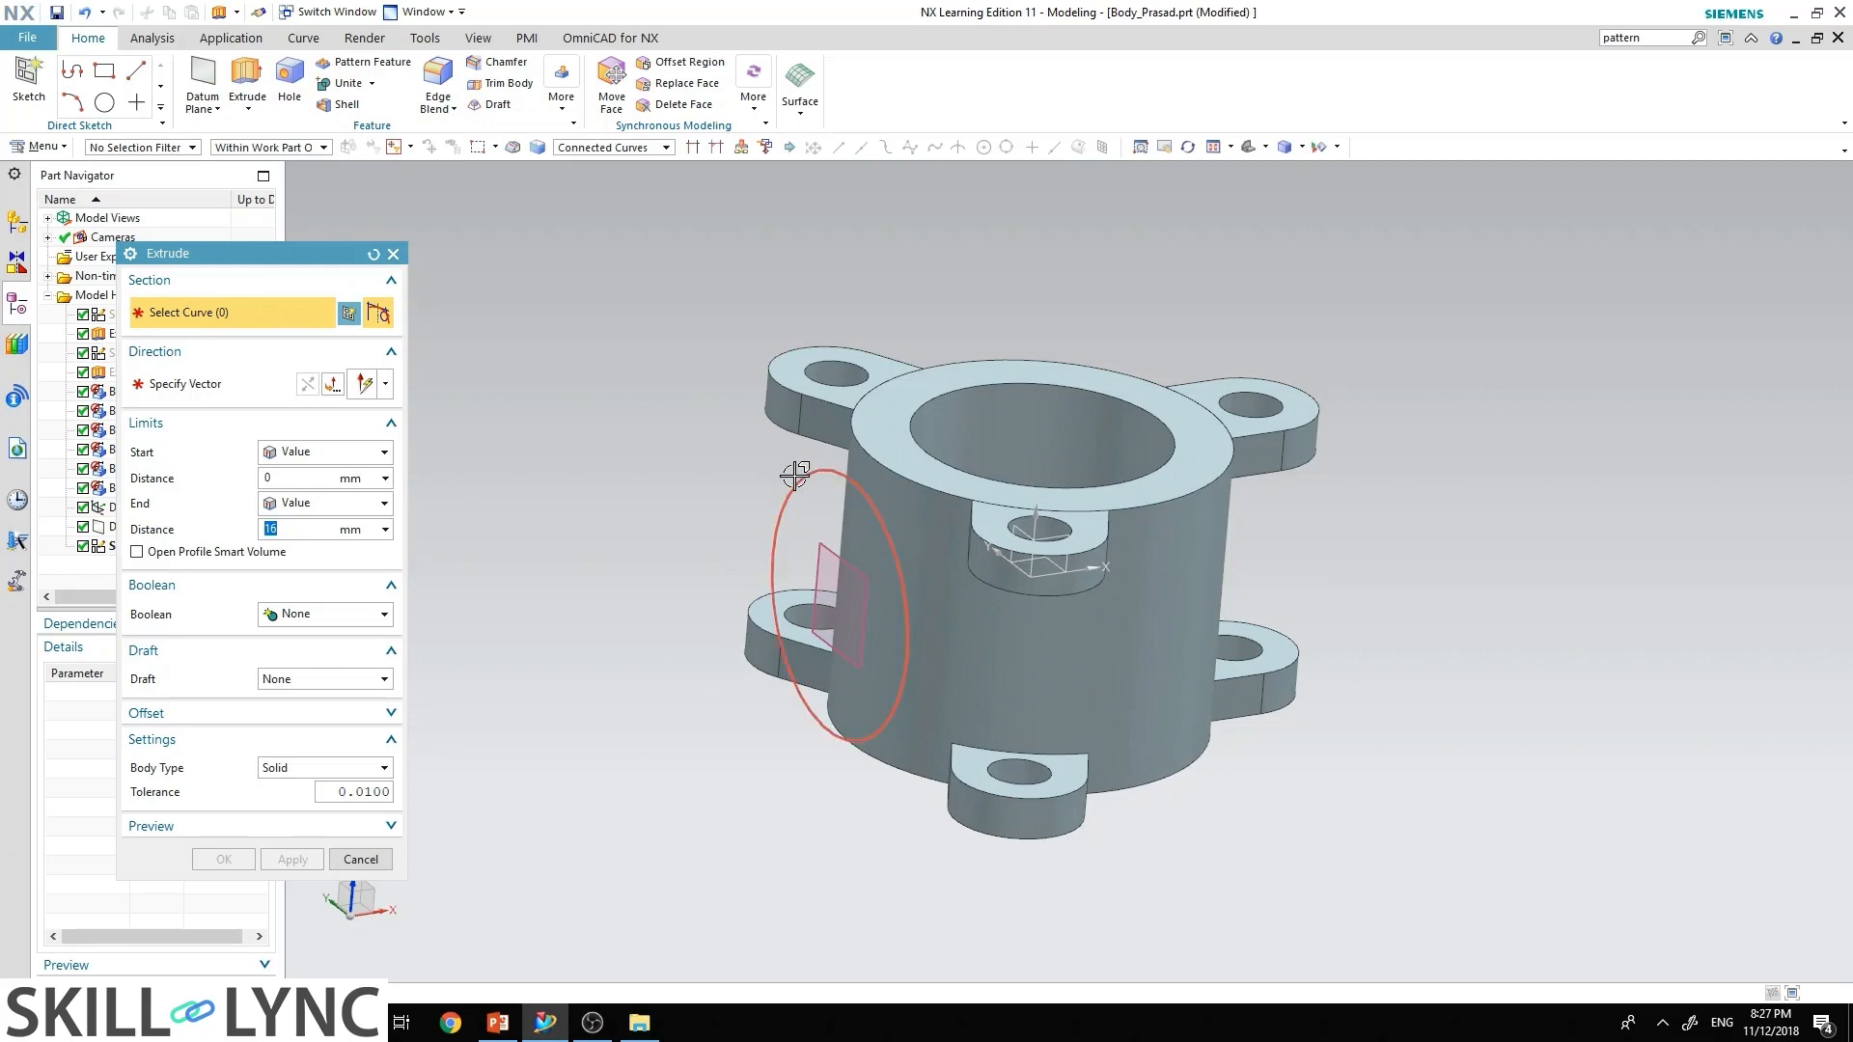
{"action": "left_click", "coordinate": [839, 602]}
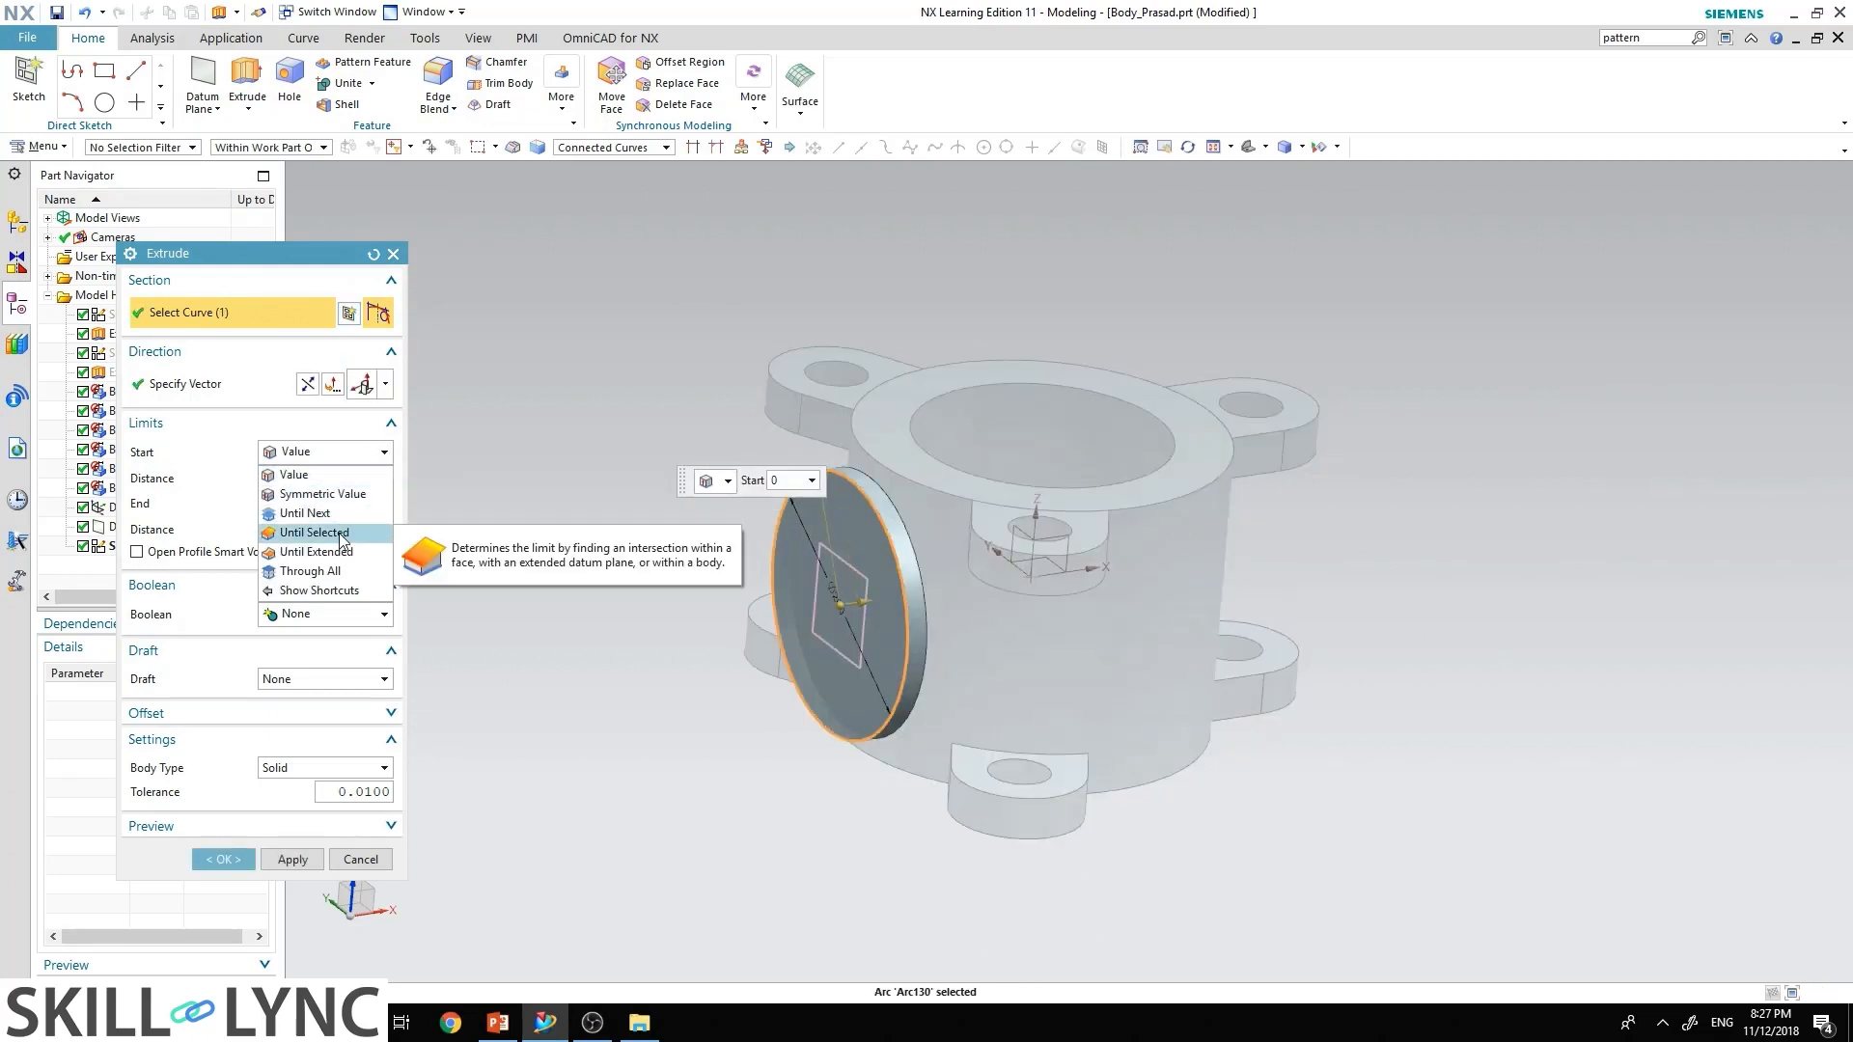
{"action": "left_click", "coordinate": [312, 532]}
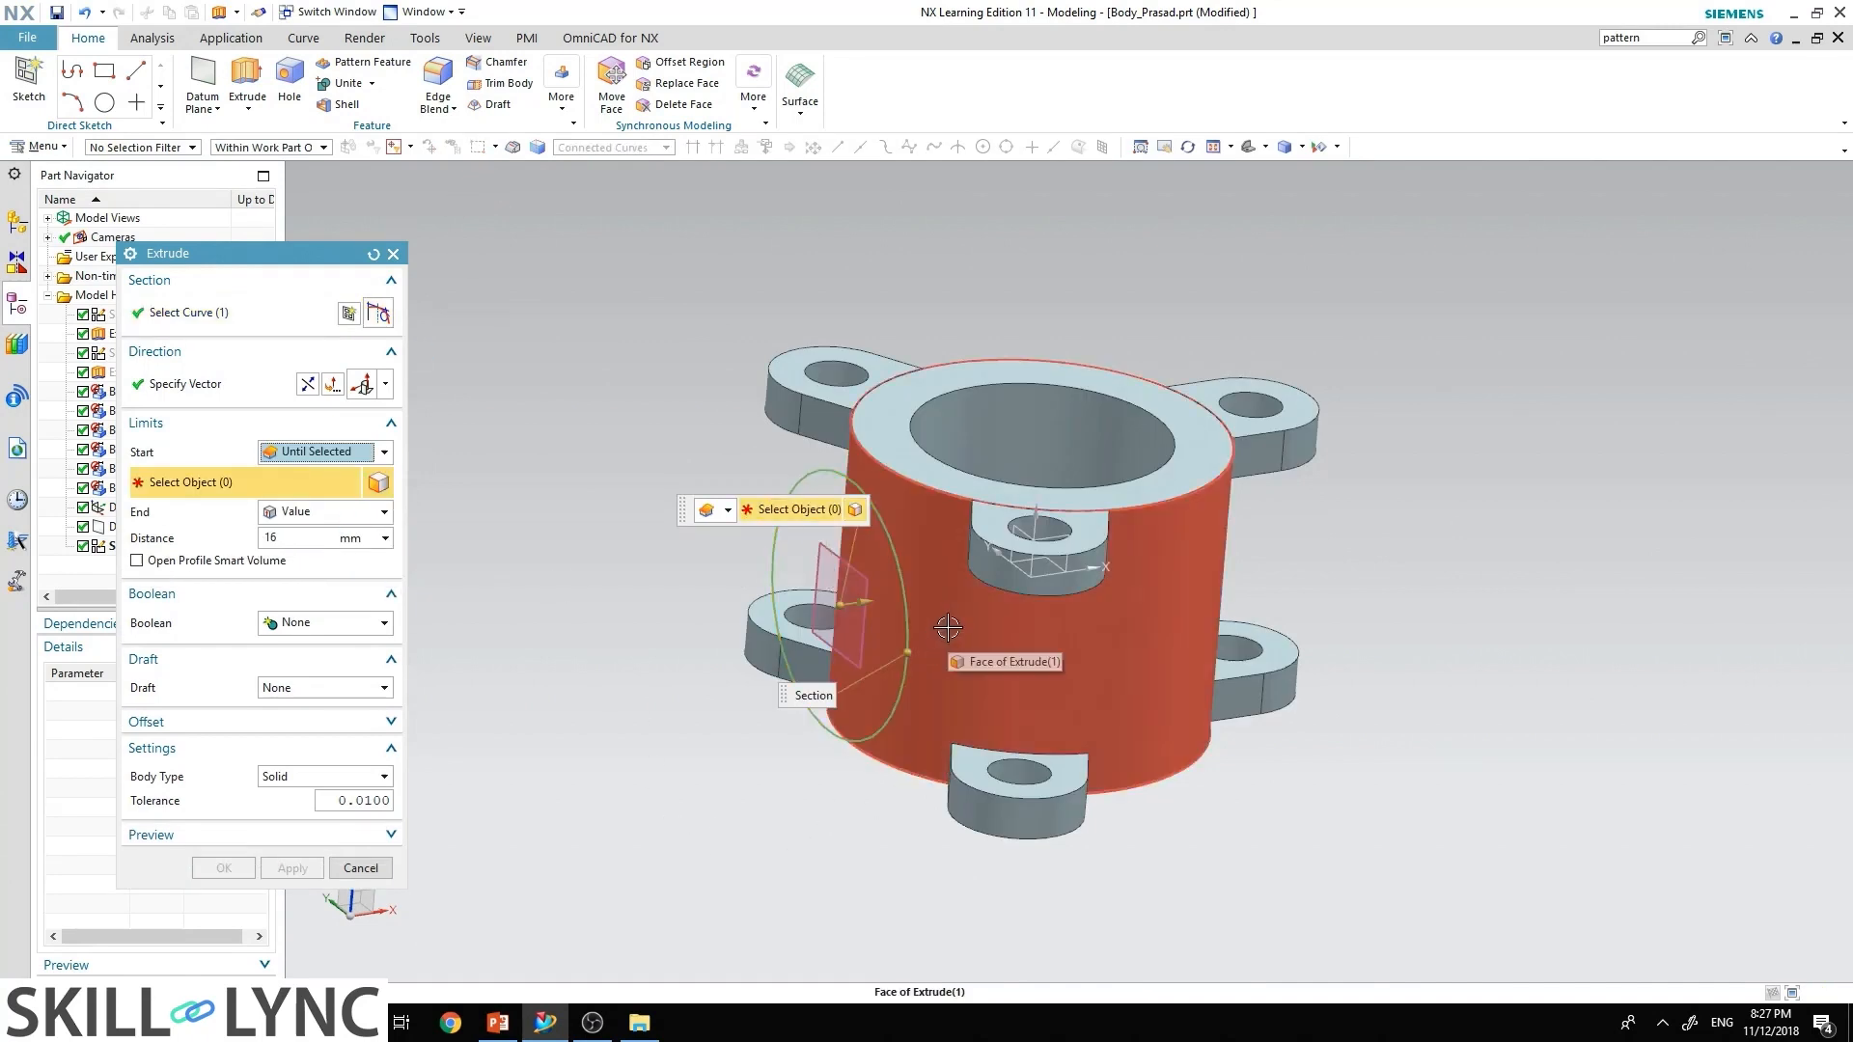
{"action": "left_click", "coordinate": [946, 627]}
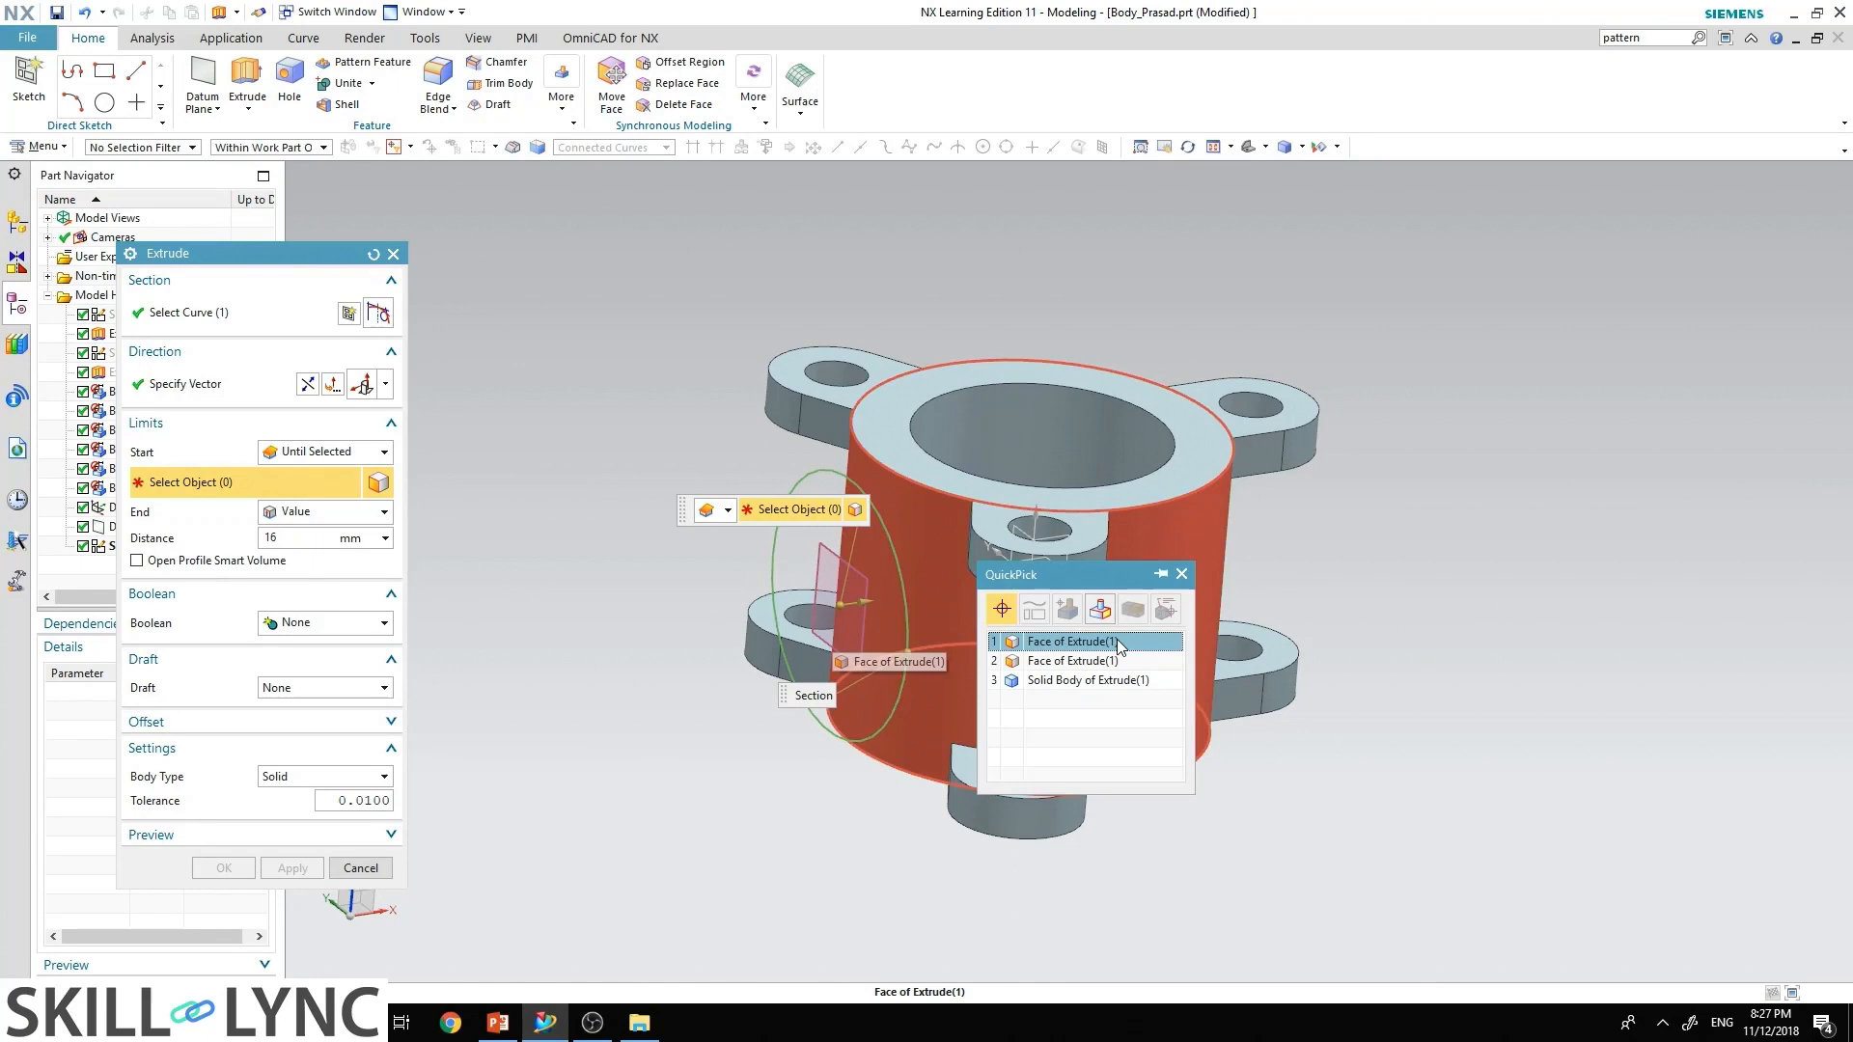
{"action": "left_click", "coordinate": [1072, 641]}
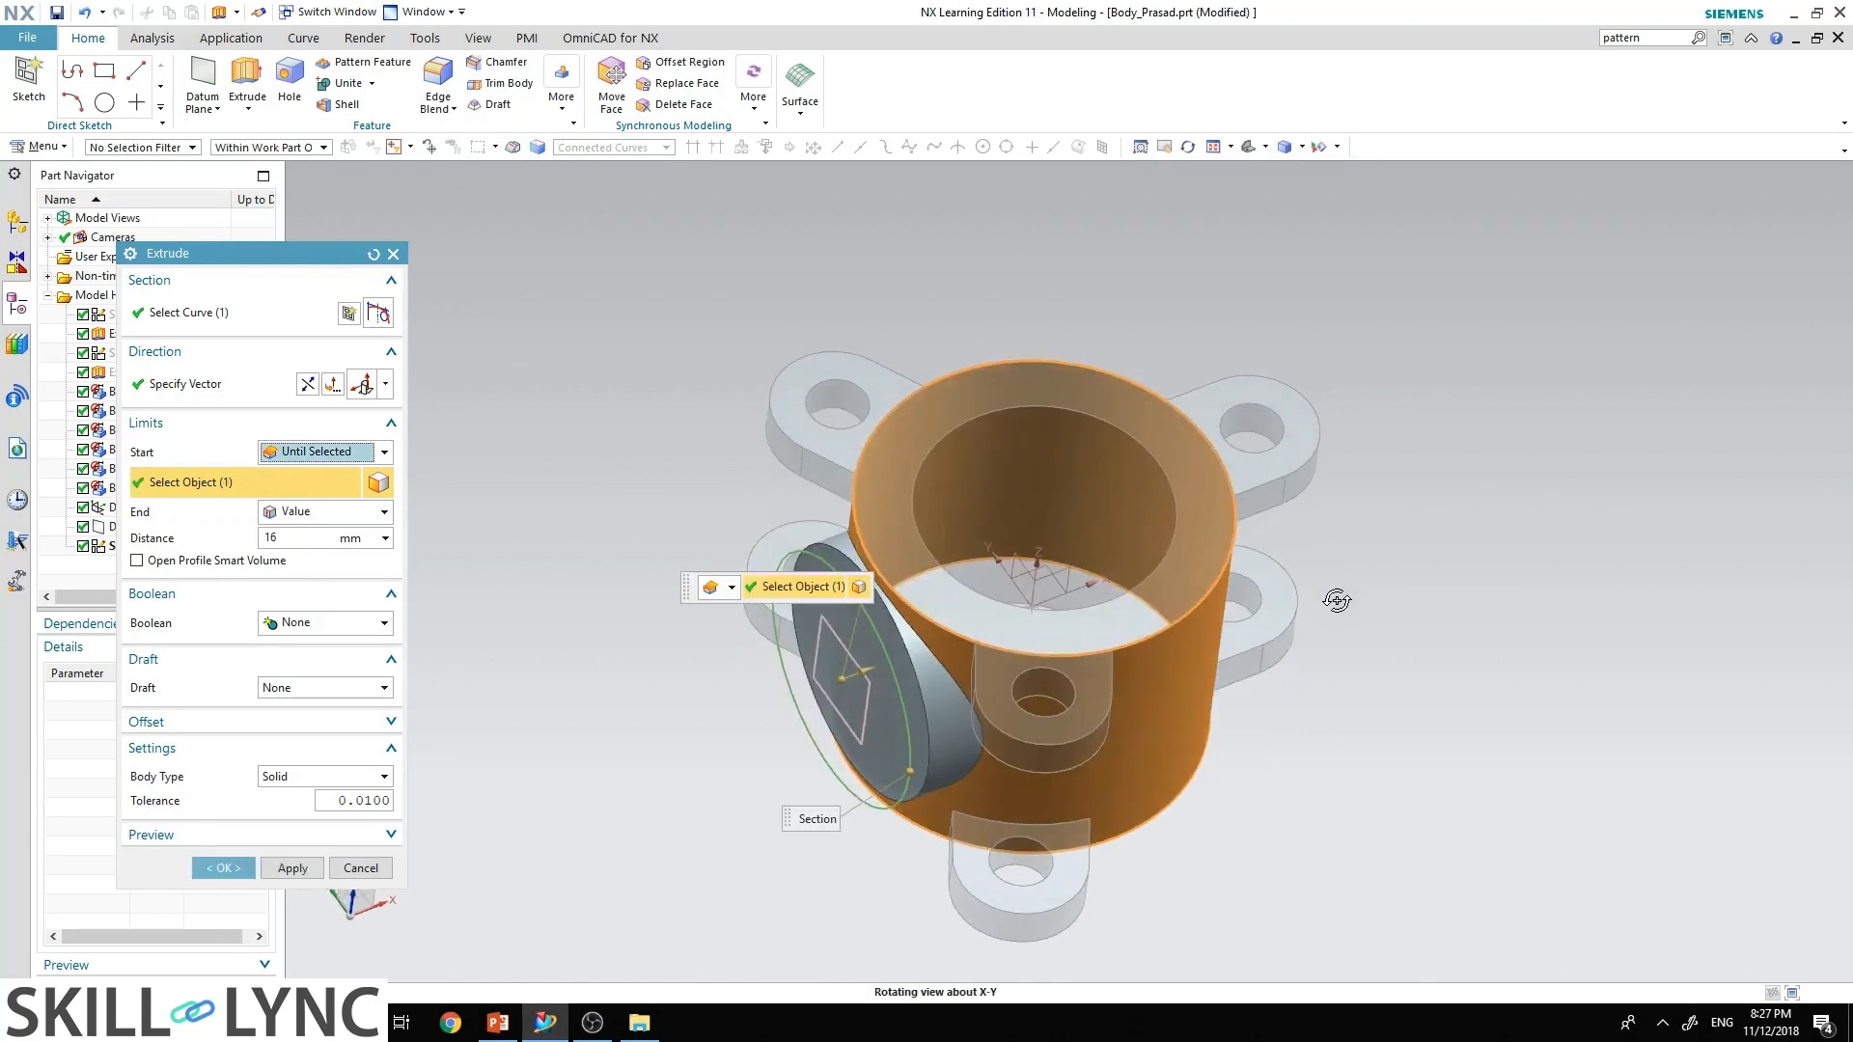
{"action": "left_click", "coordinate": [383, 623]}
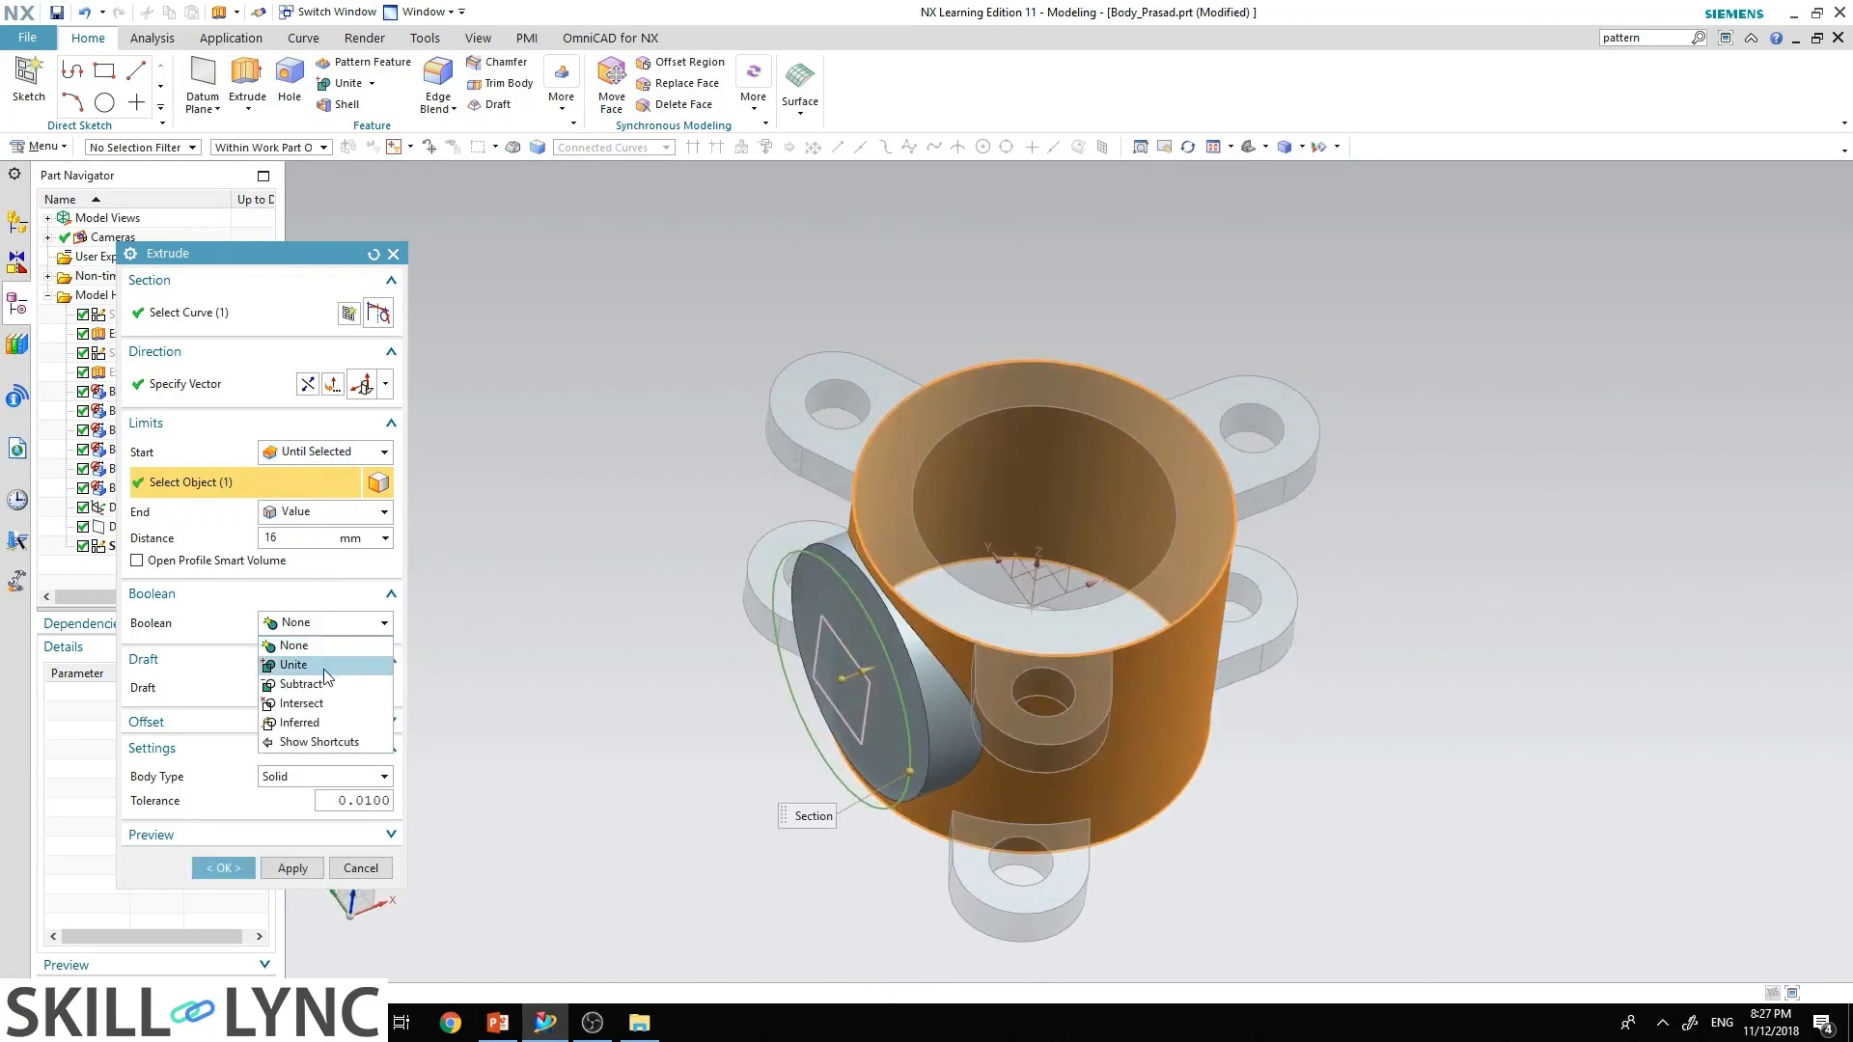
{"action": "left_click", "coordinate": [291, 664]}
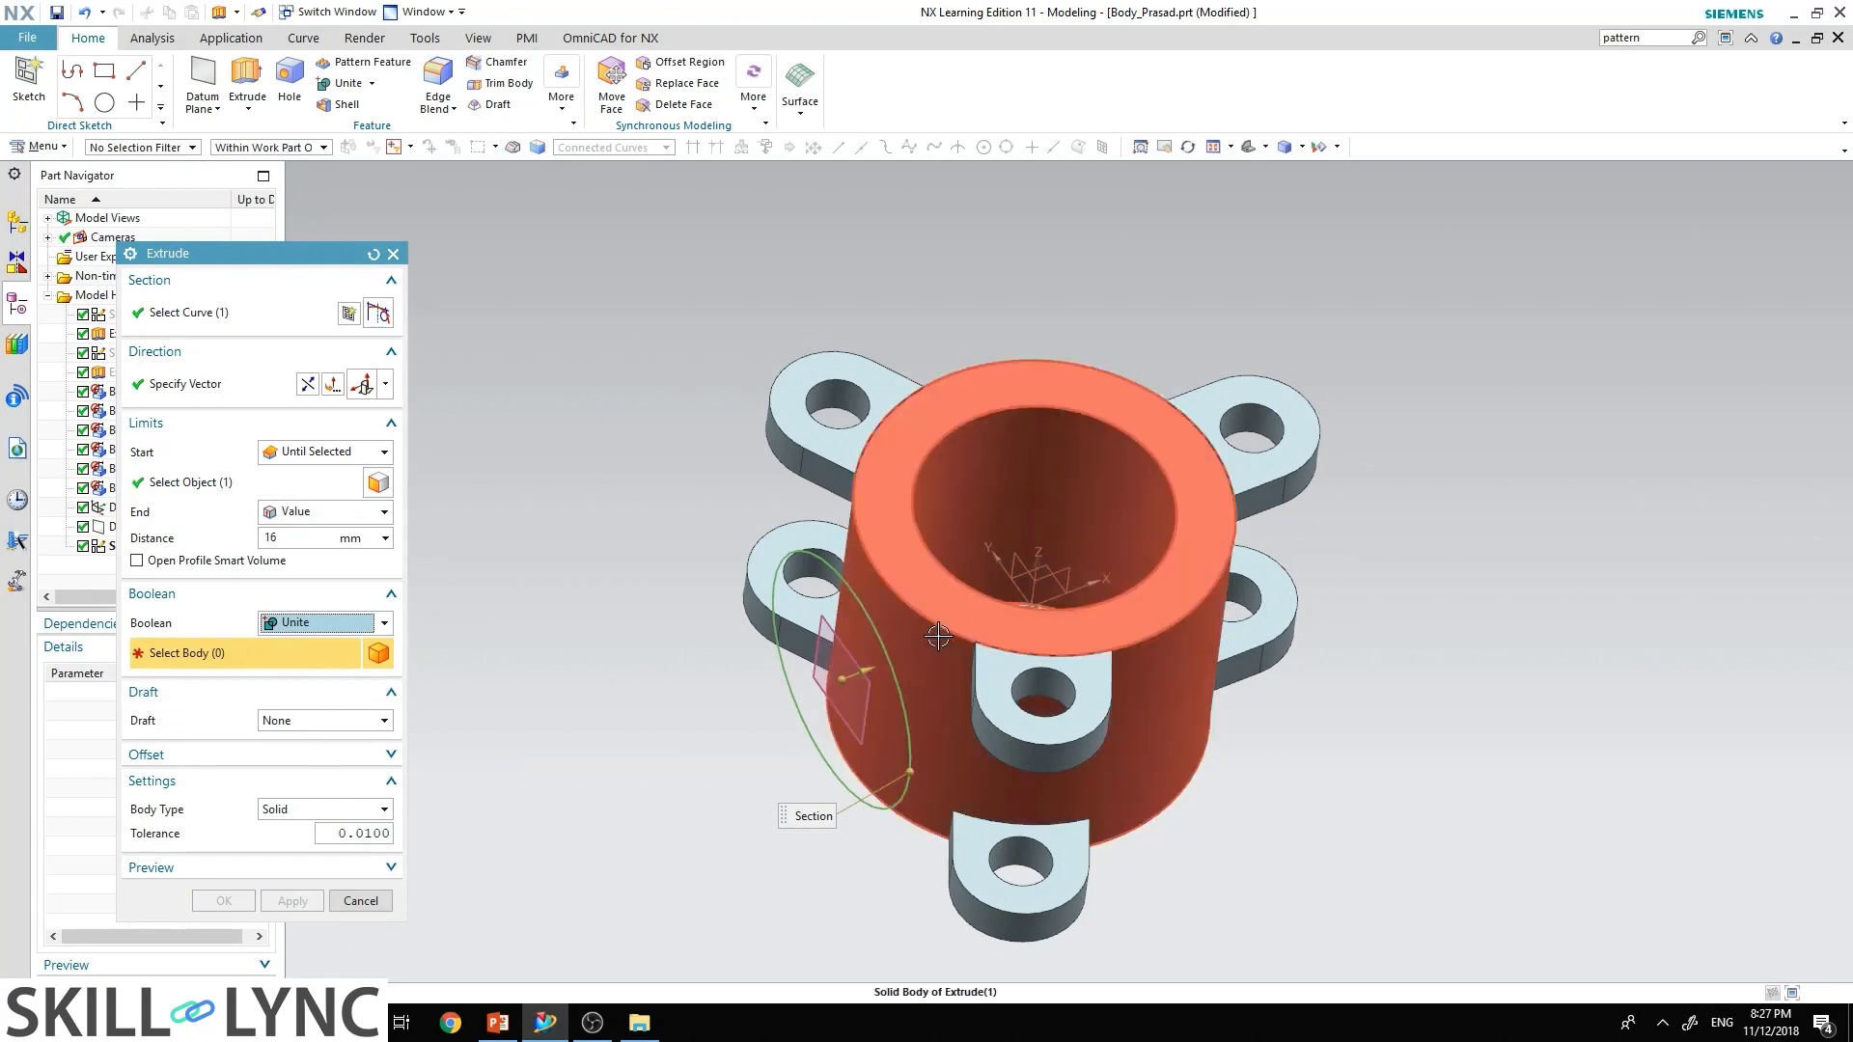